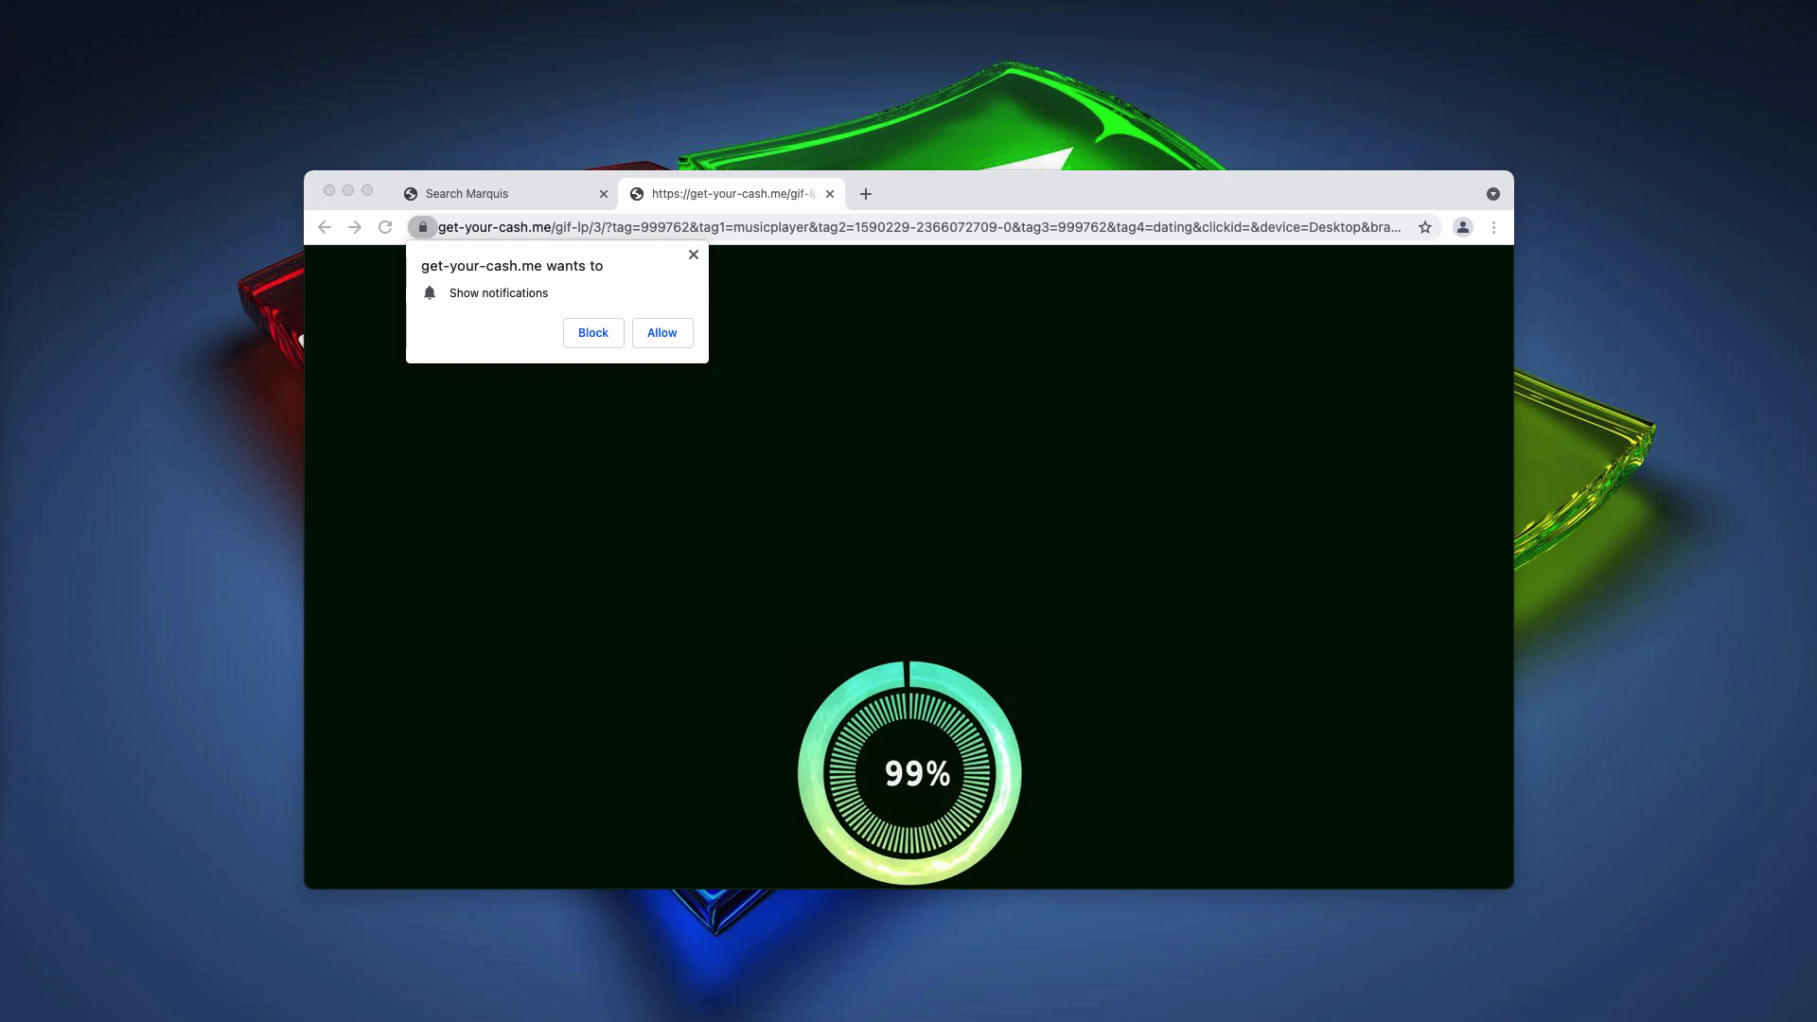
mouse_move(528, 185)
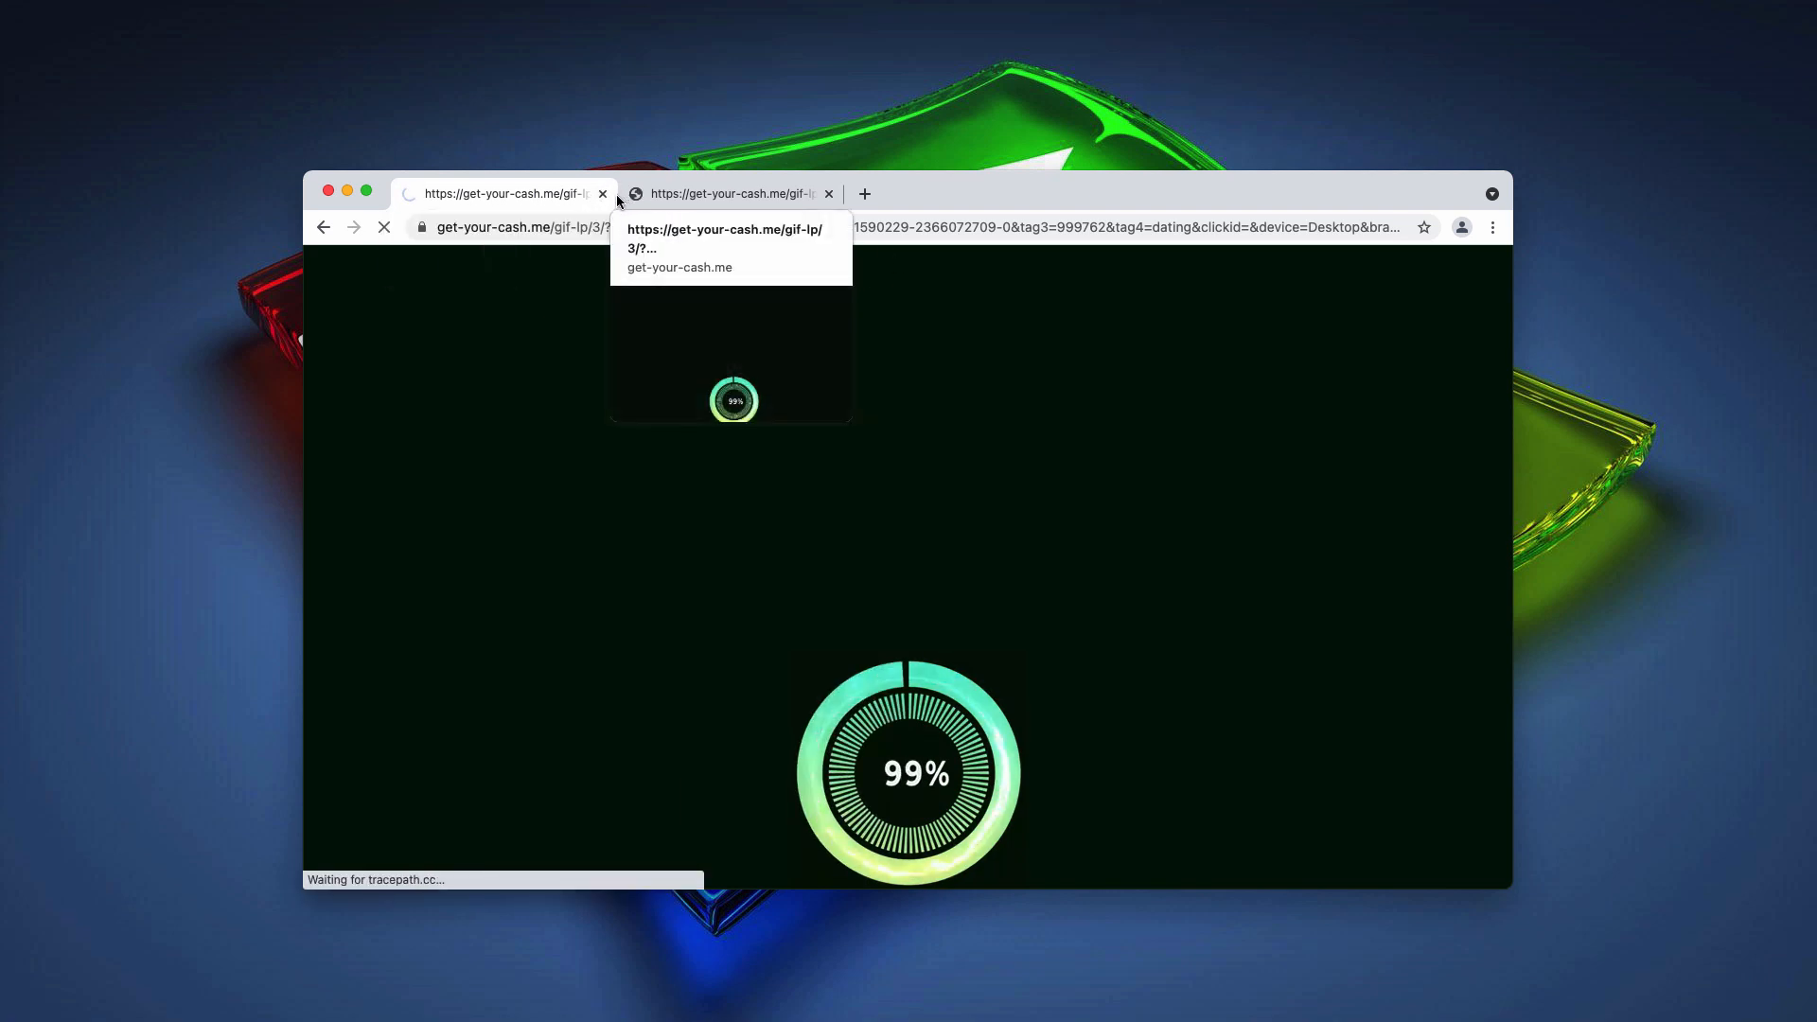
- Close both get-your-cash.me tabs and the favbet.com tab, leaving Search Marquis open
click(827, 193)
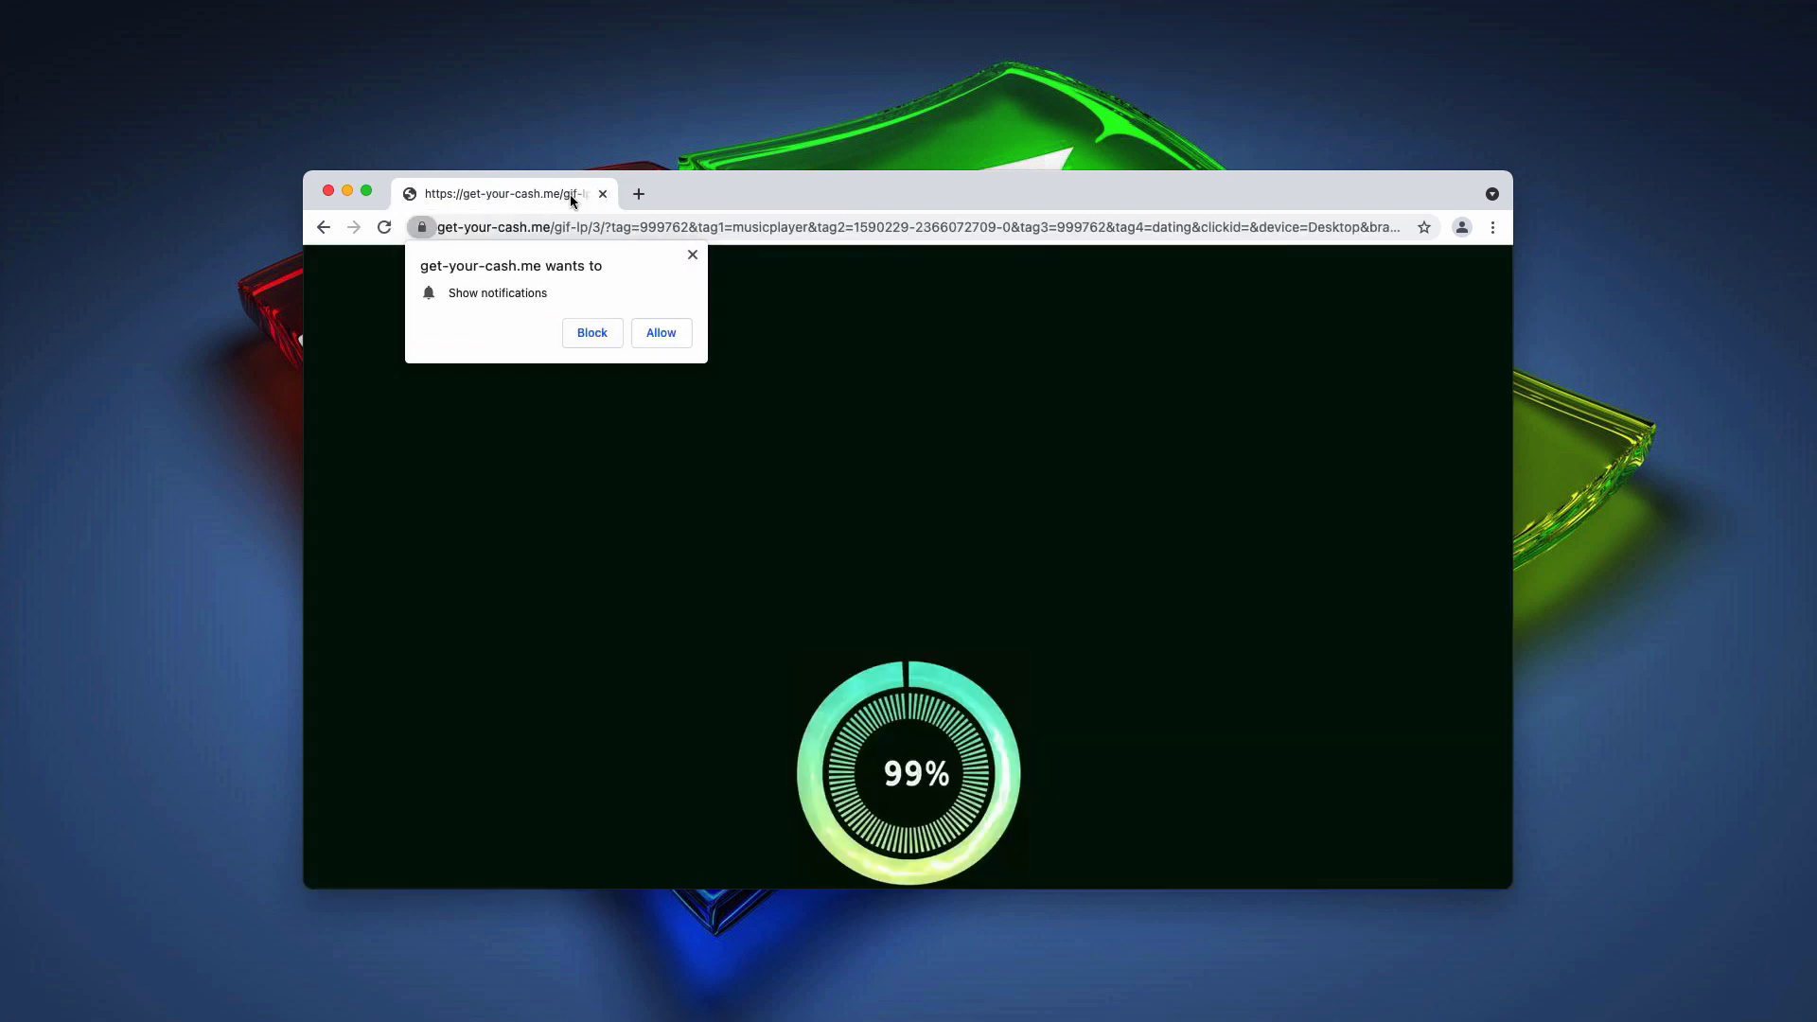
click(590, 333)
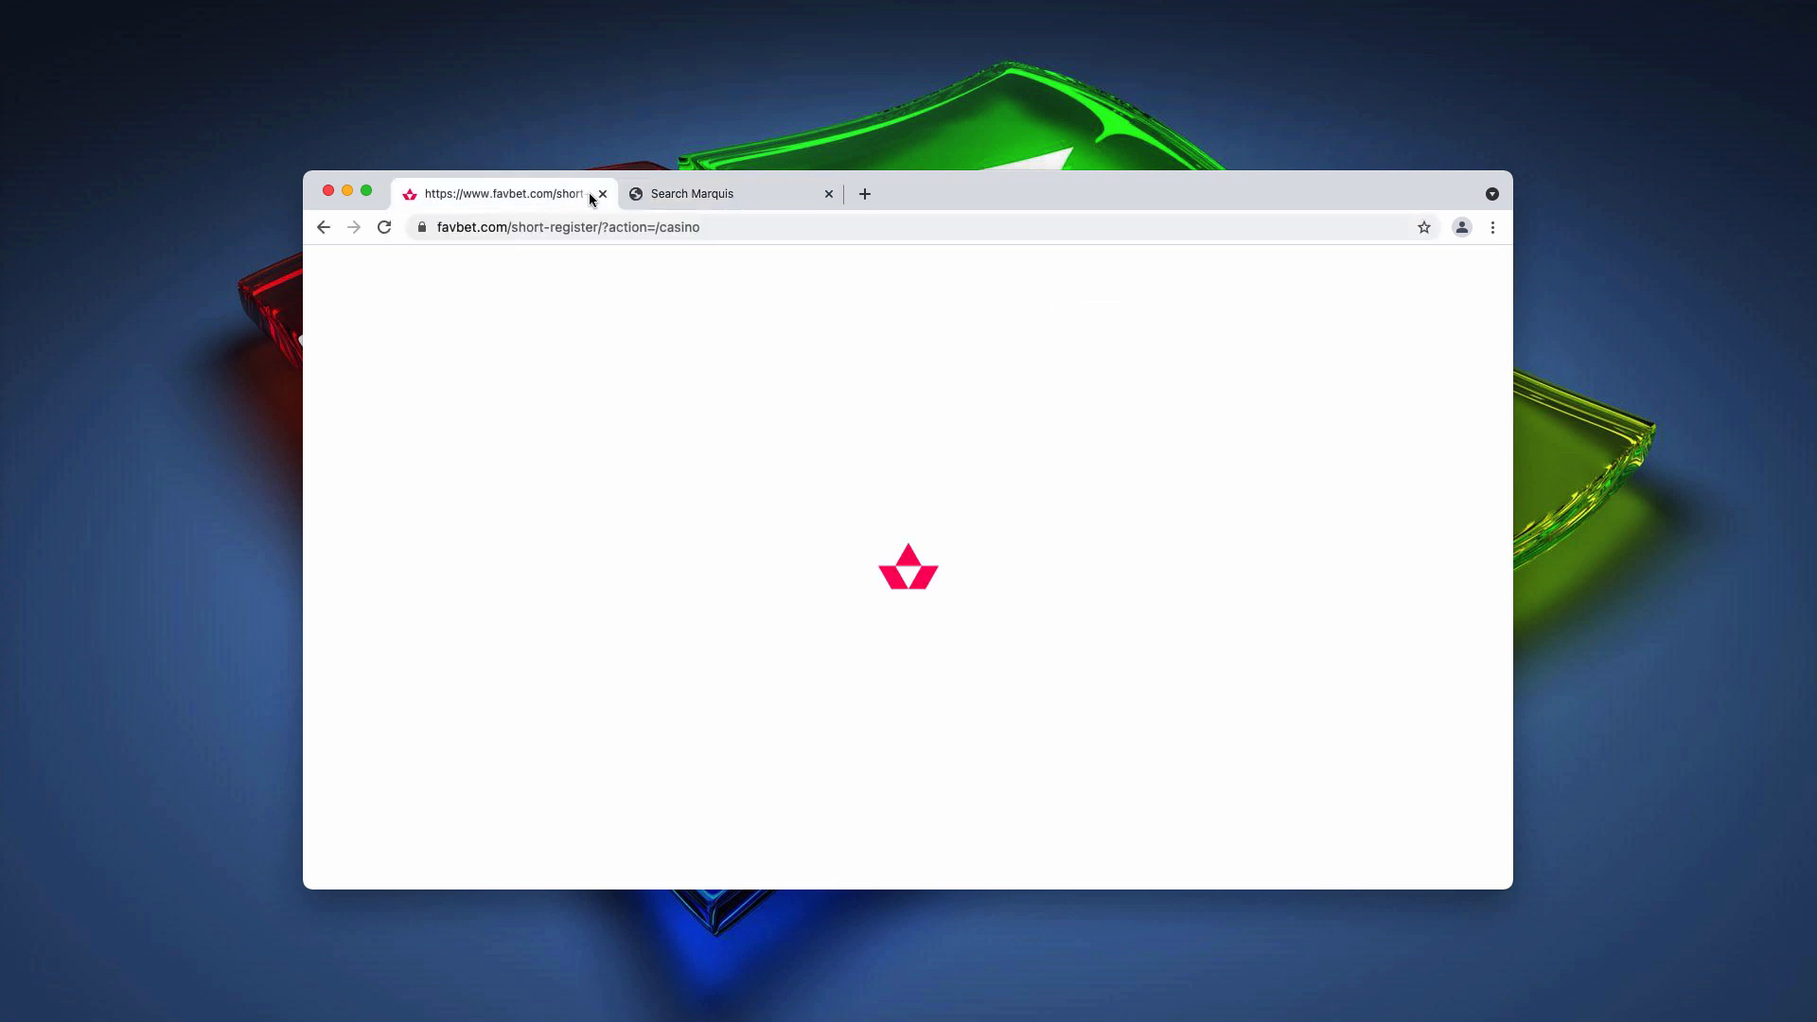
click(602, 193)
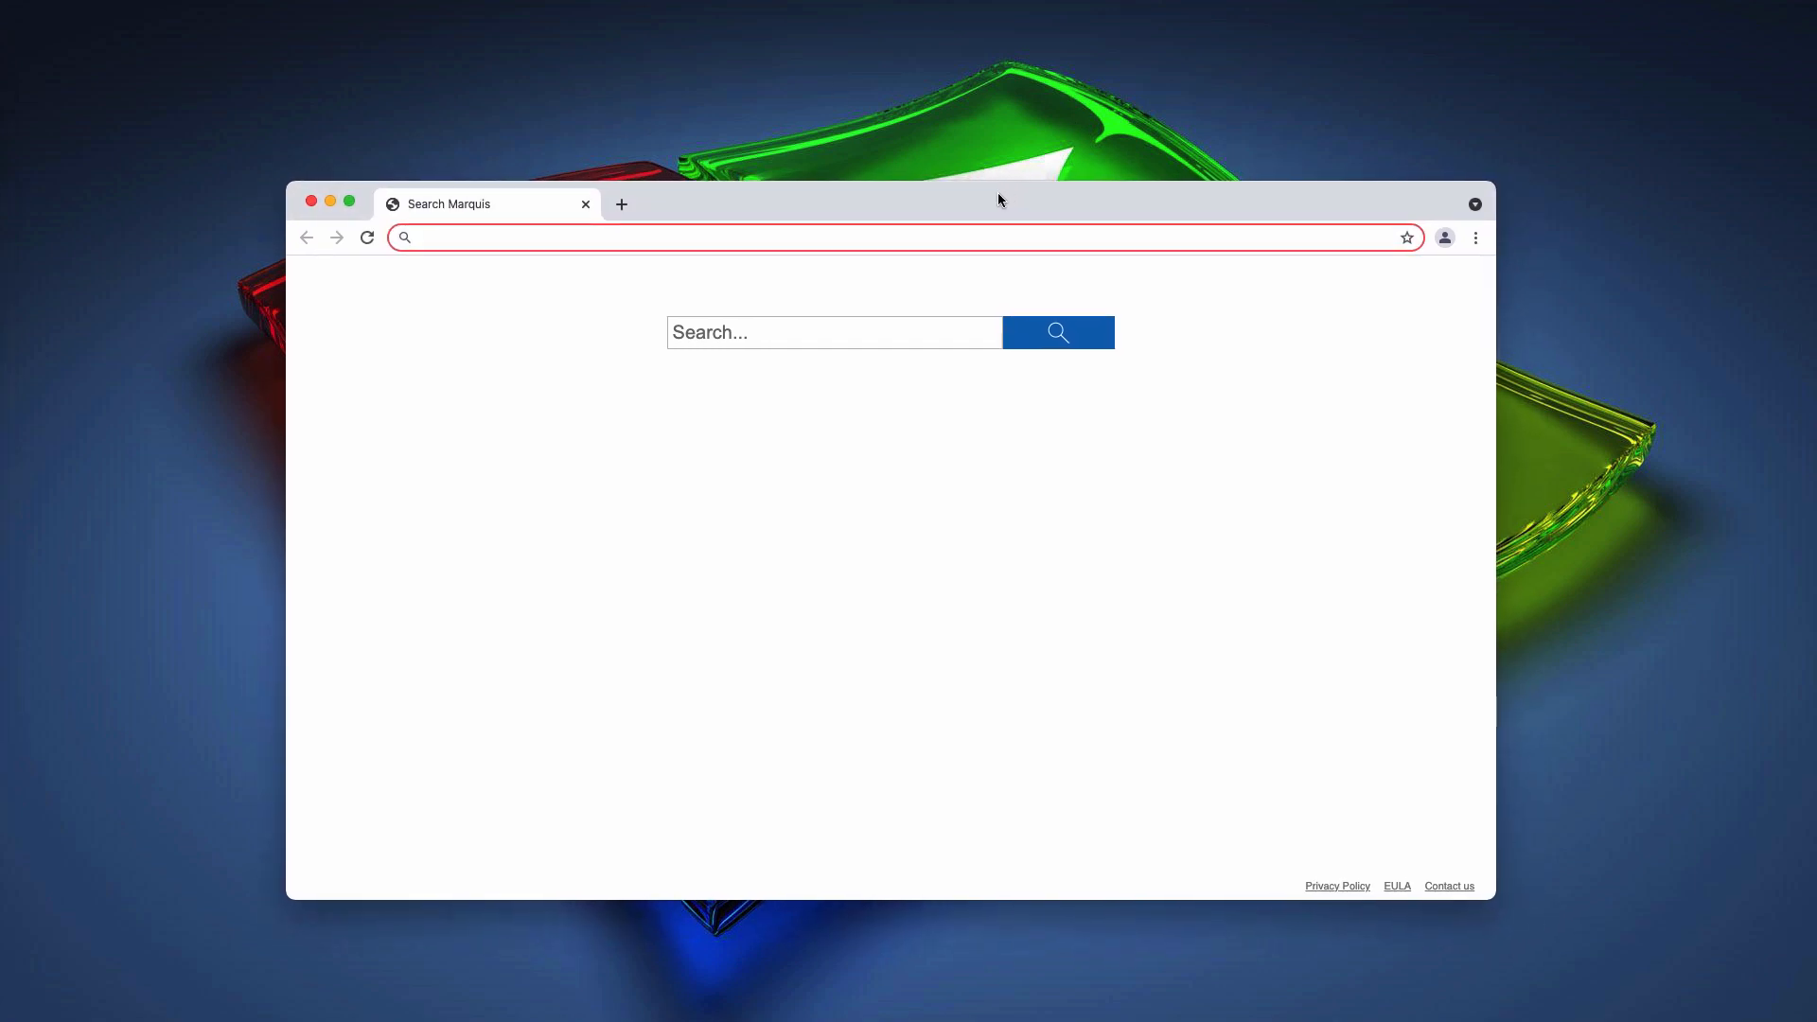
mouse_move(1309, 225)
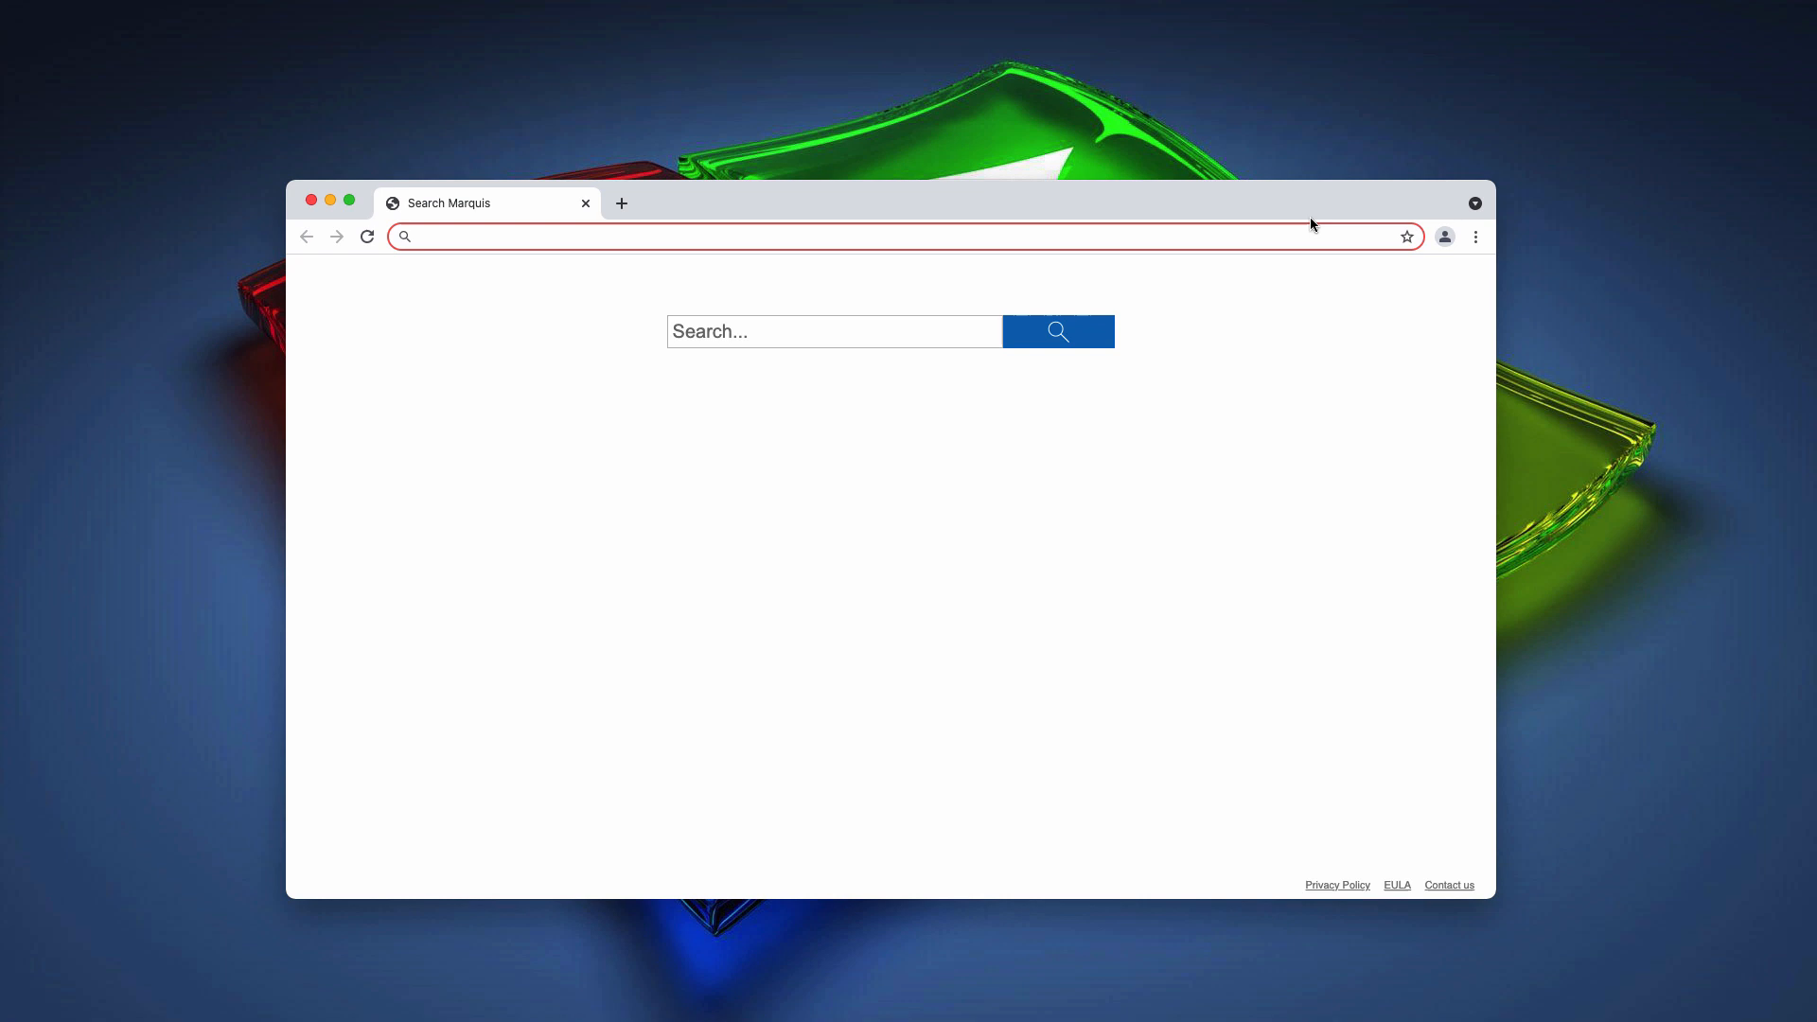
click(1474, 236)
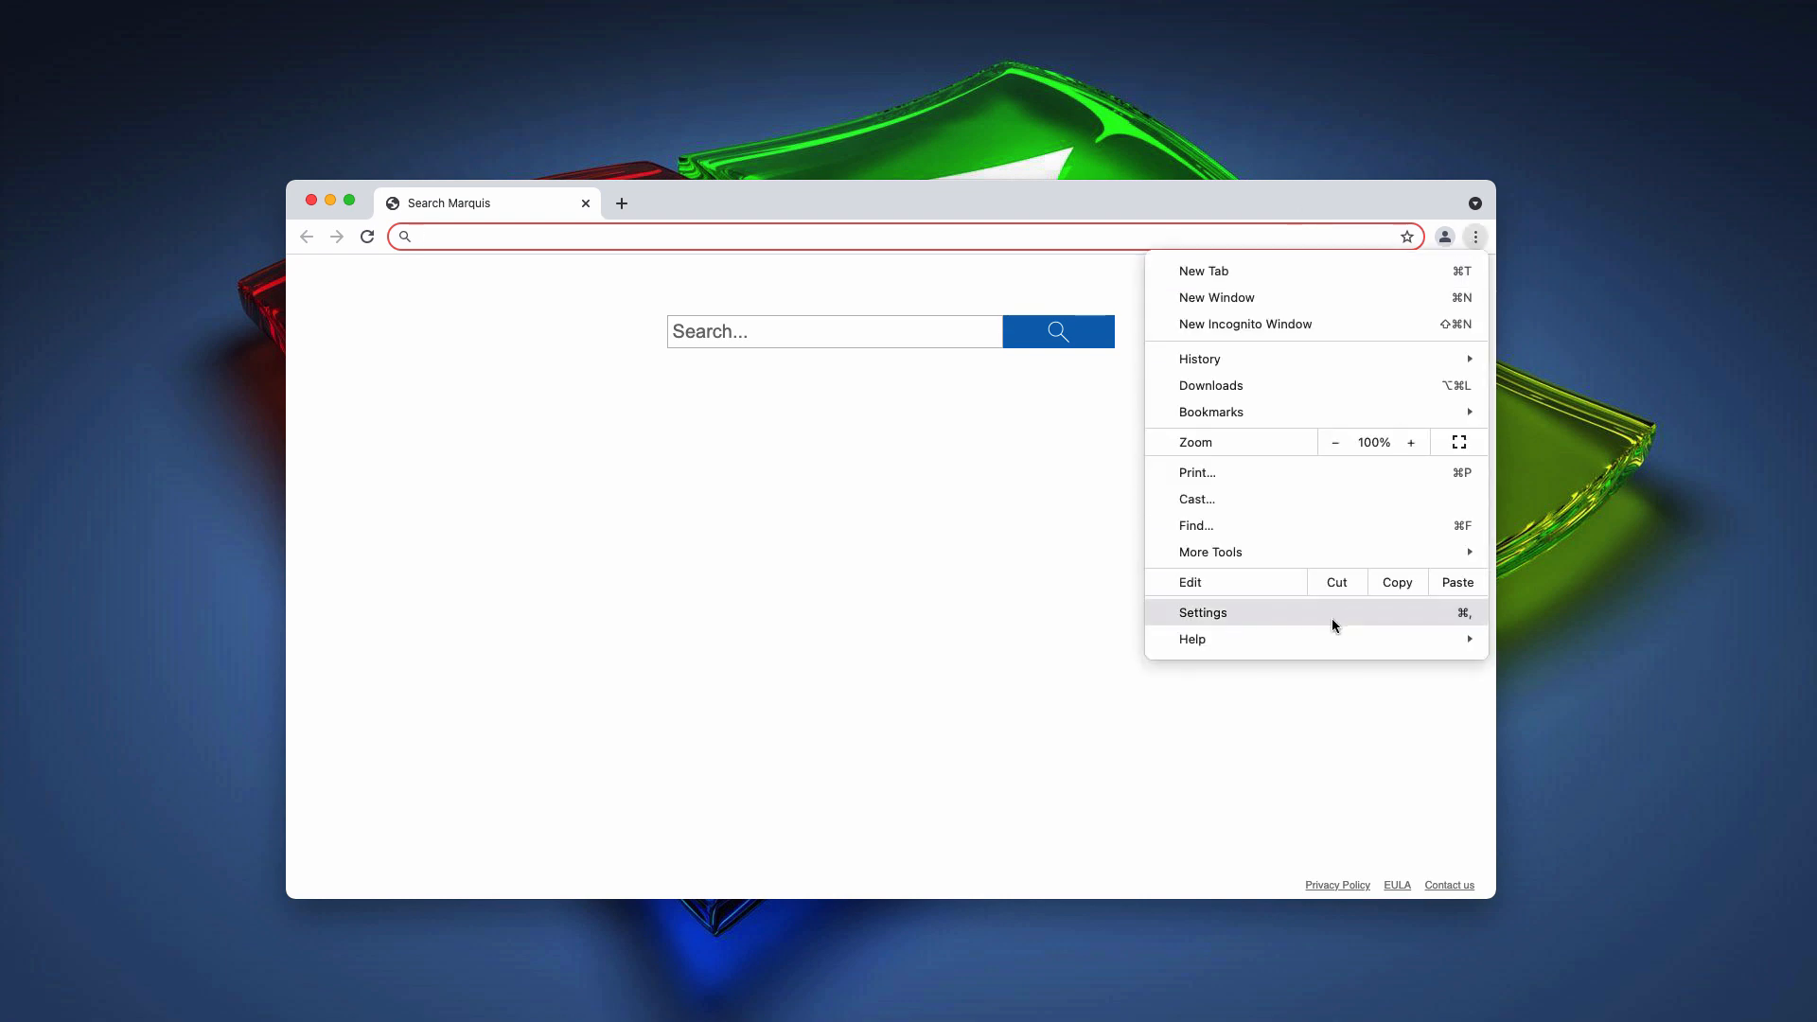
click(1204, 612)
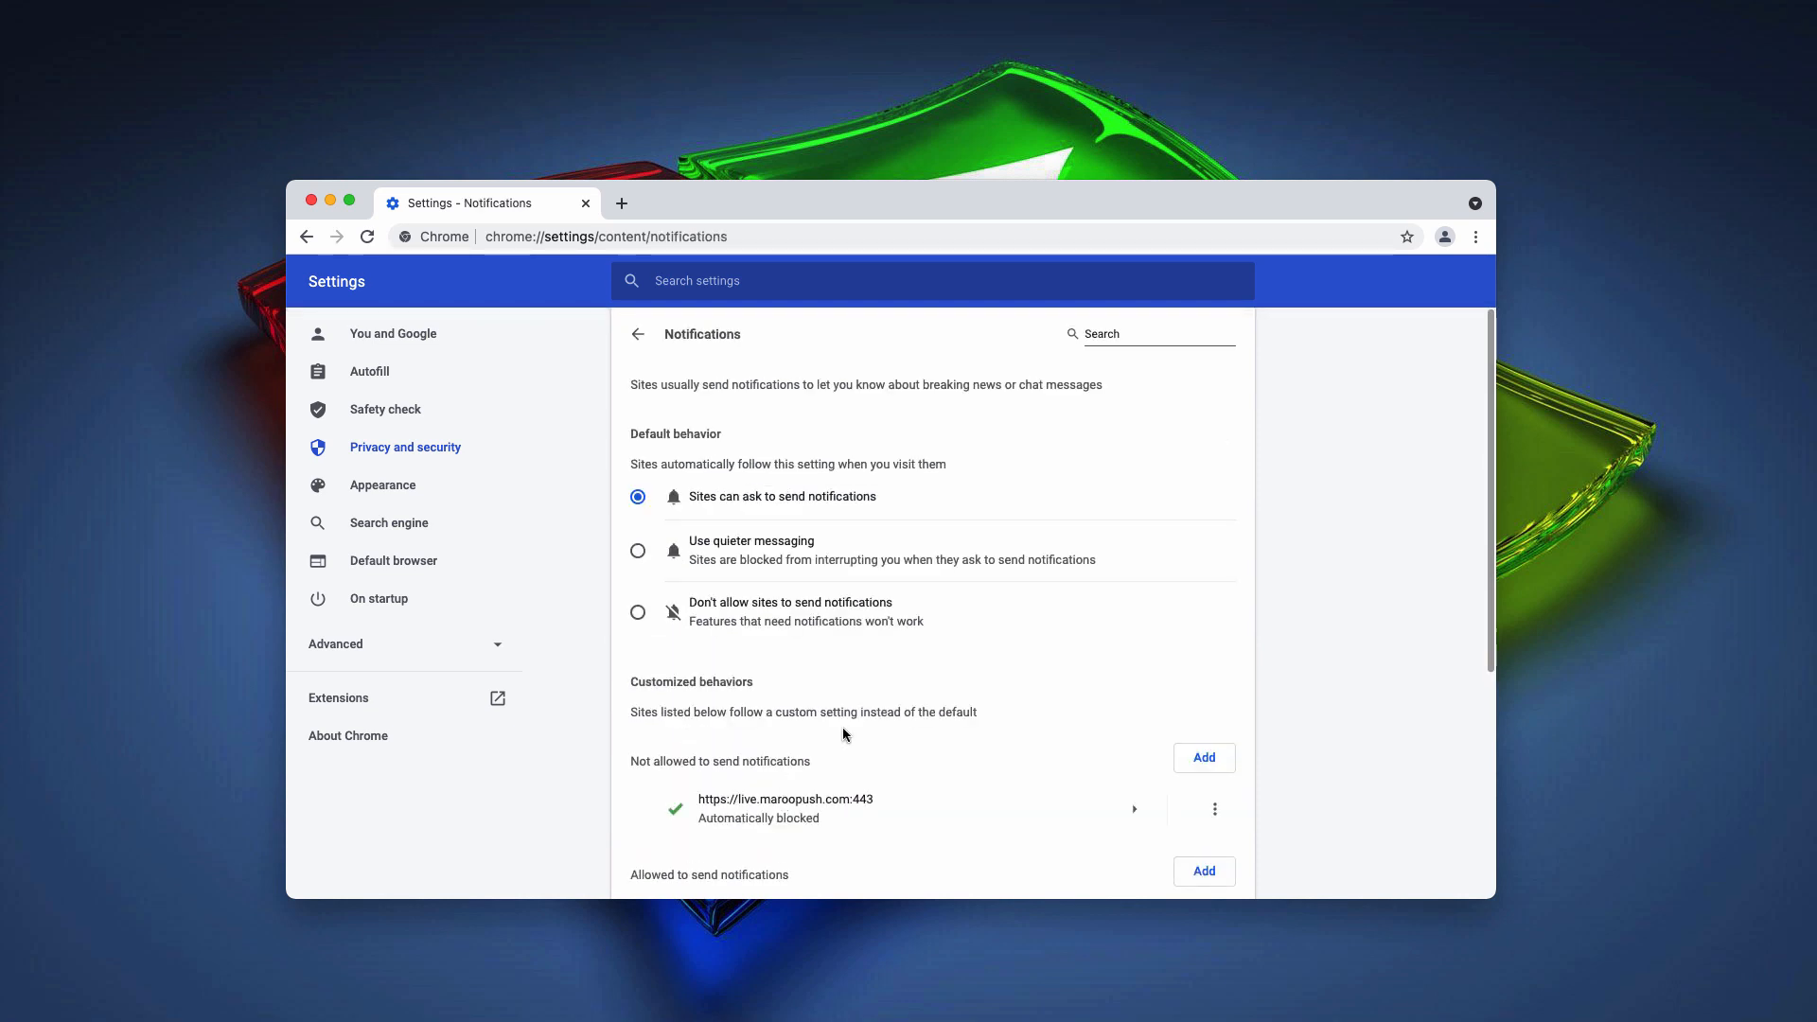
scroll(down, 3)
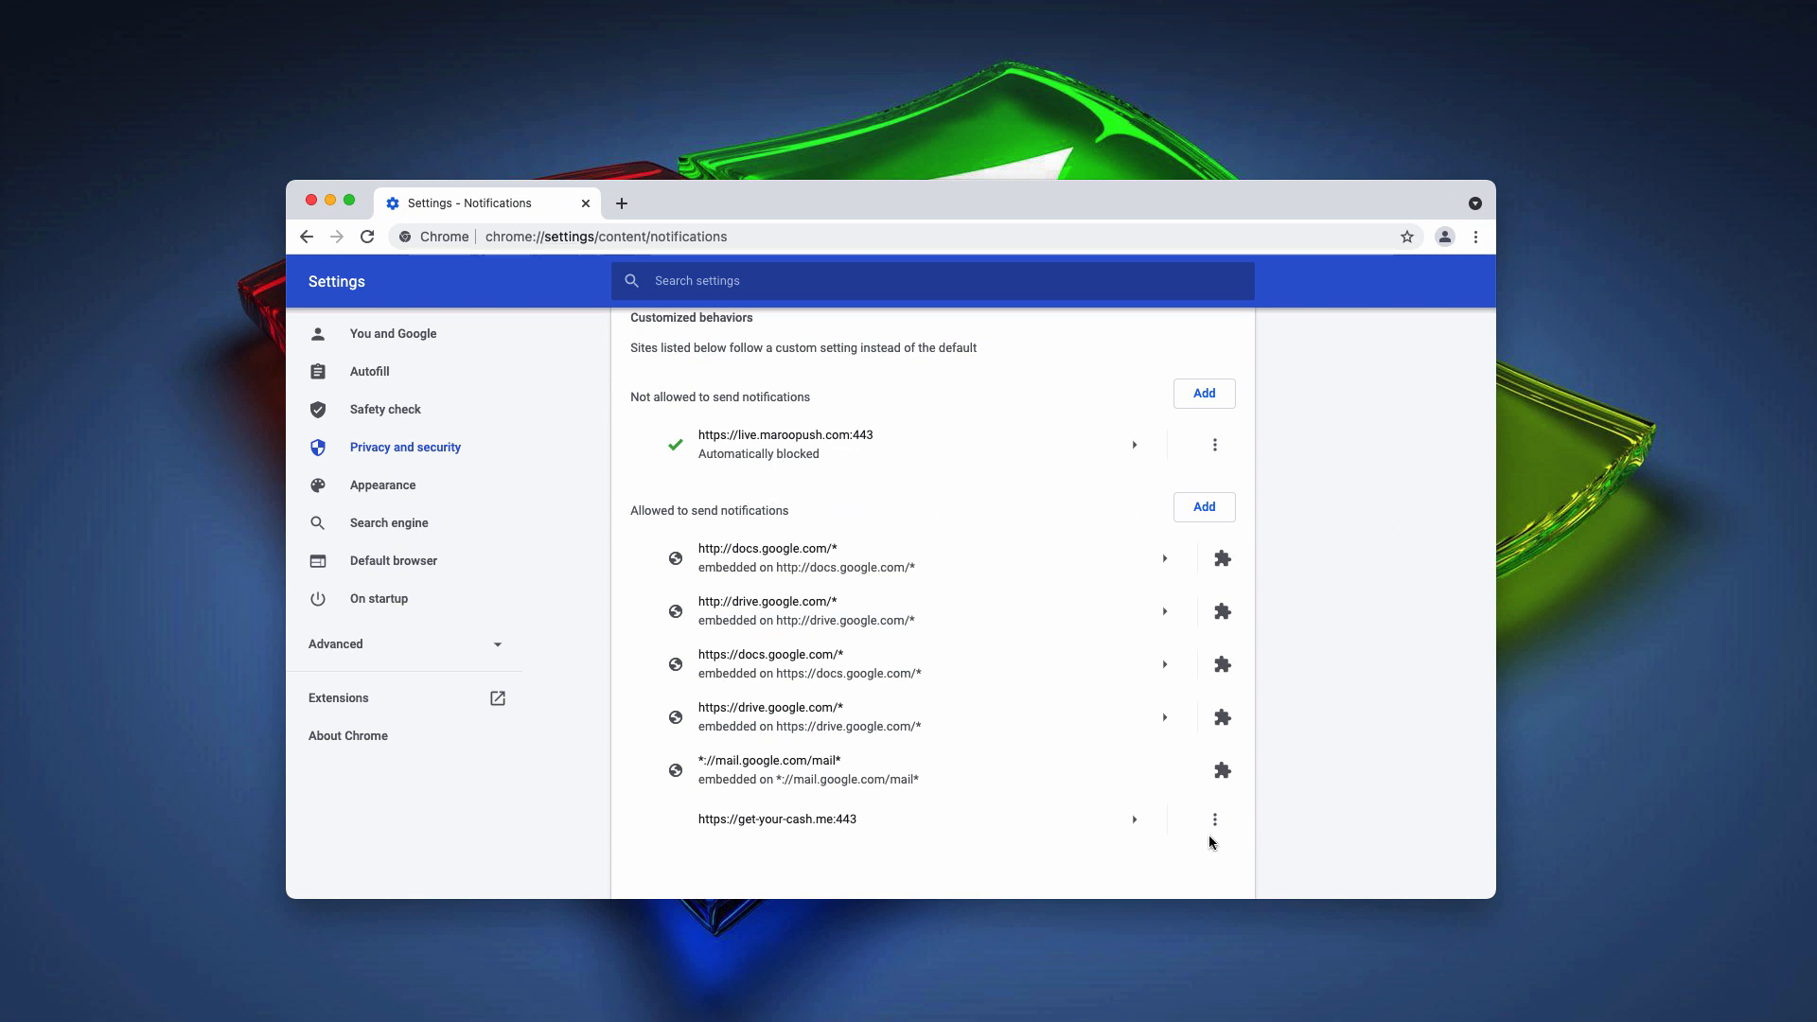
mouse_move(752, 831)
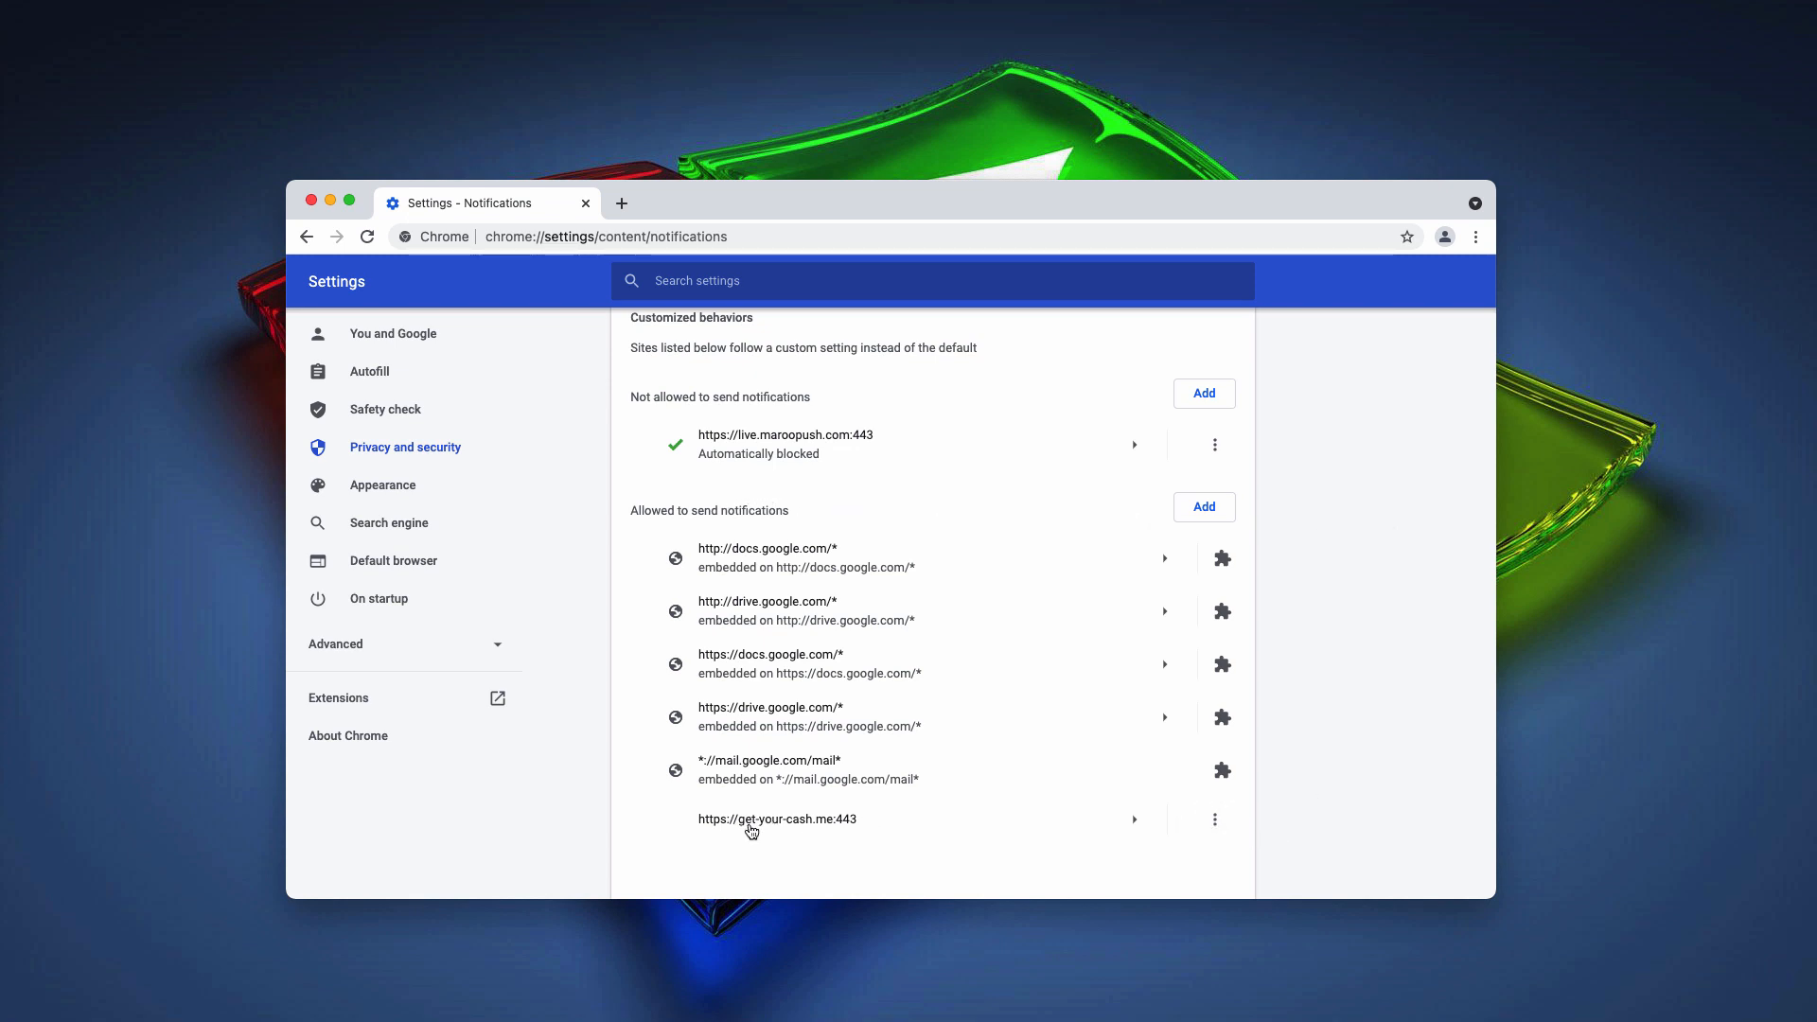
click(1213, 820)
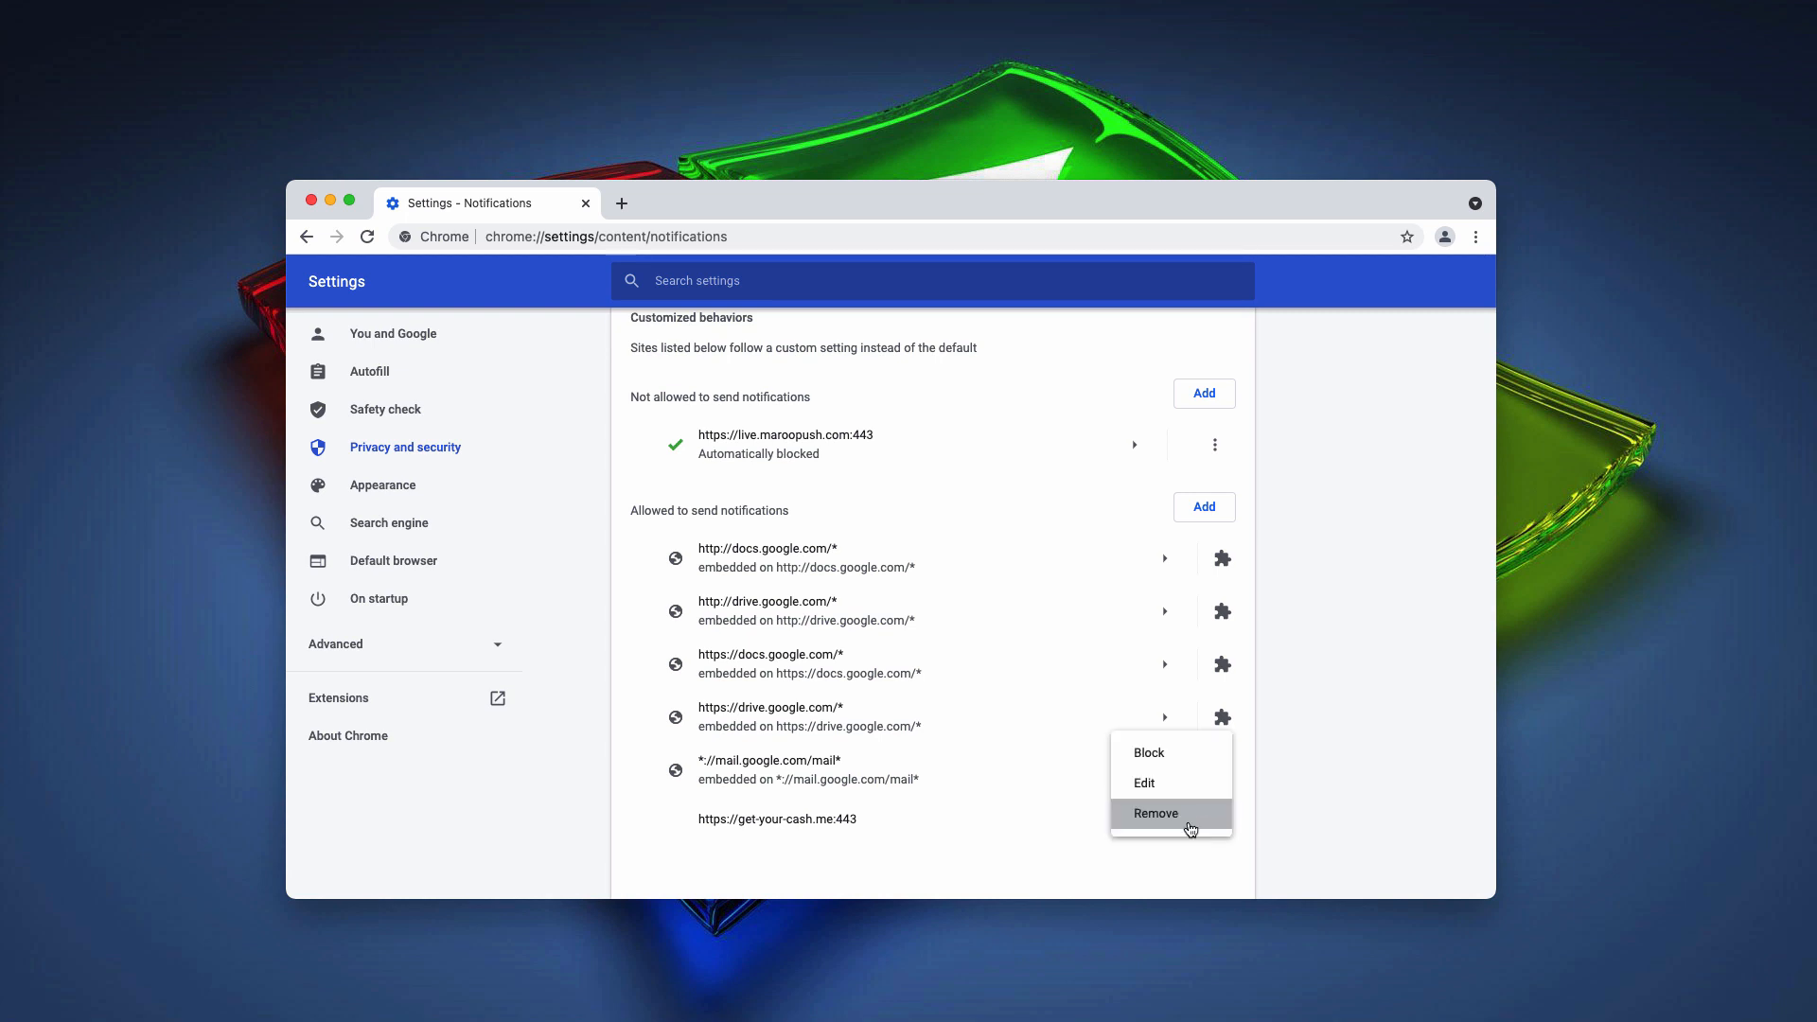
click(1154, 812)
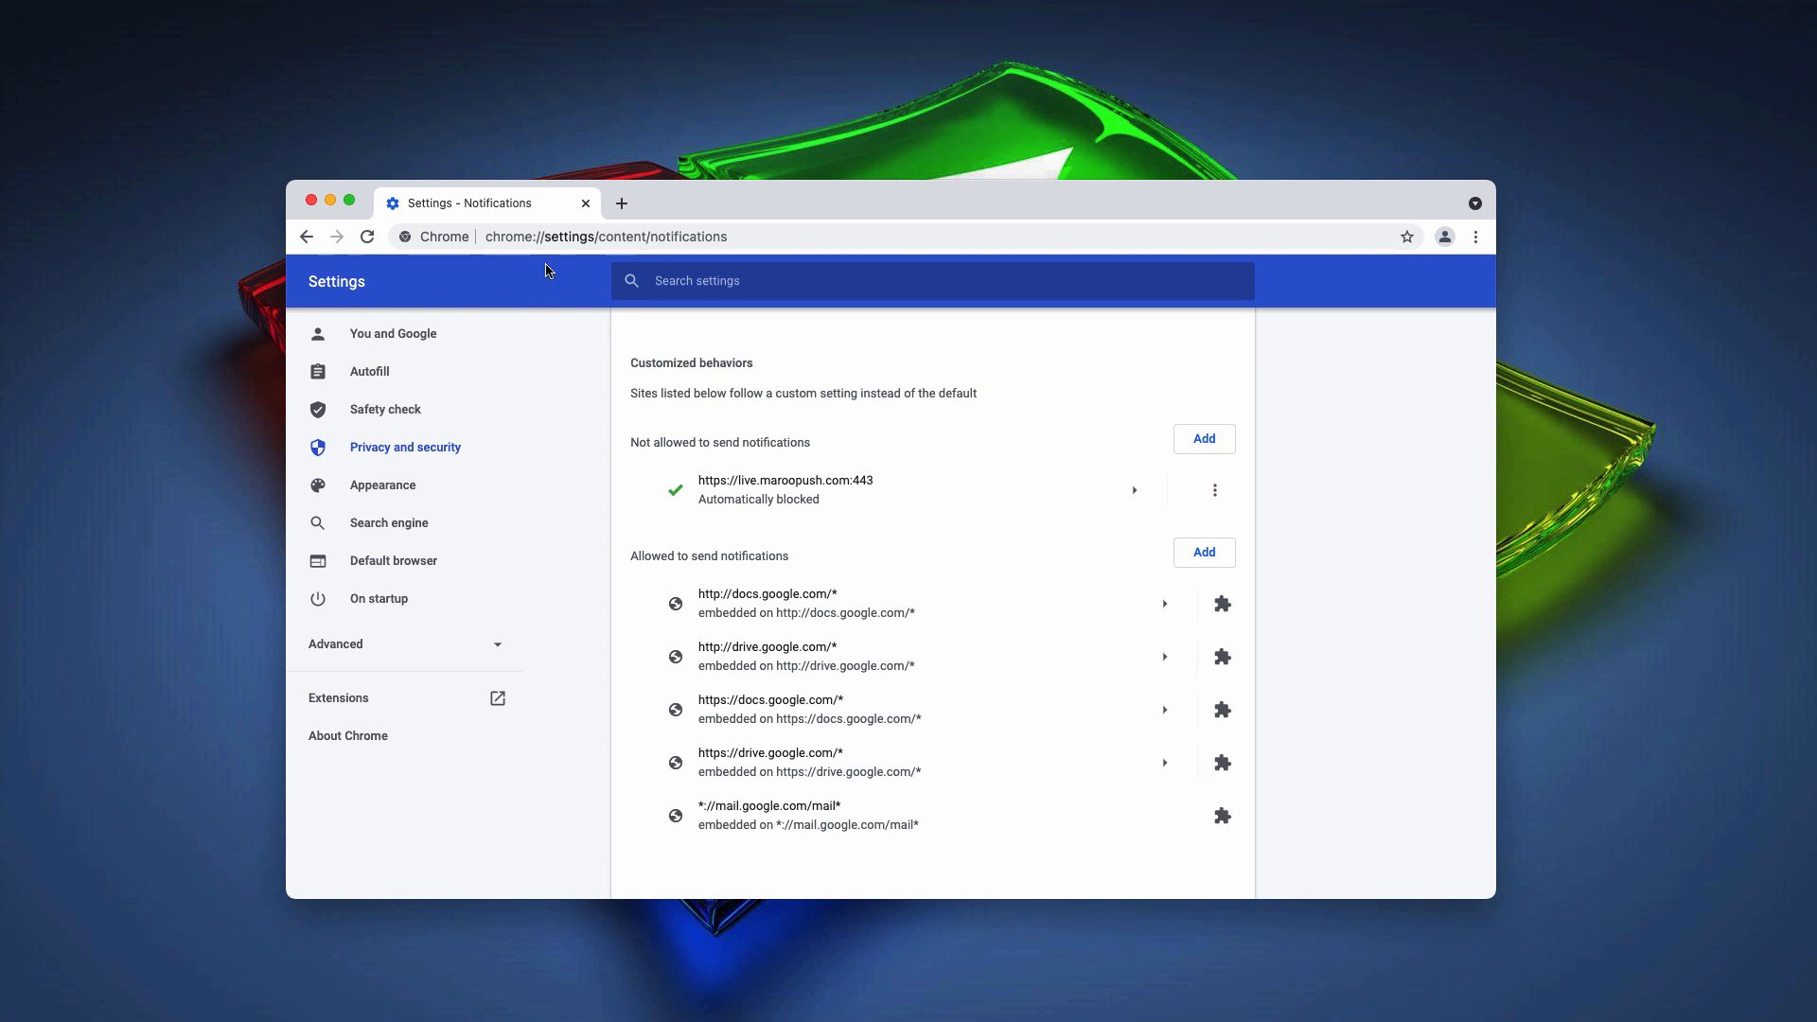
- Go to combocleaner.com and switch to the For Windows version
click(605, 236)
text(combocleaner.com)
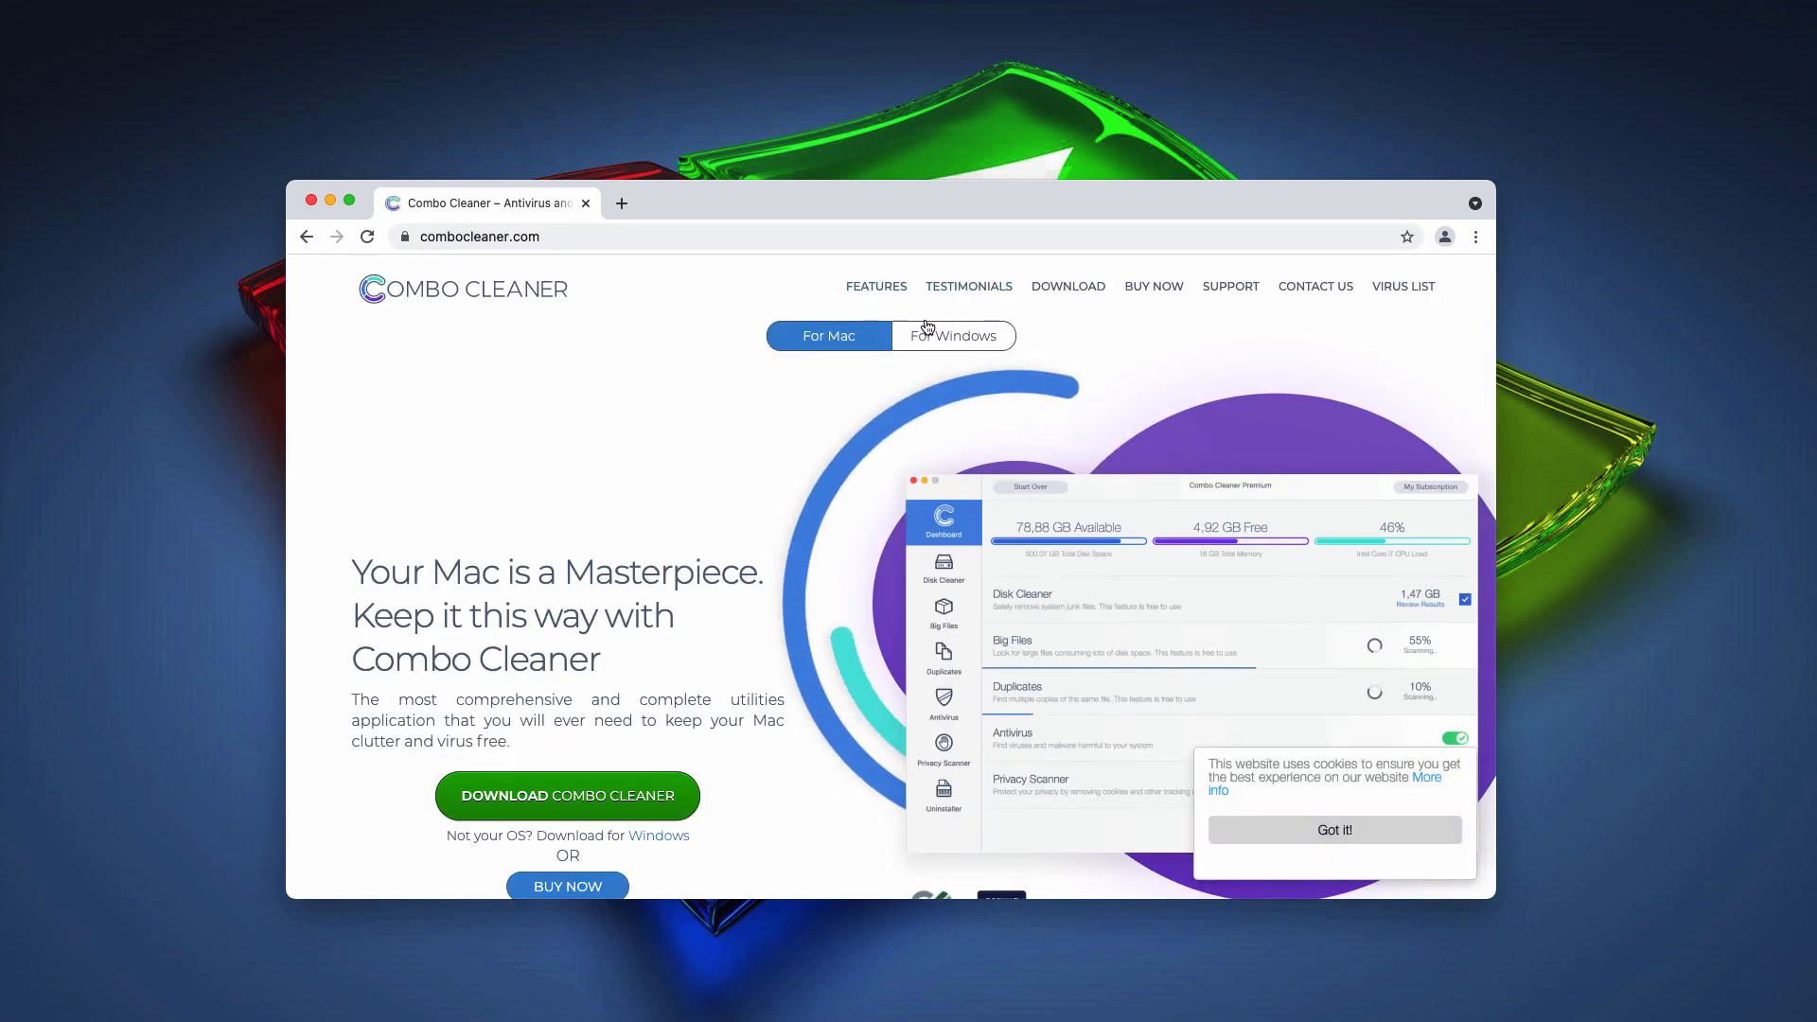
click(952, 337)
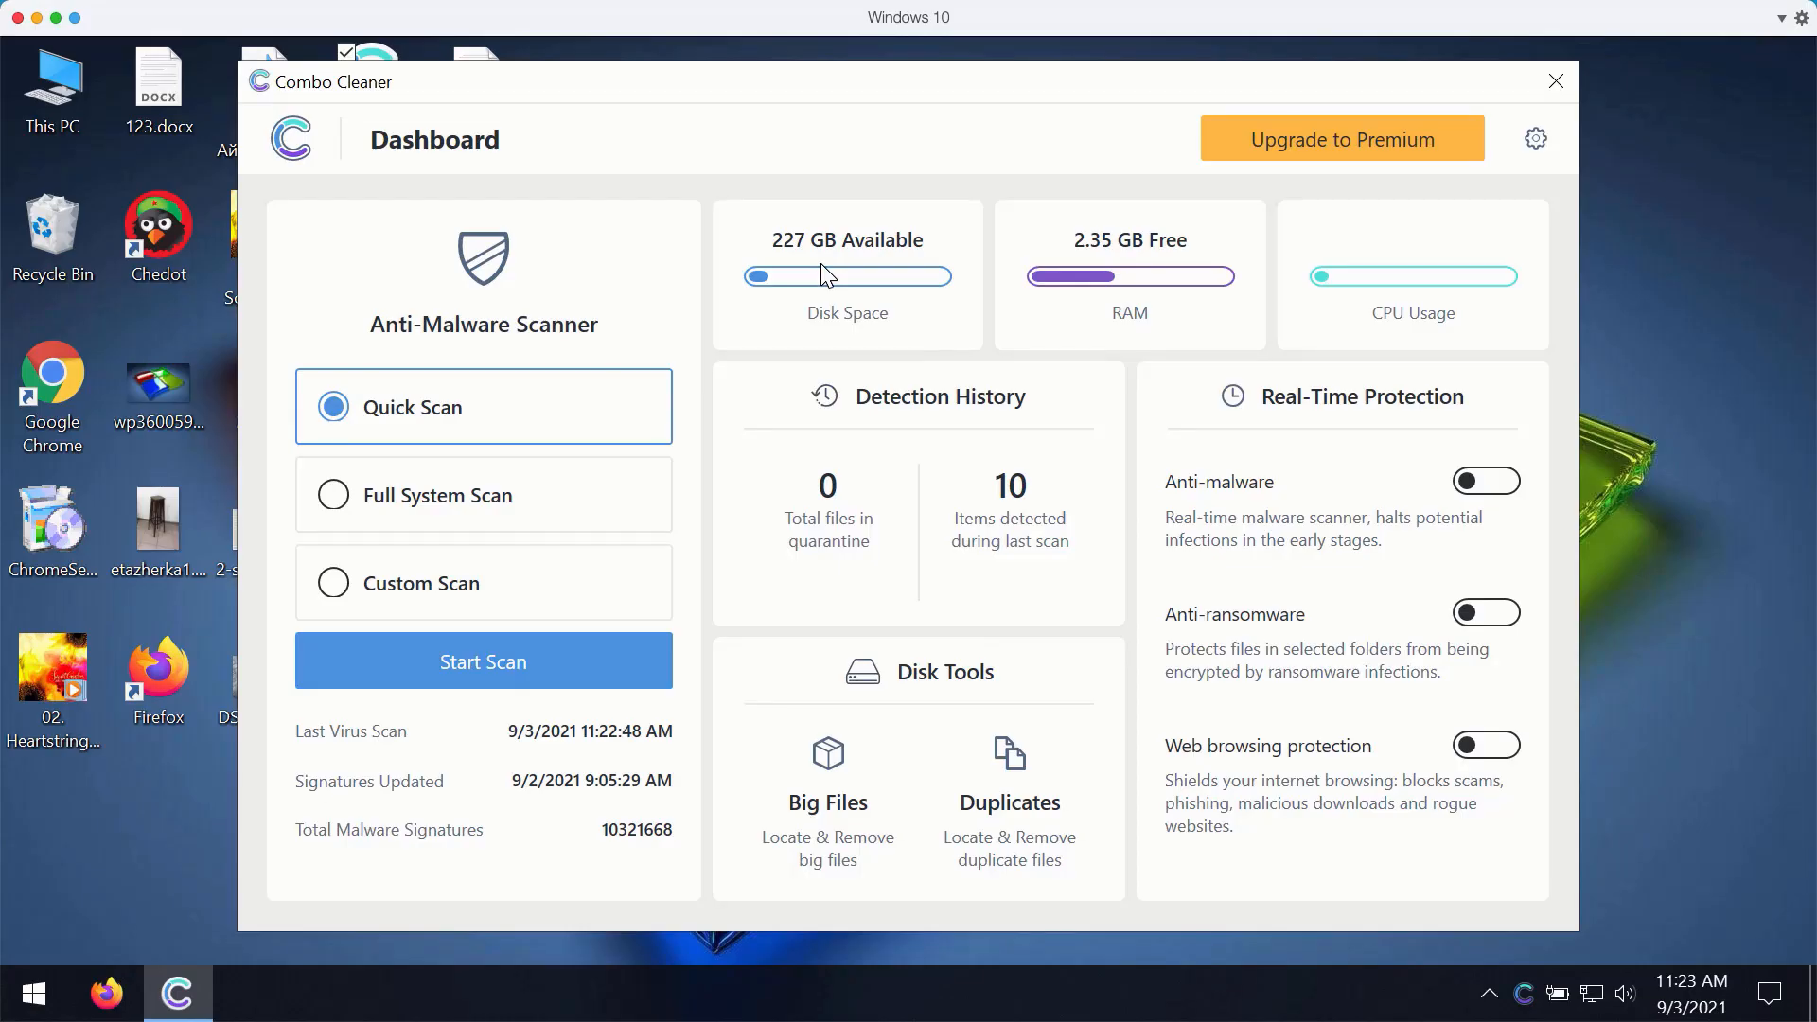
mouse_move(952, 125)
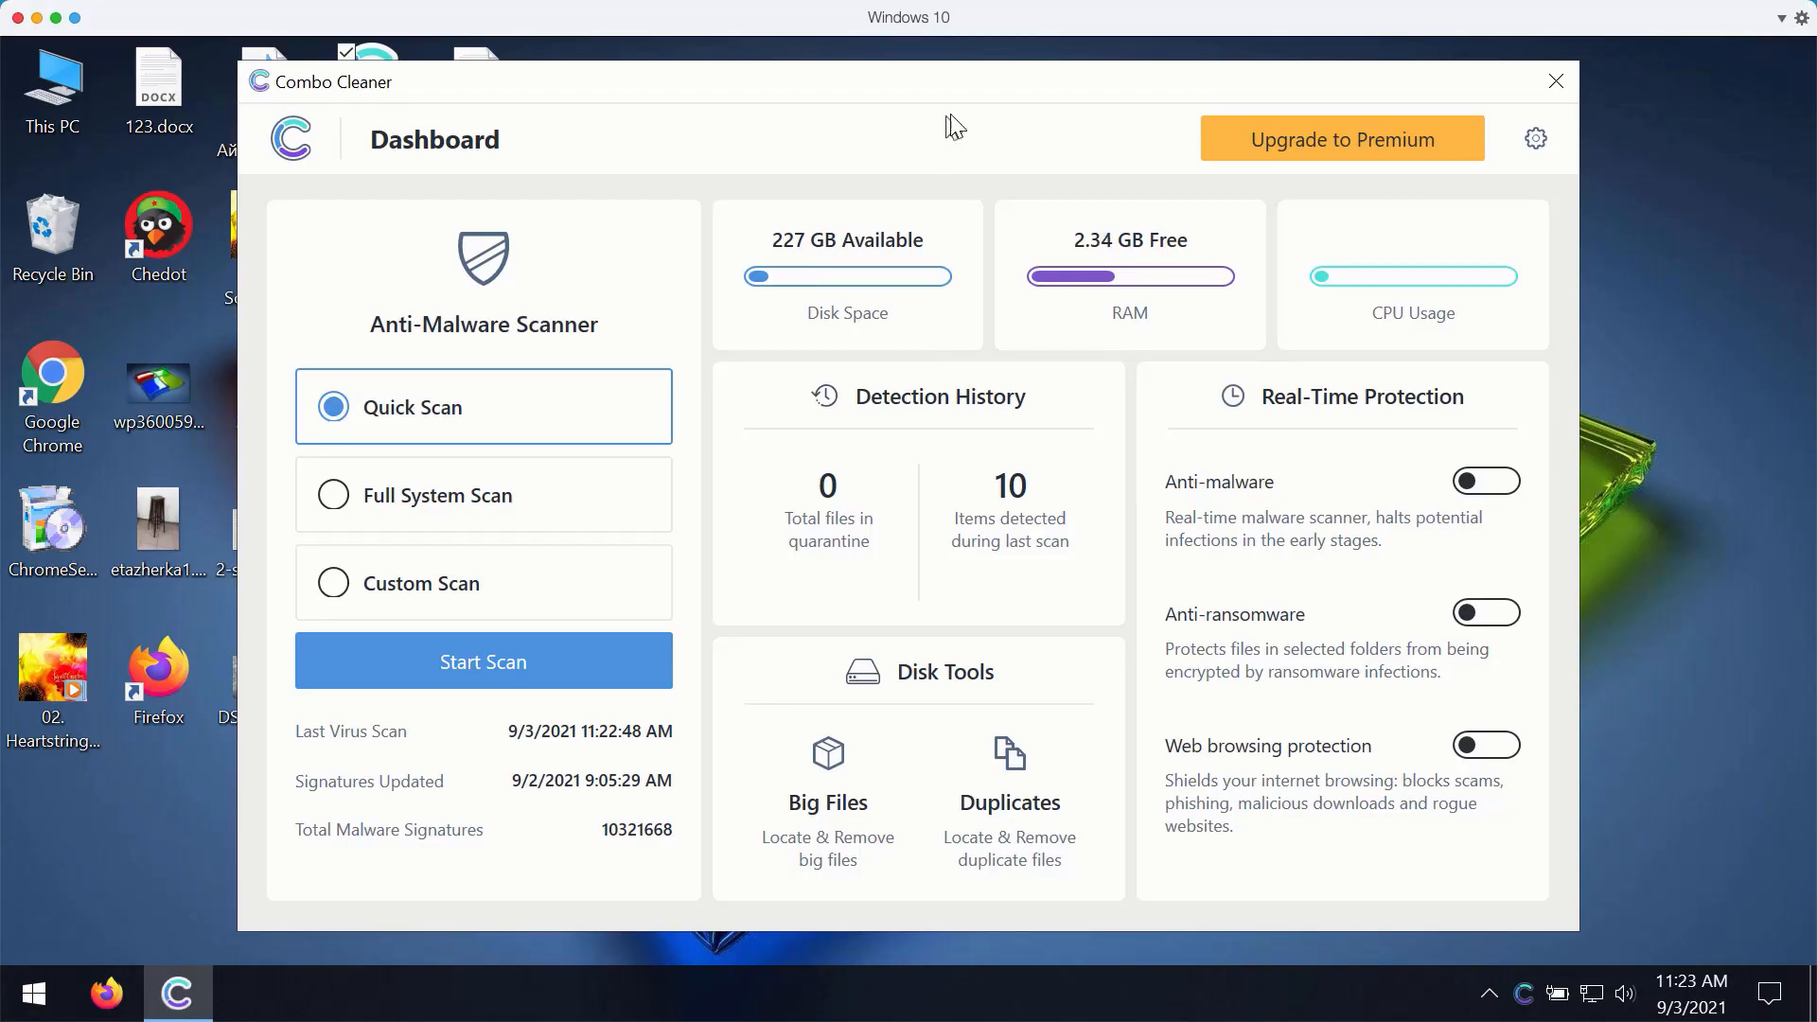
mouse_move(1040, 85)
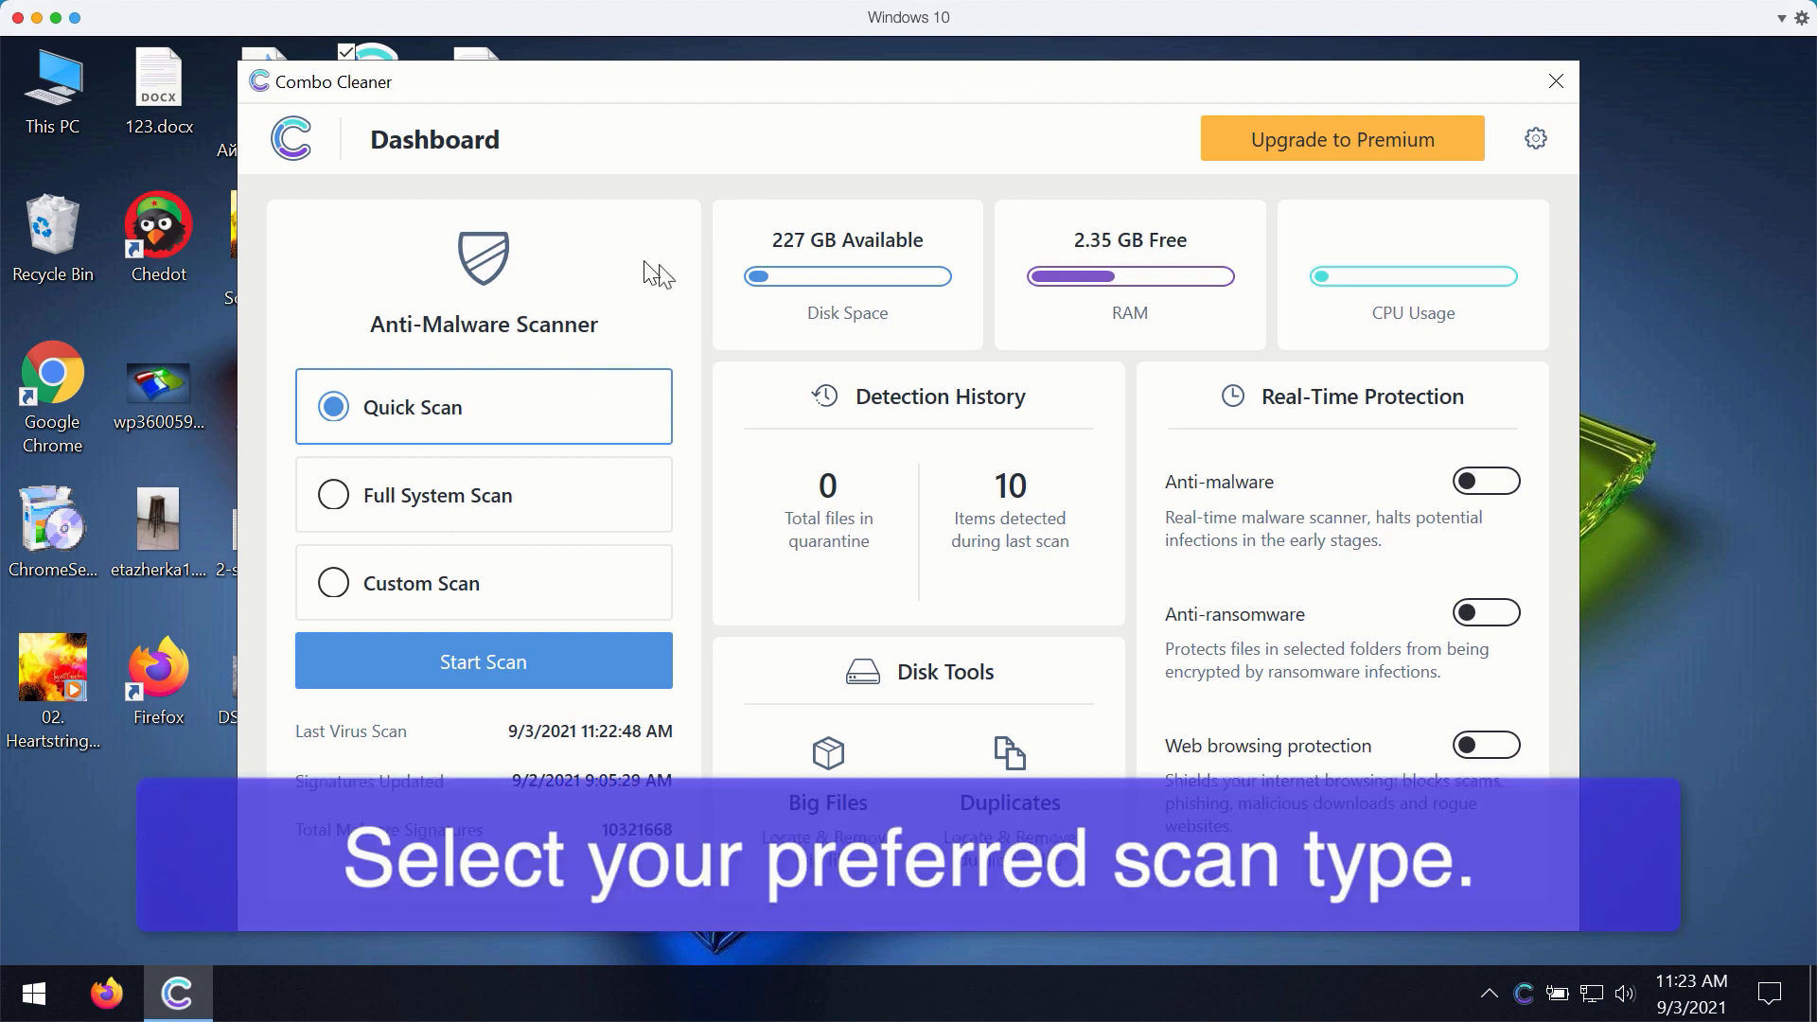
mouse_move(863, 89)
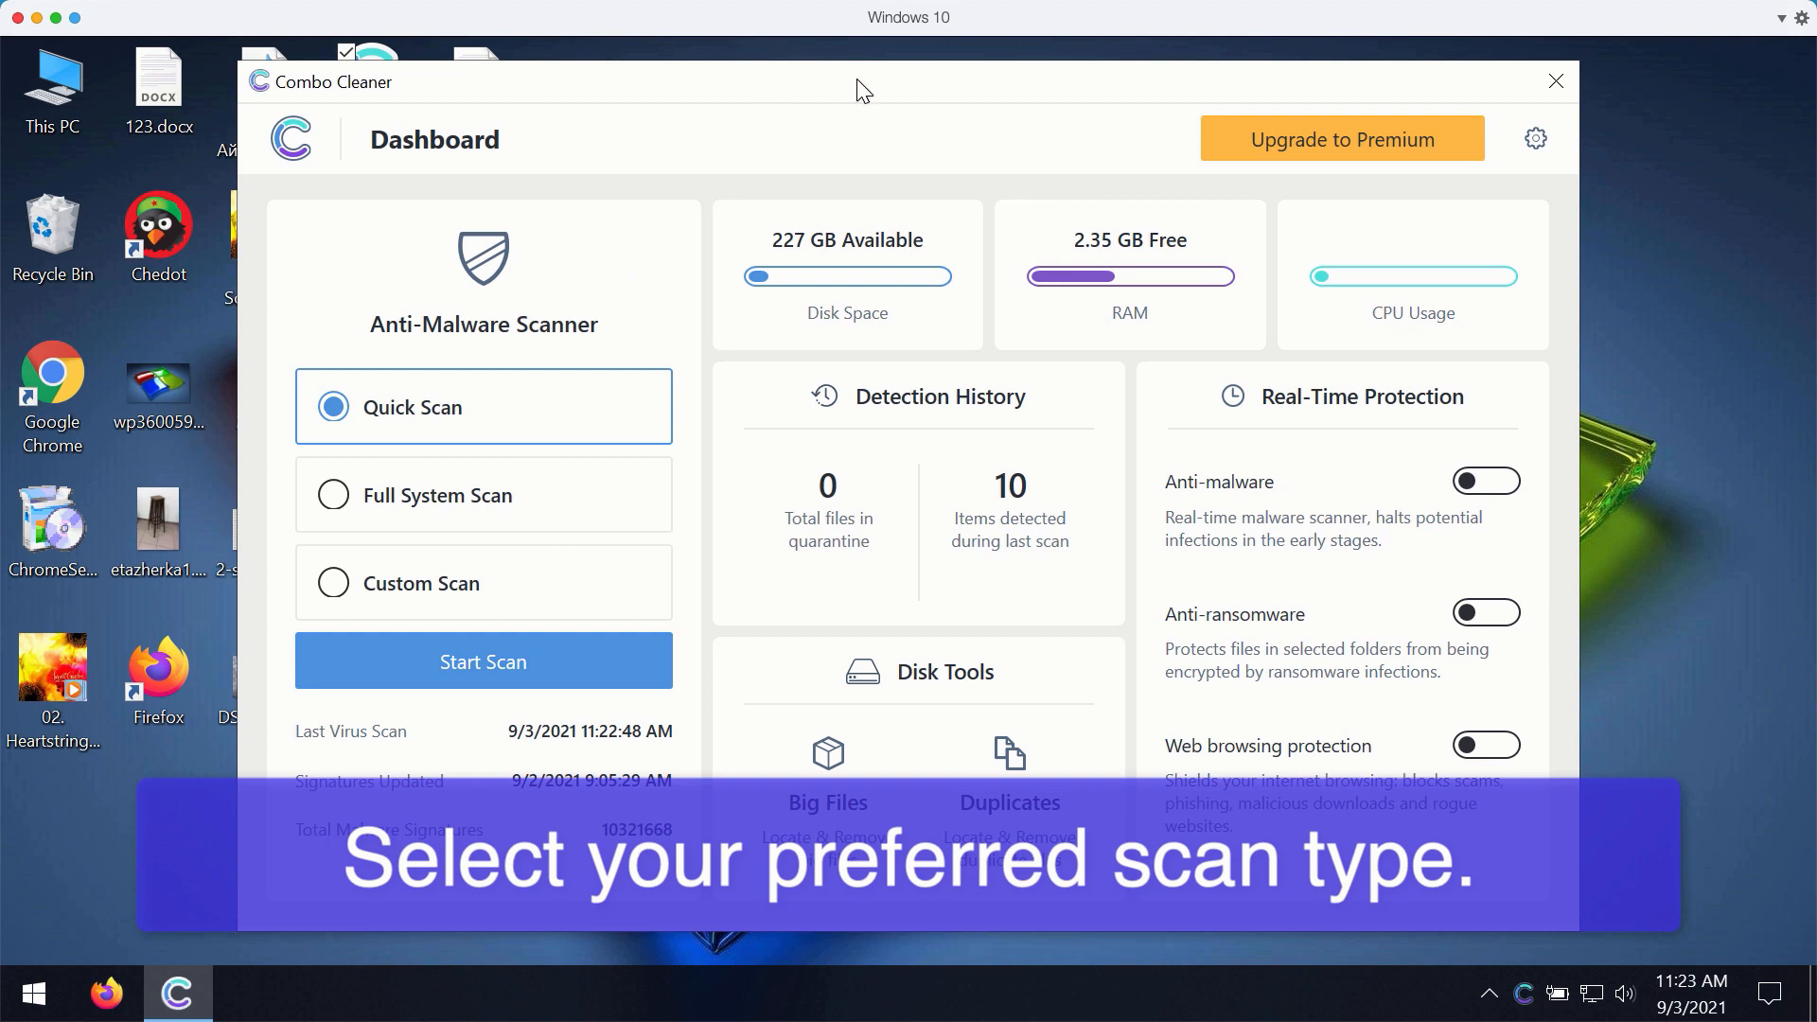
mouse_move(933, 93)
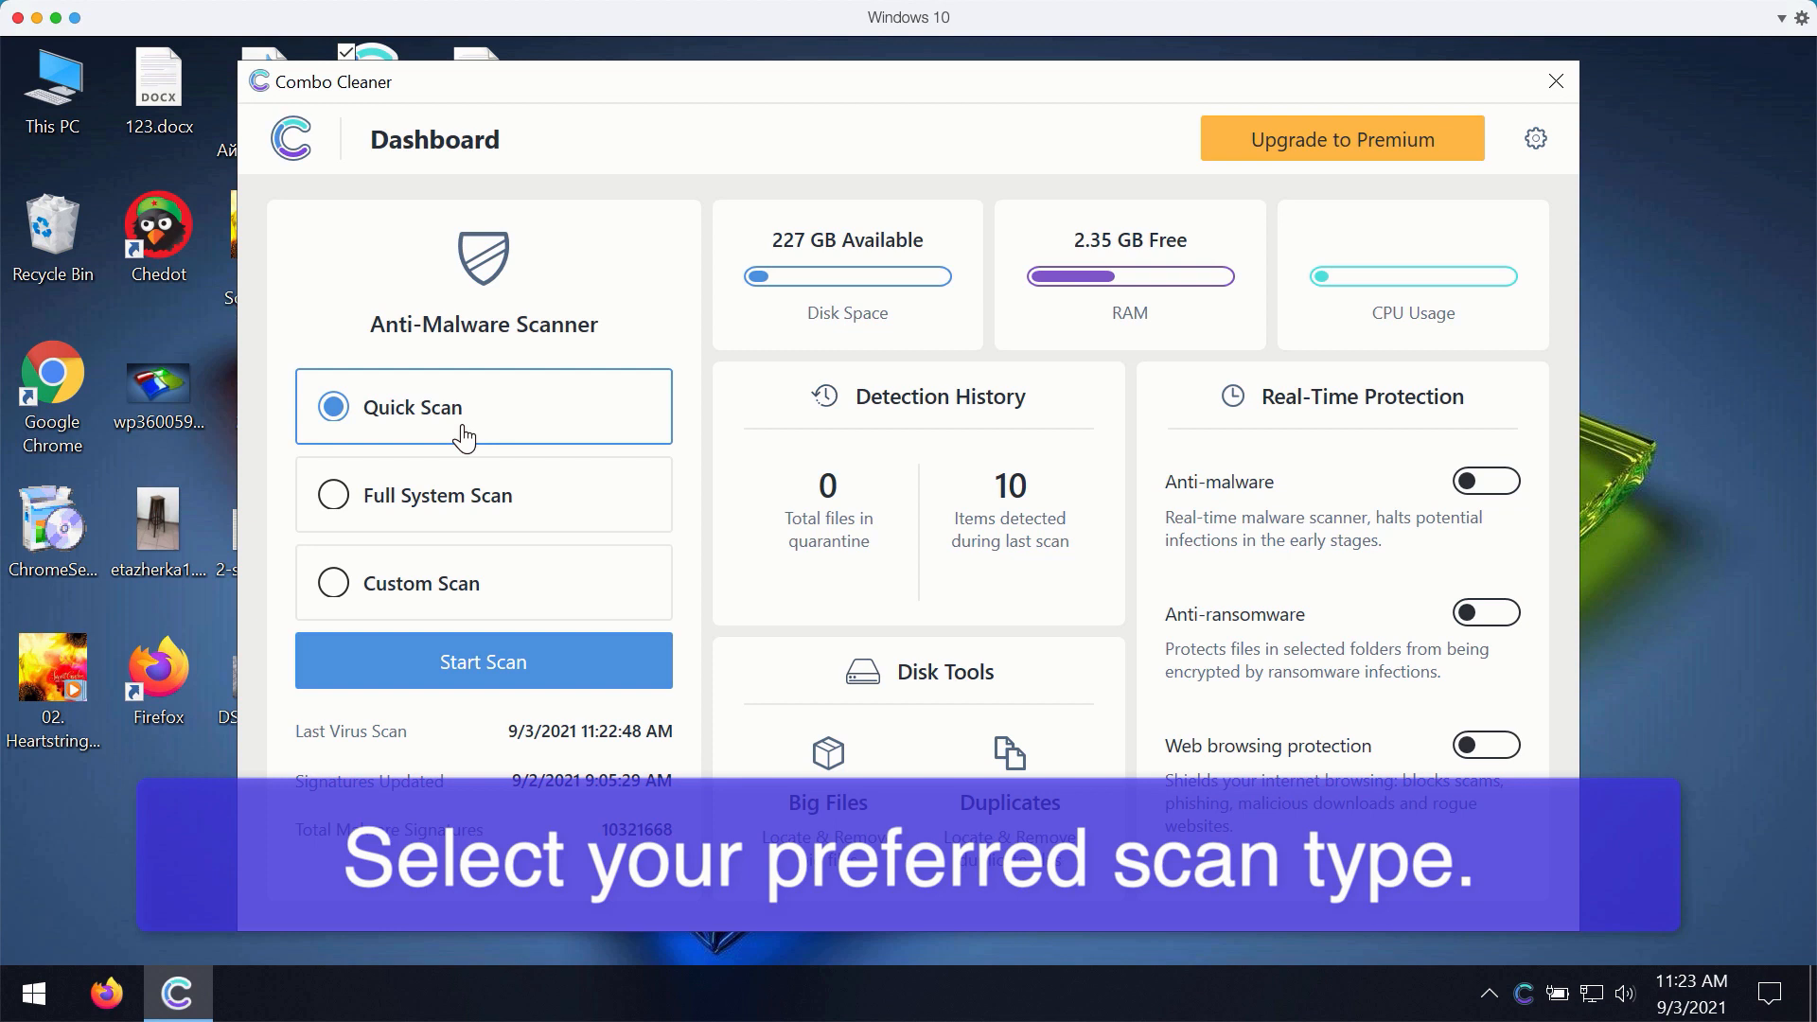
mouse_move(503, 369)
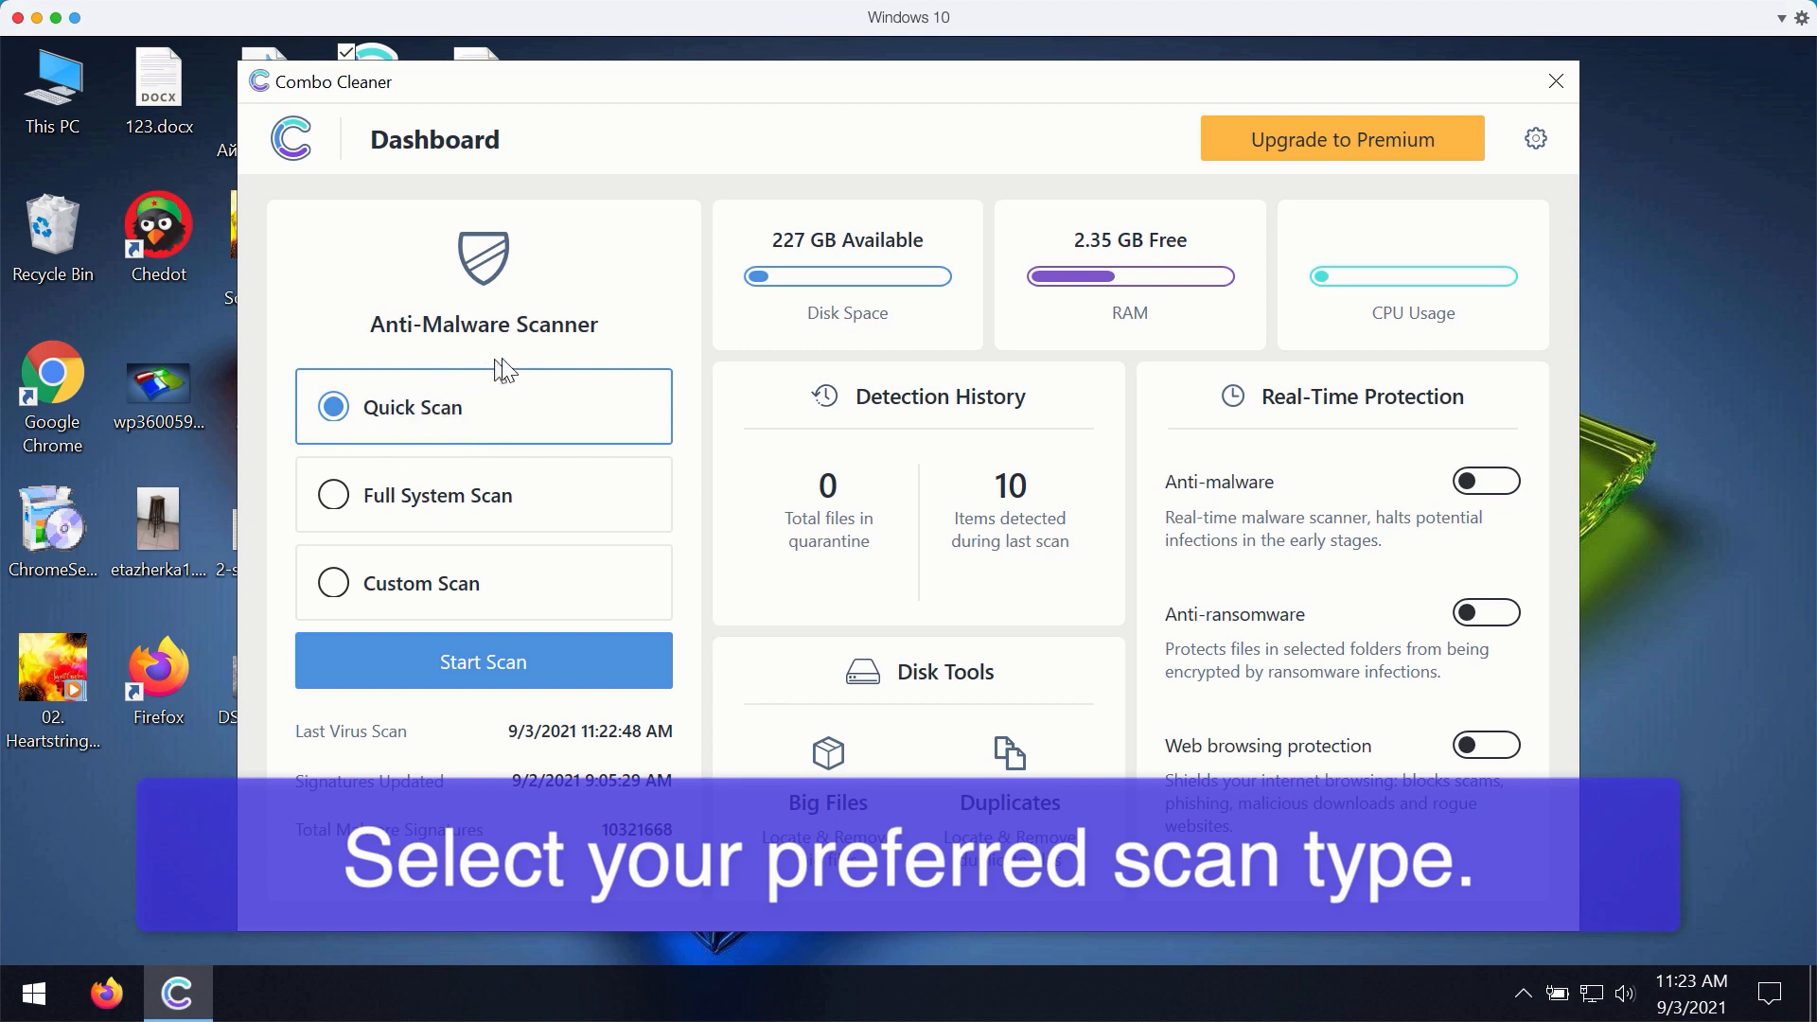
mouse_move(1005, 125)
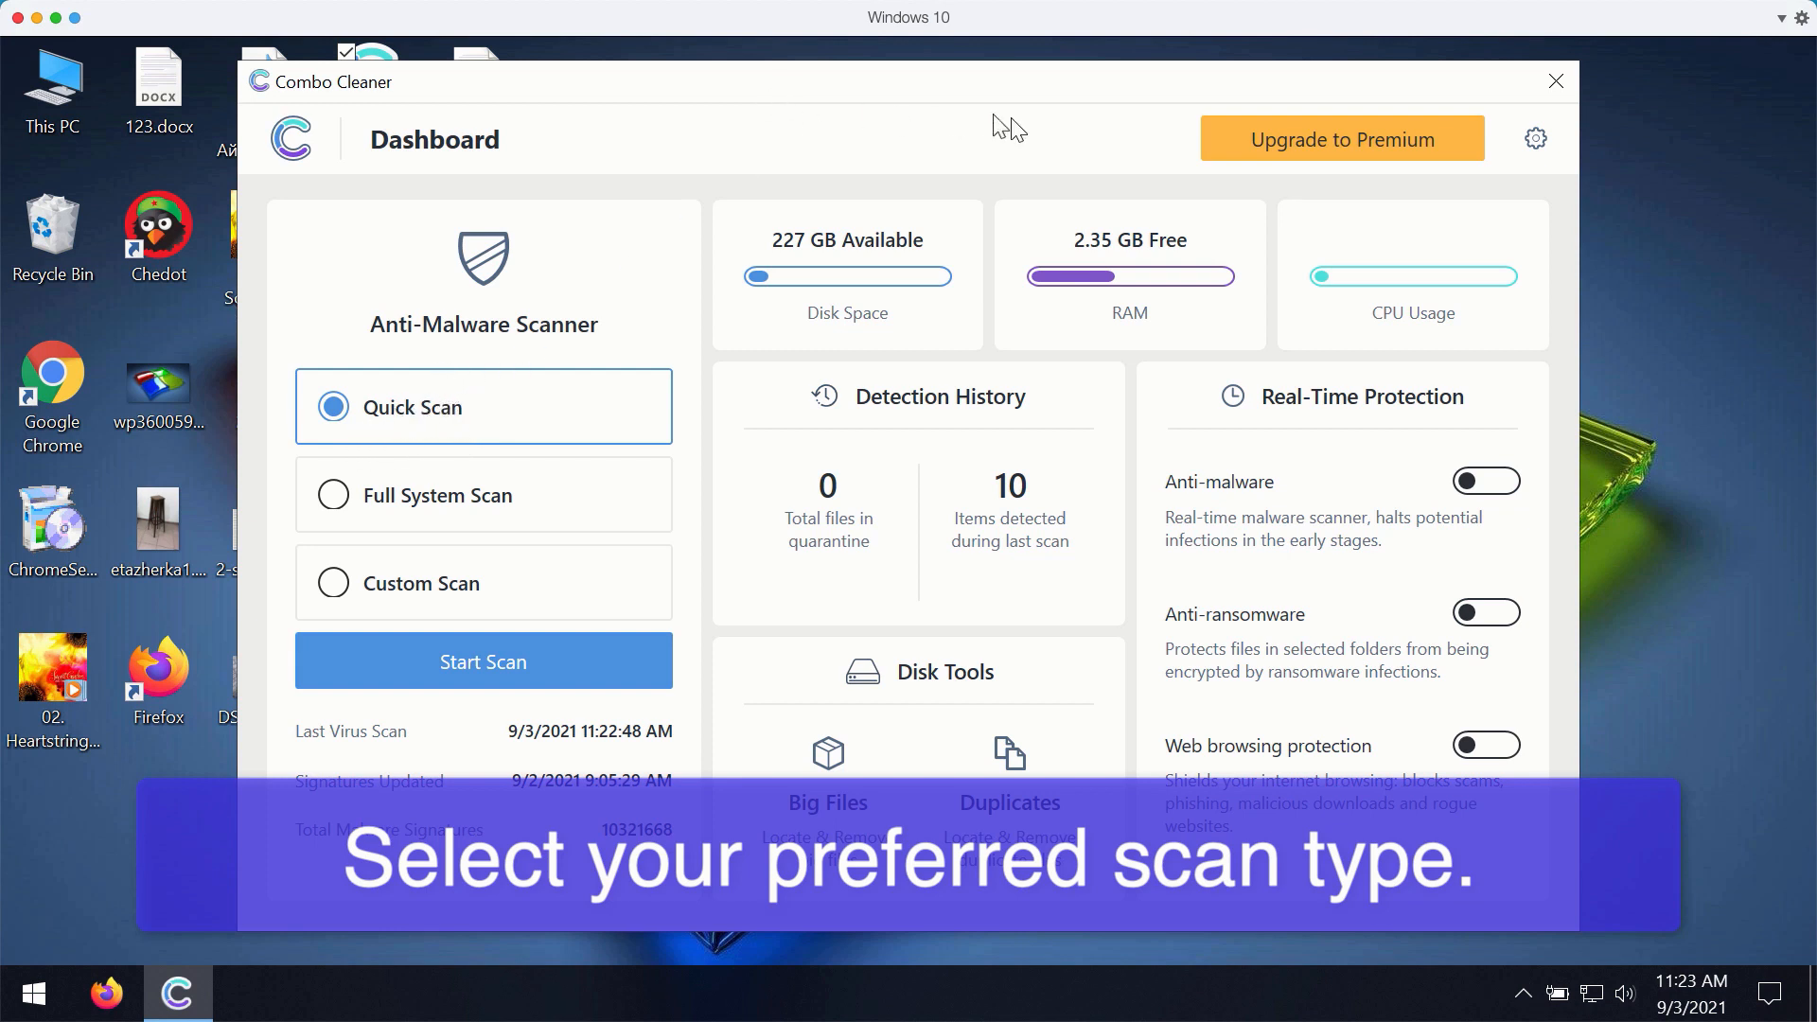
mouse_move(445, 530)
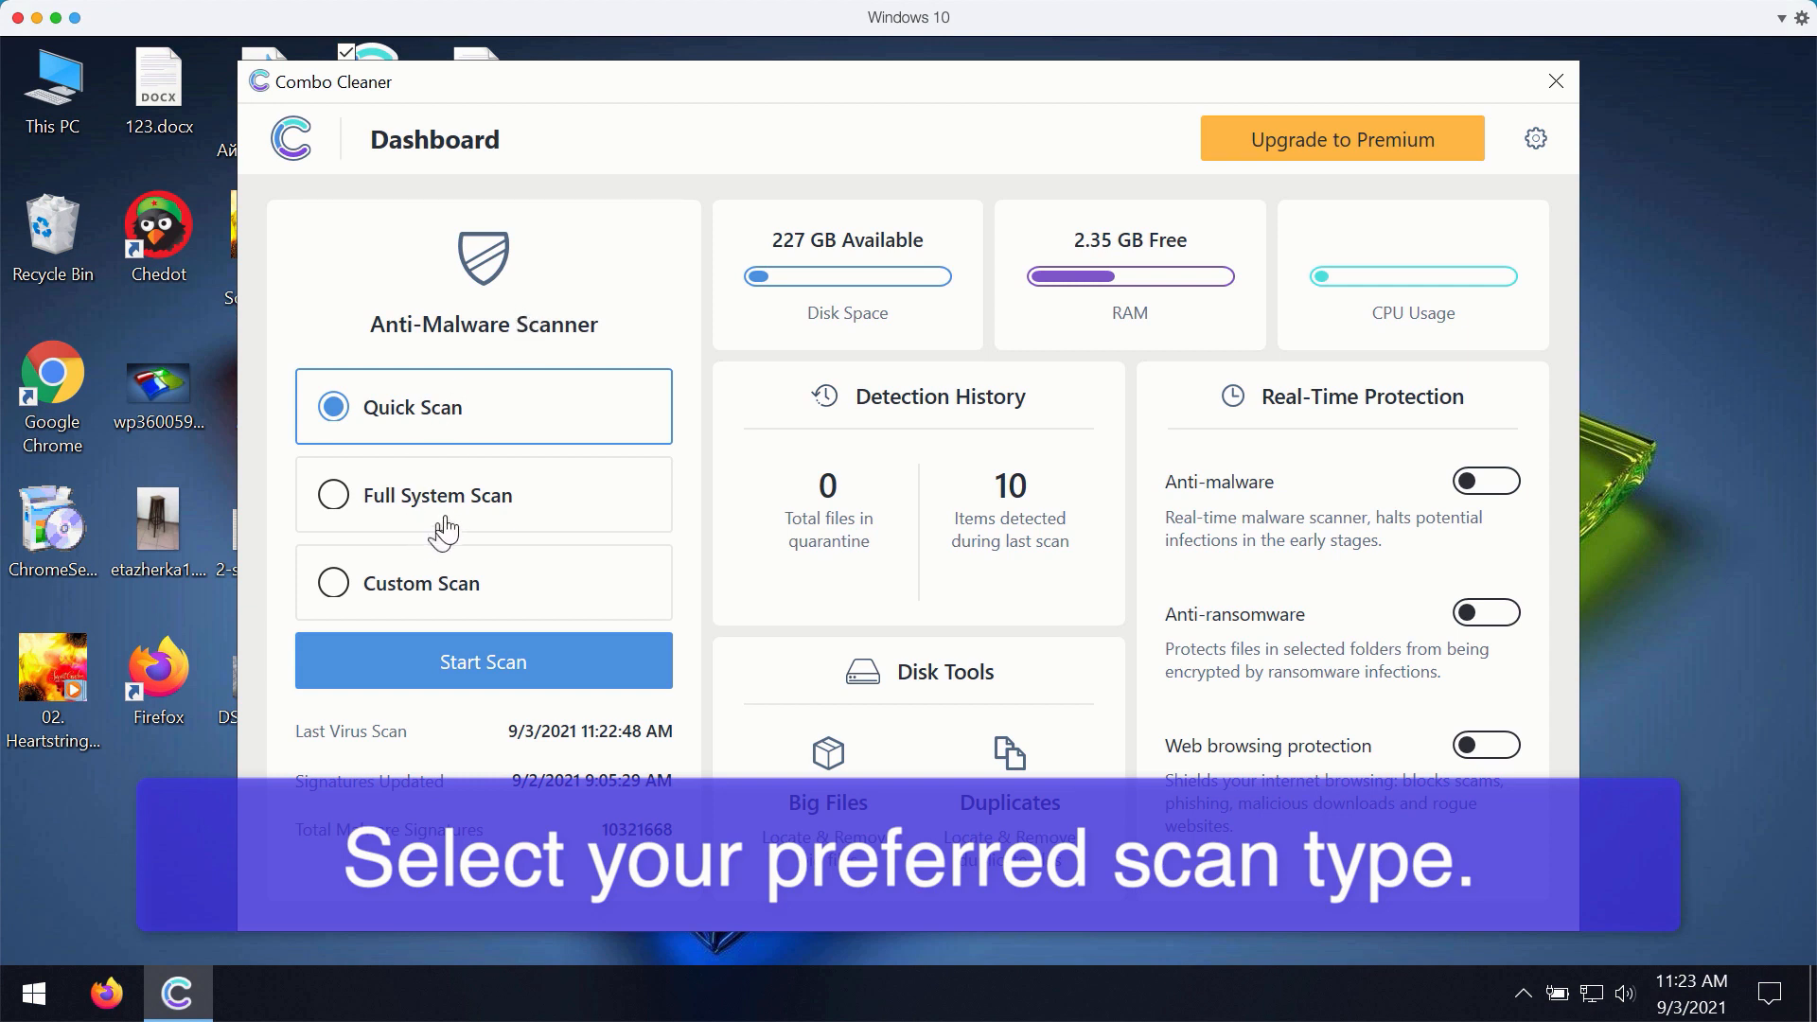
mouse_move(430, 518)
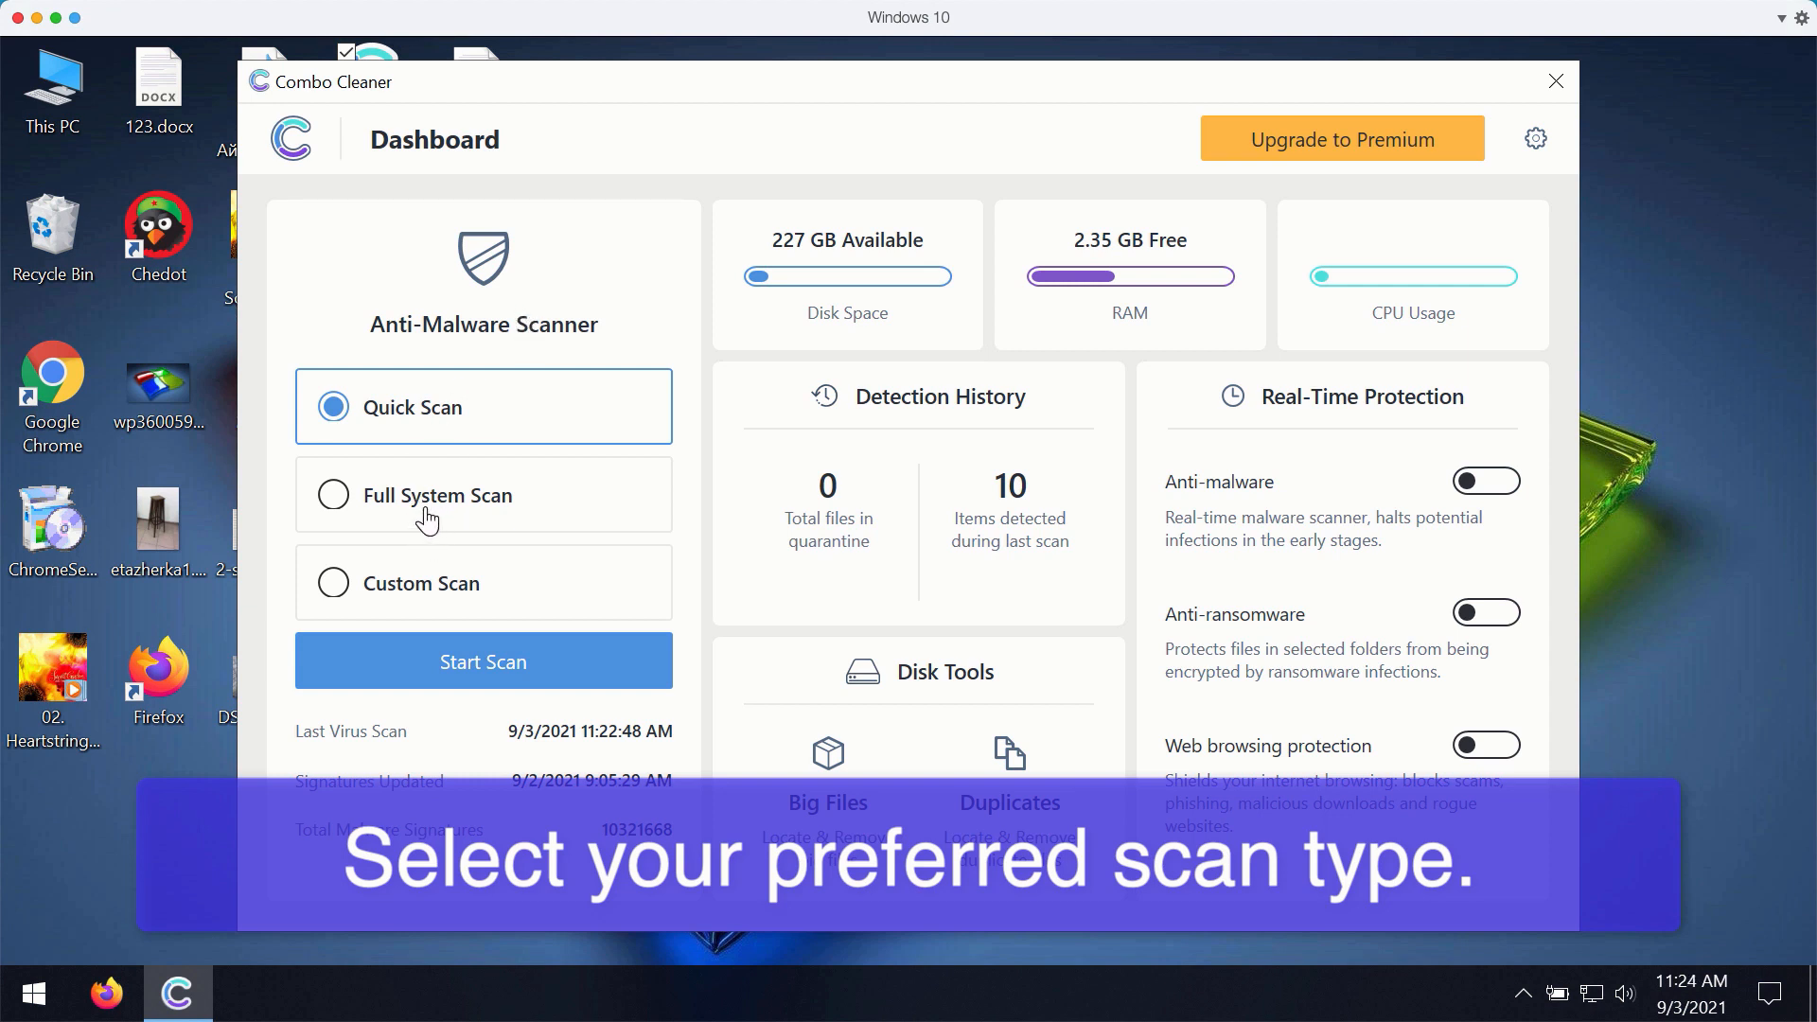
mouse_move(509, 589)
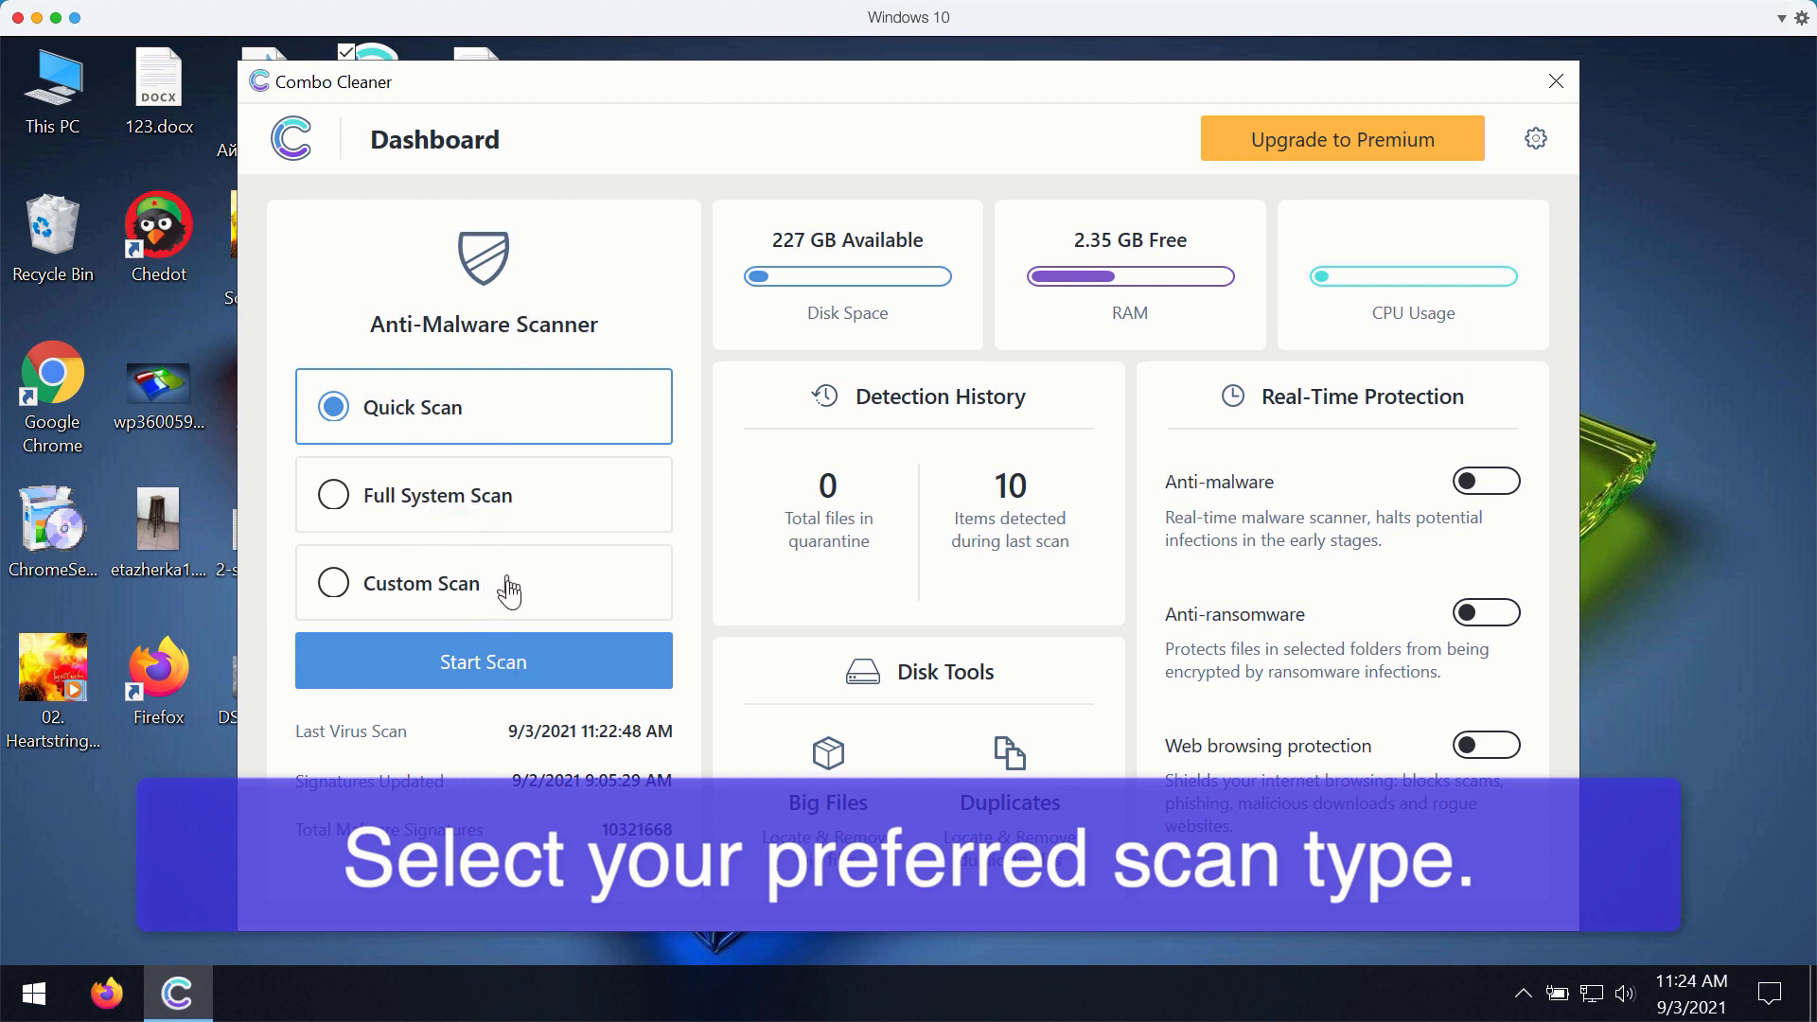
- Choose the scan type and start the anti-malware scan
click(483, 660)
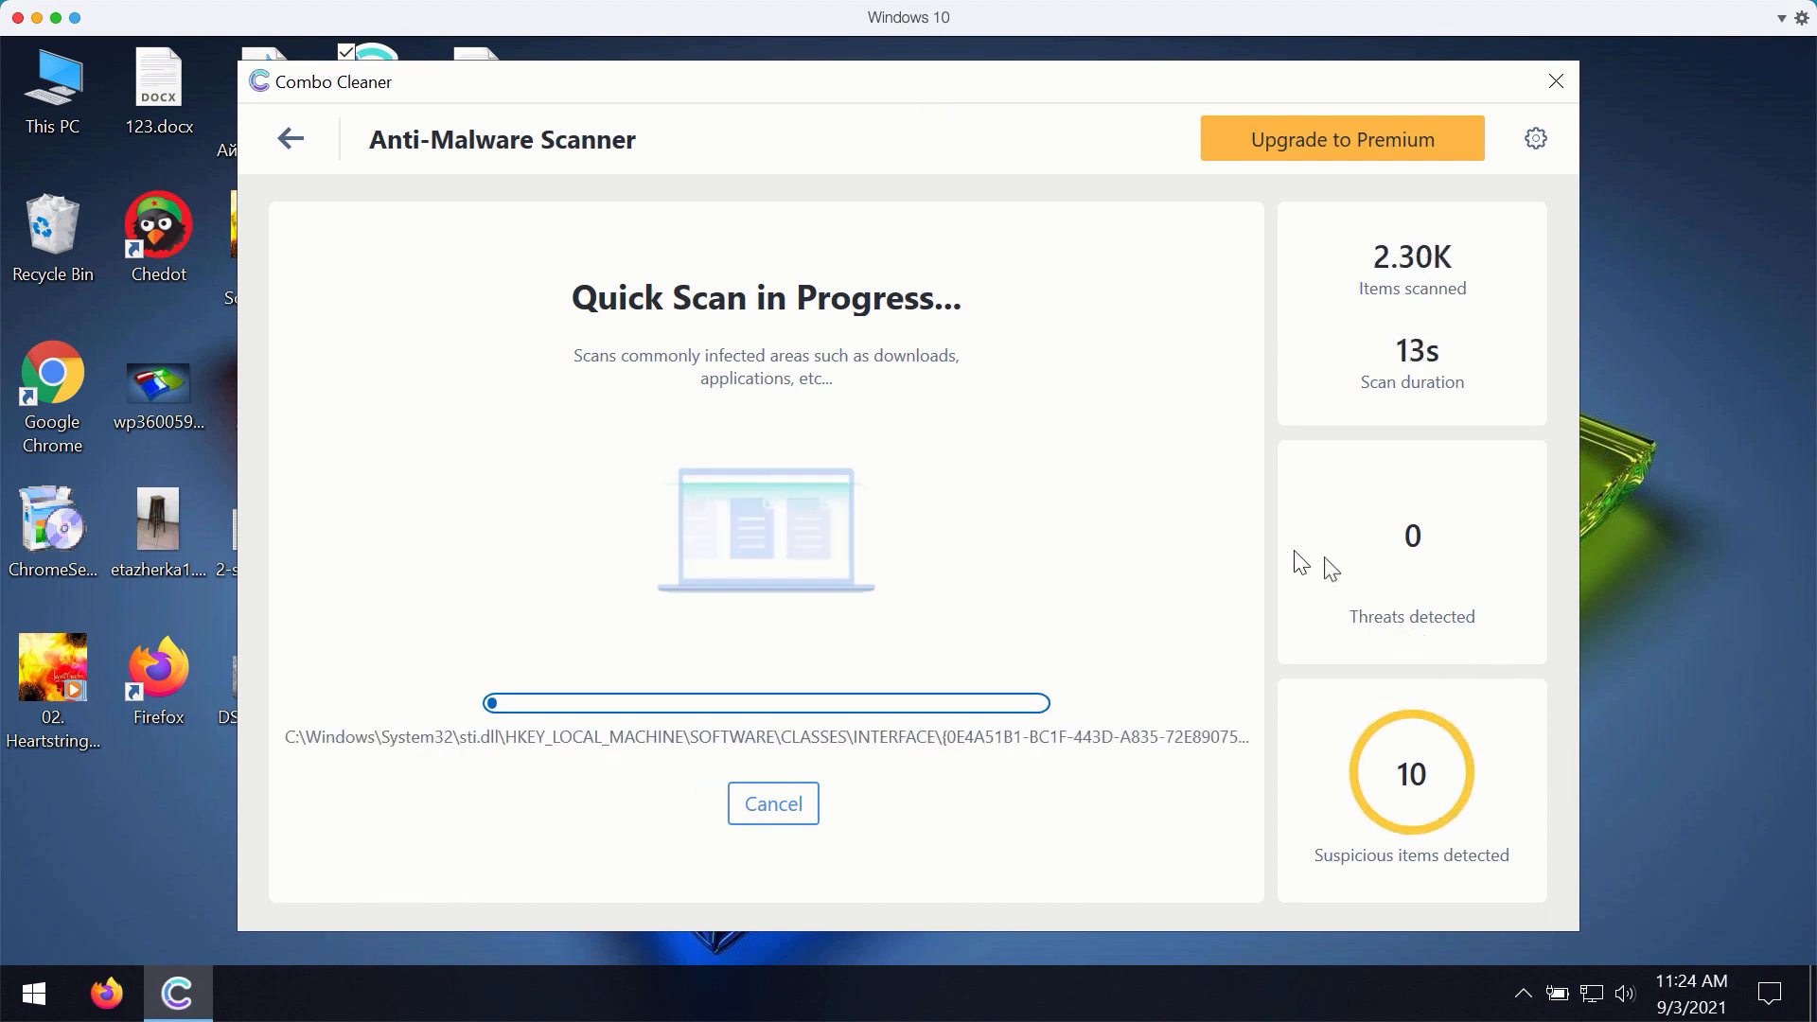
mouse_move(1552, 176)
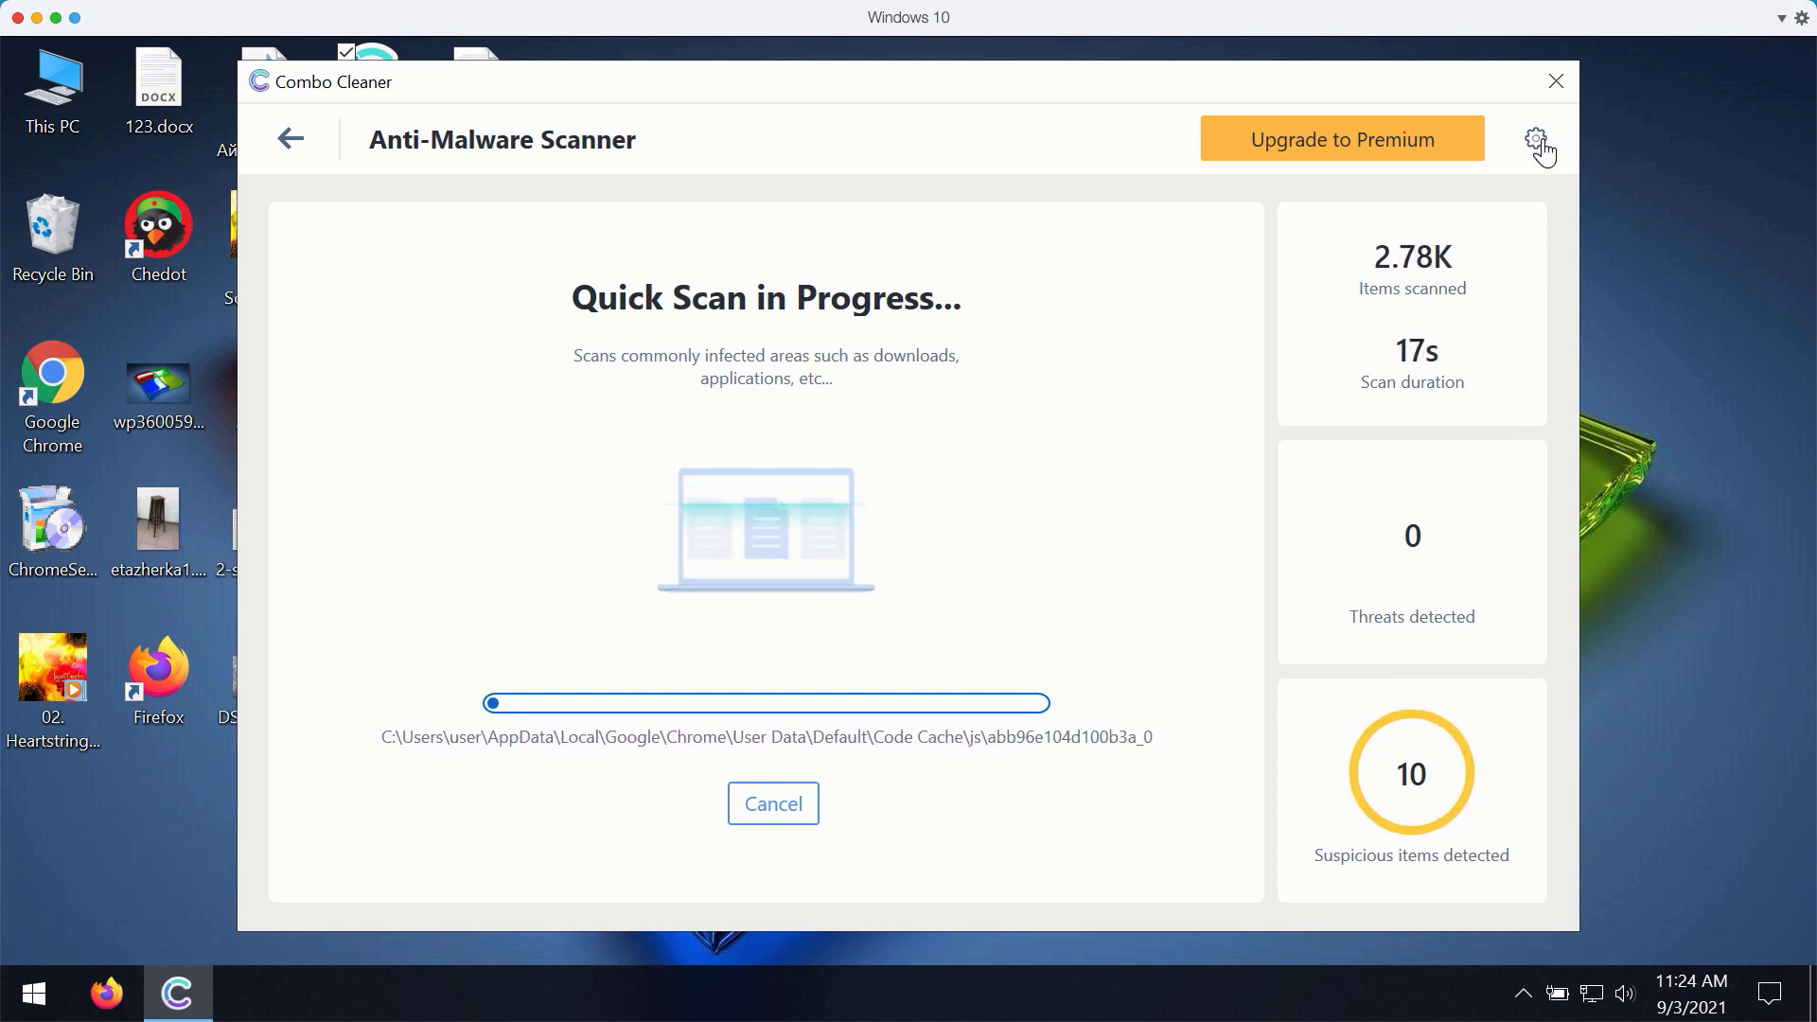
- Review the Anti-Ransomware protection settings, then return to the dashboard
click(1537, 138)
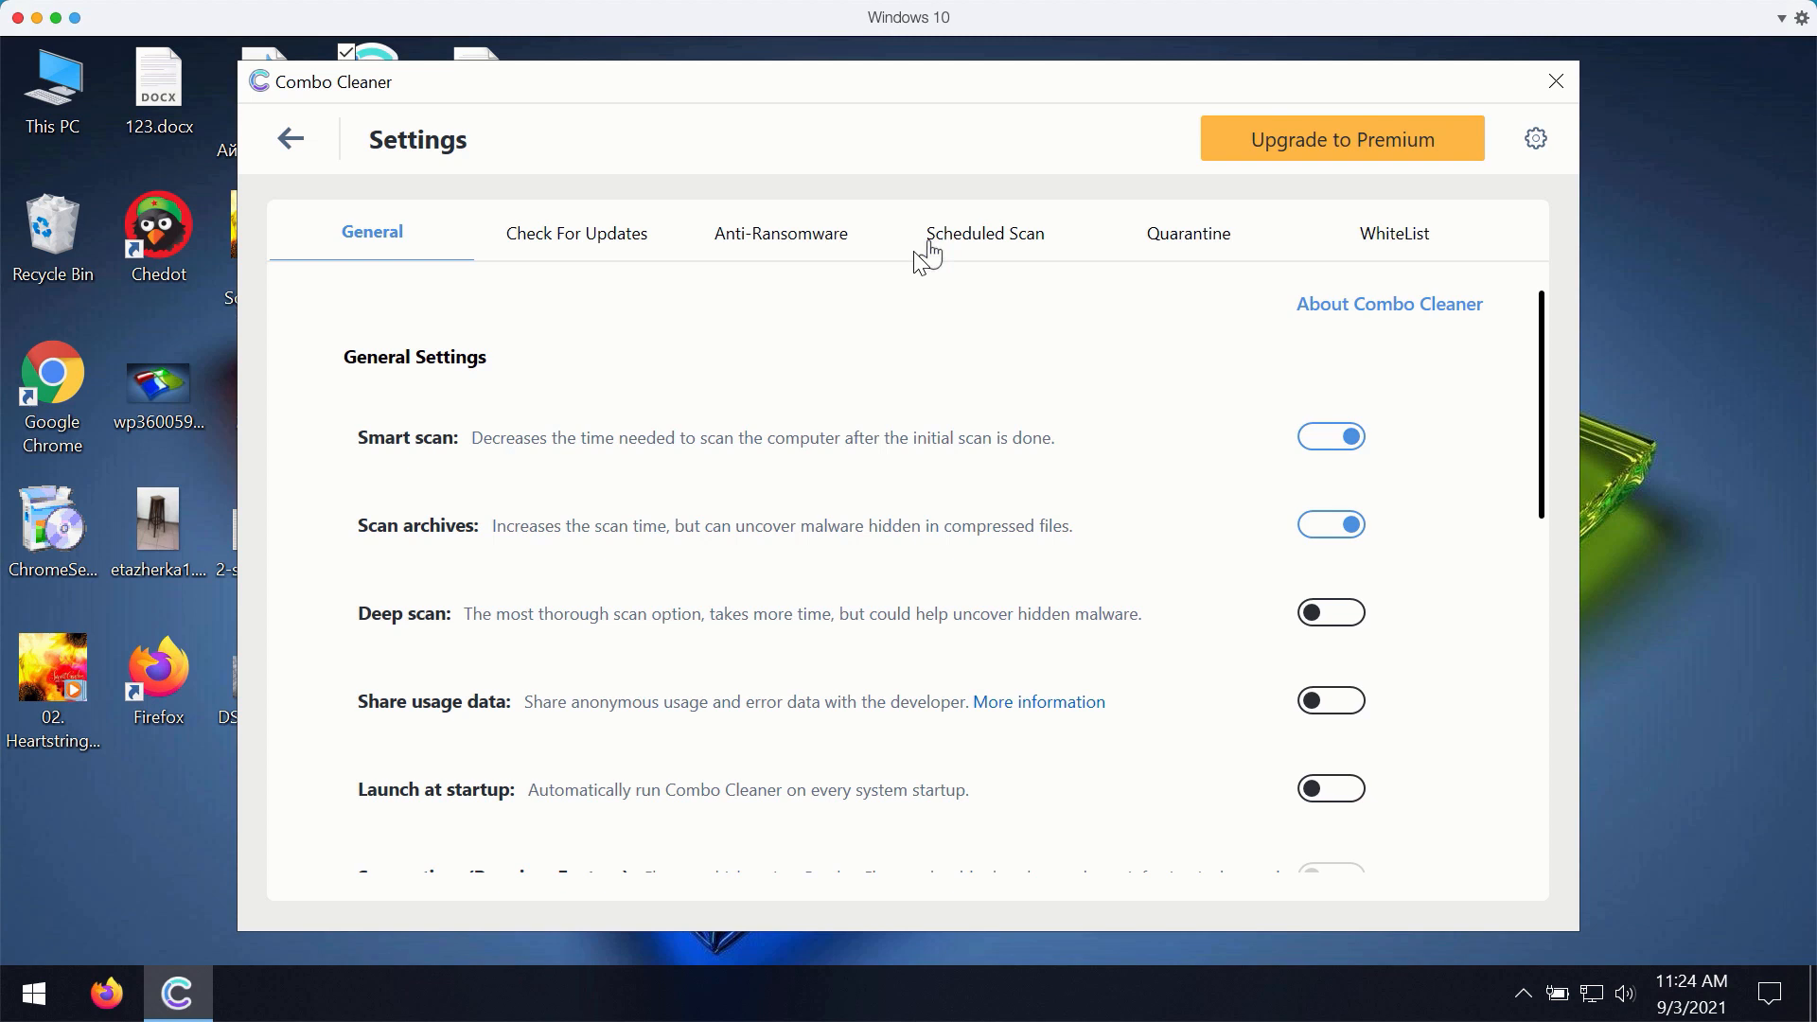
mouse_move(634, 204)
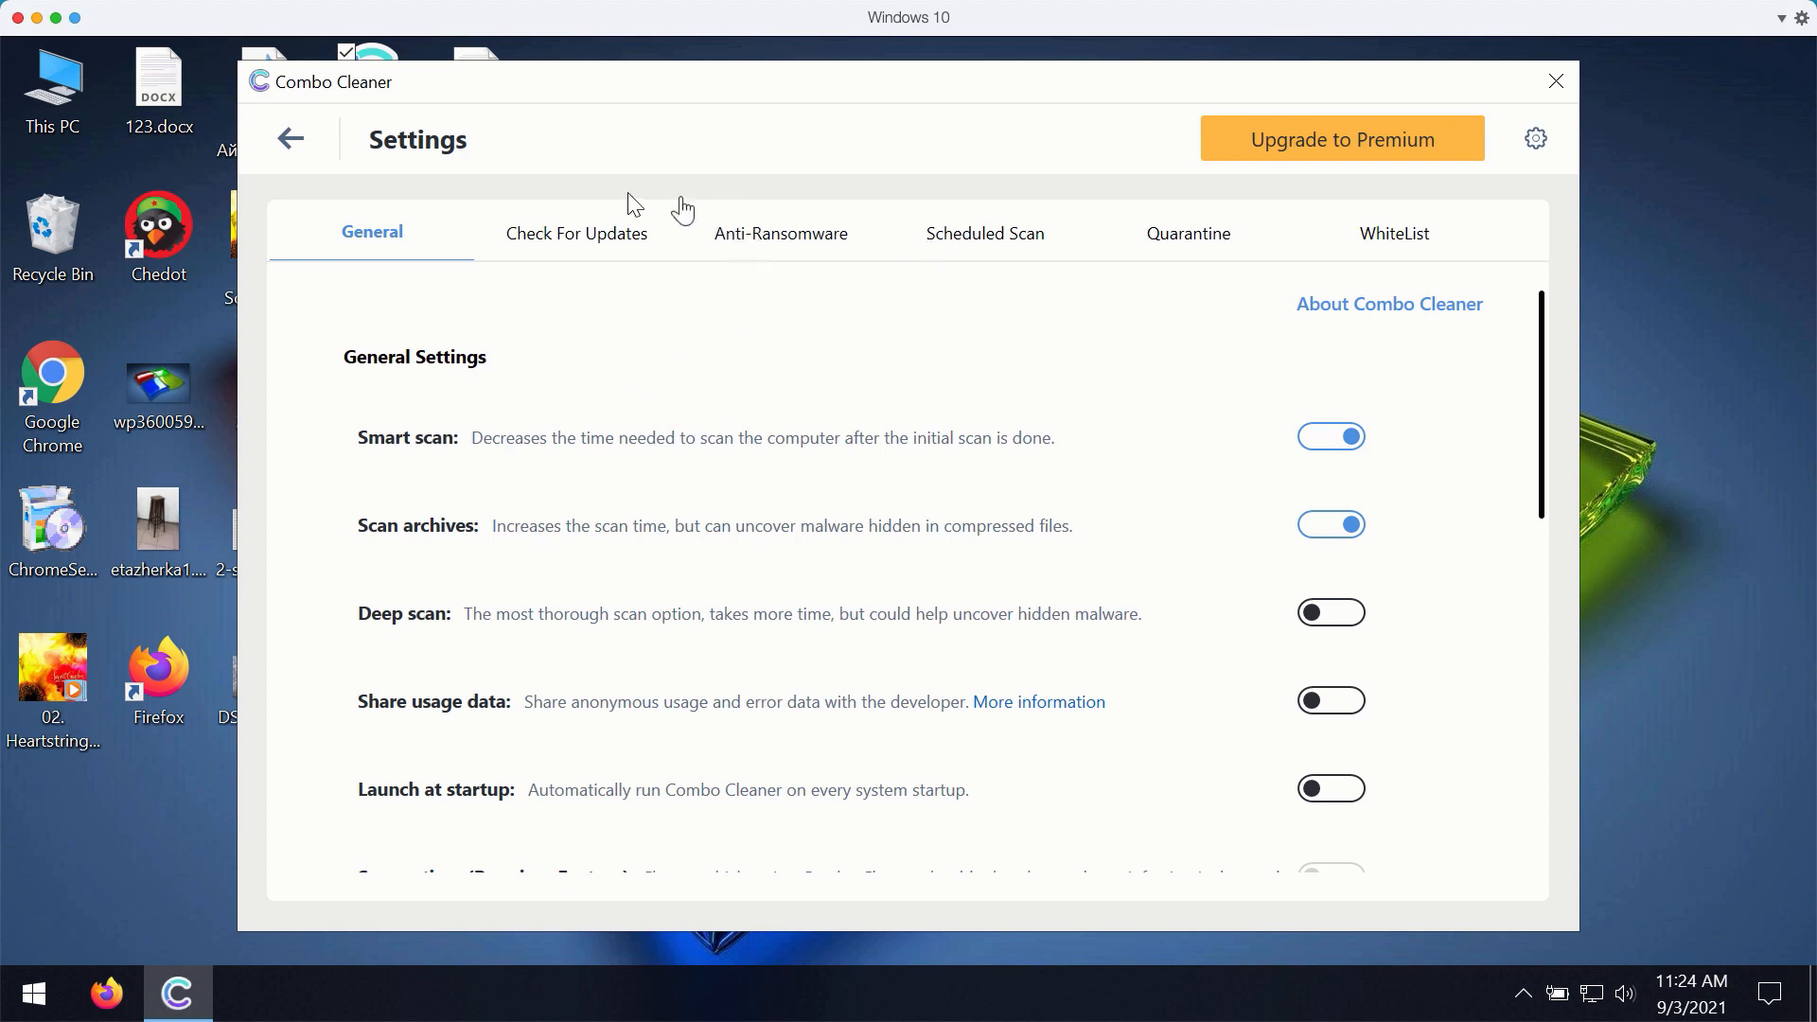
mouse_move(1138, 210)
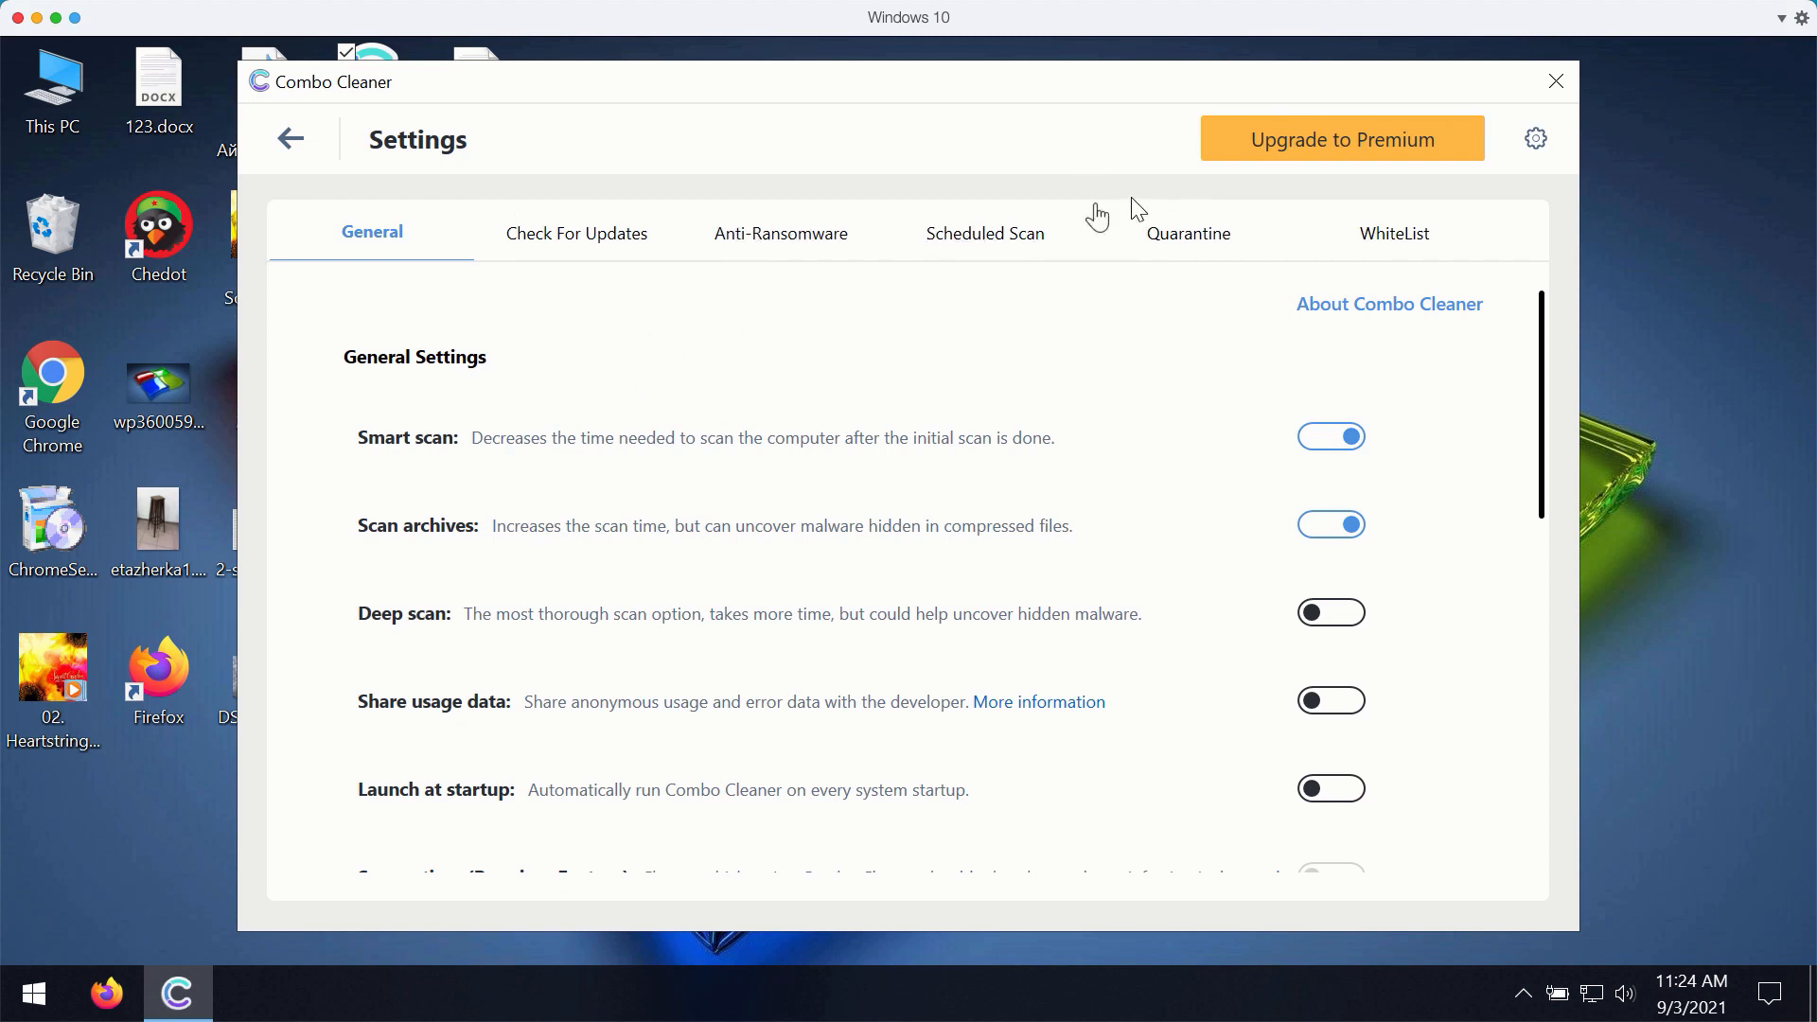
click(780, 233)
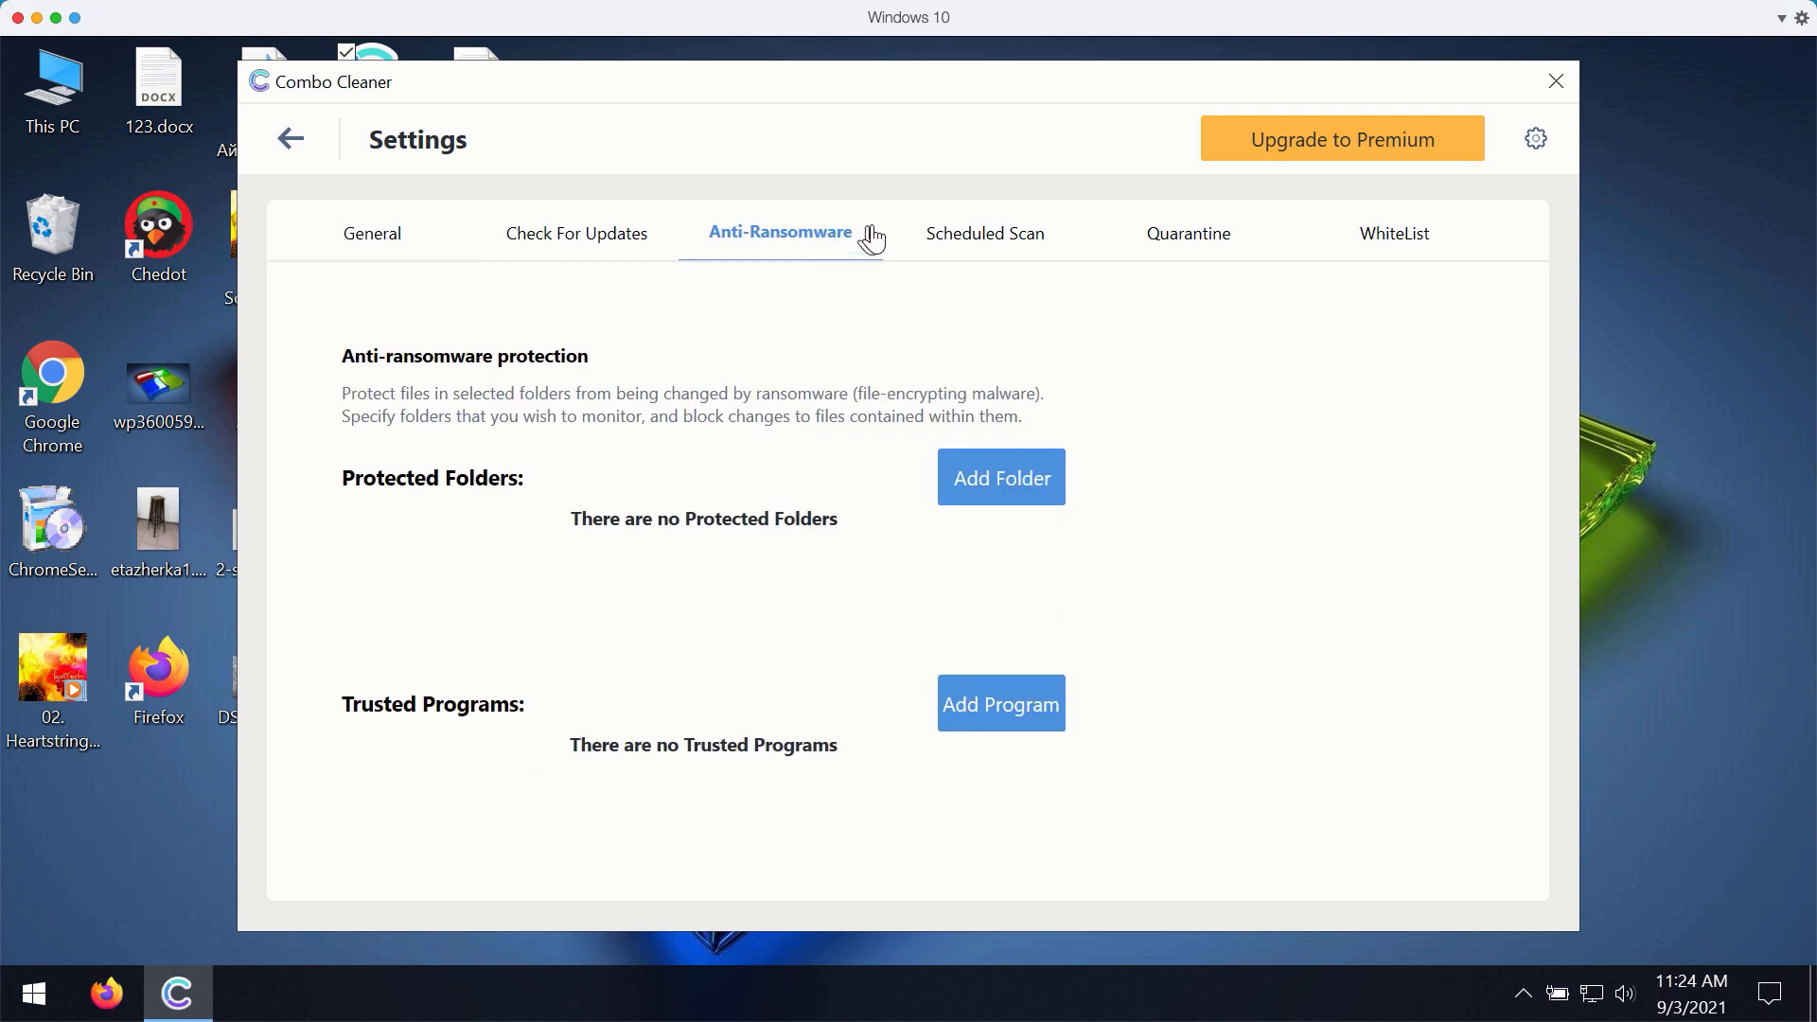
mouse_move(990, 308)
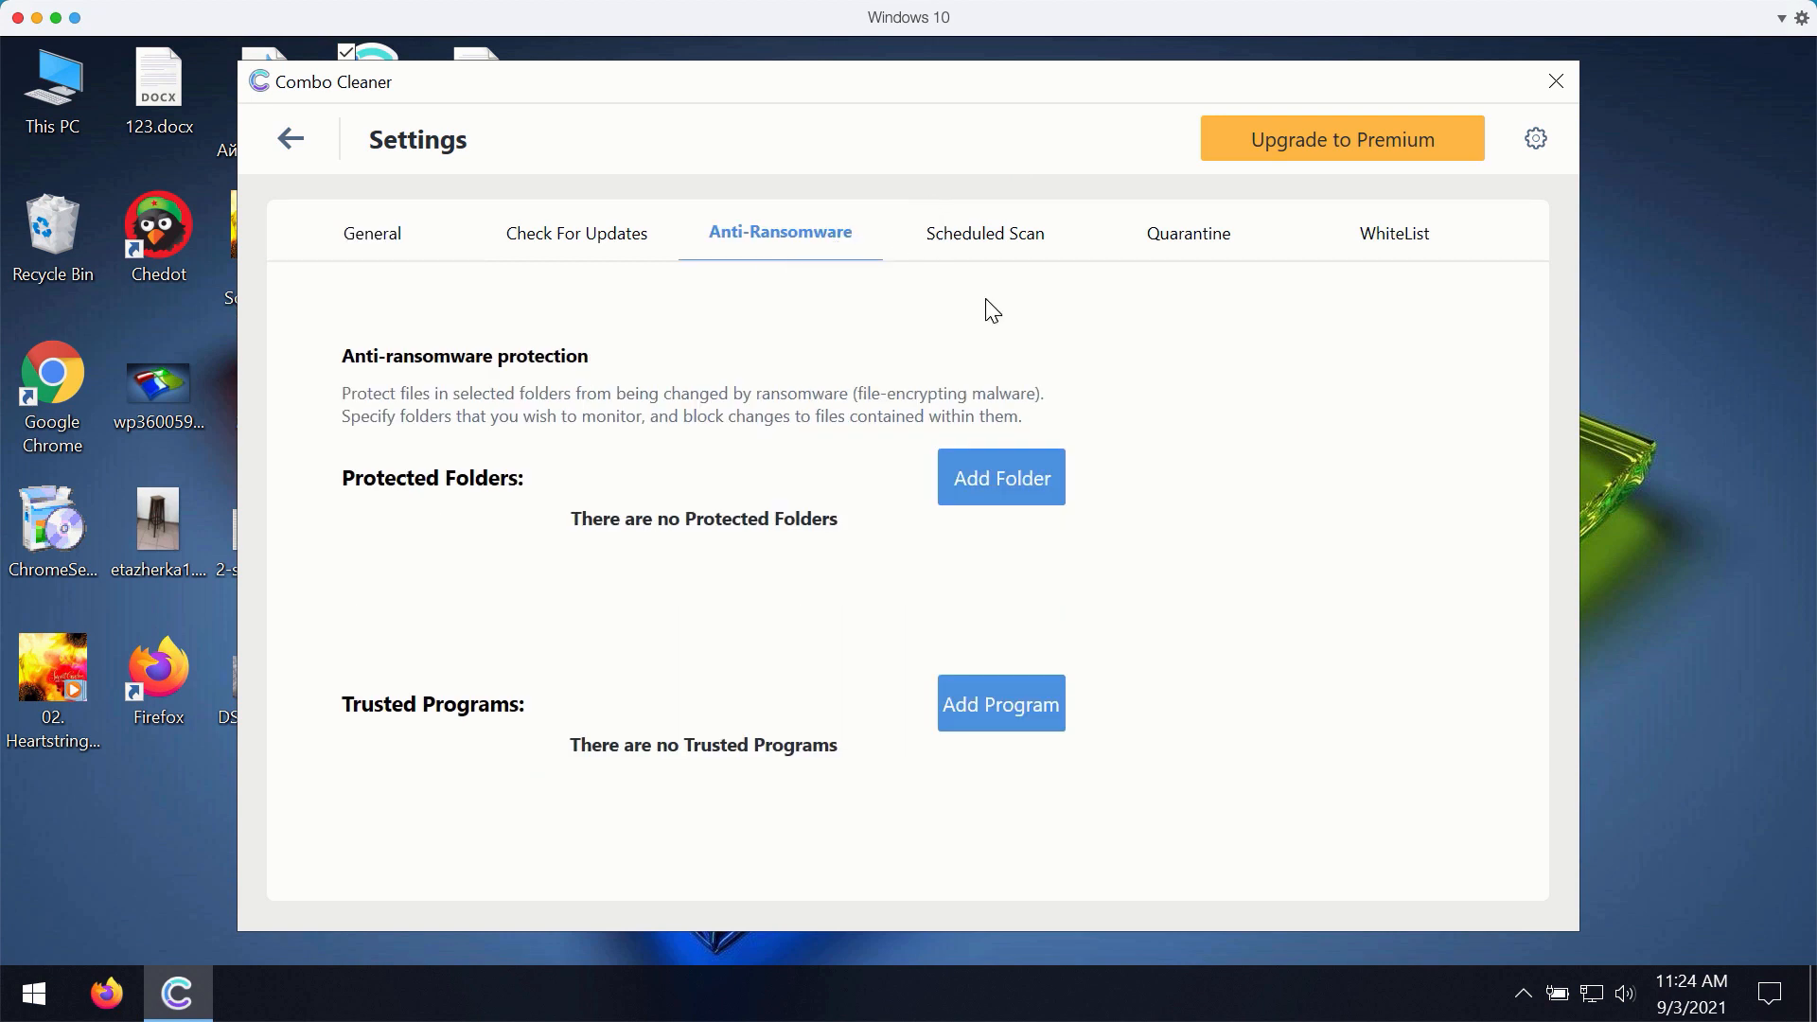
mouse_move(985, 507)
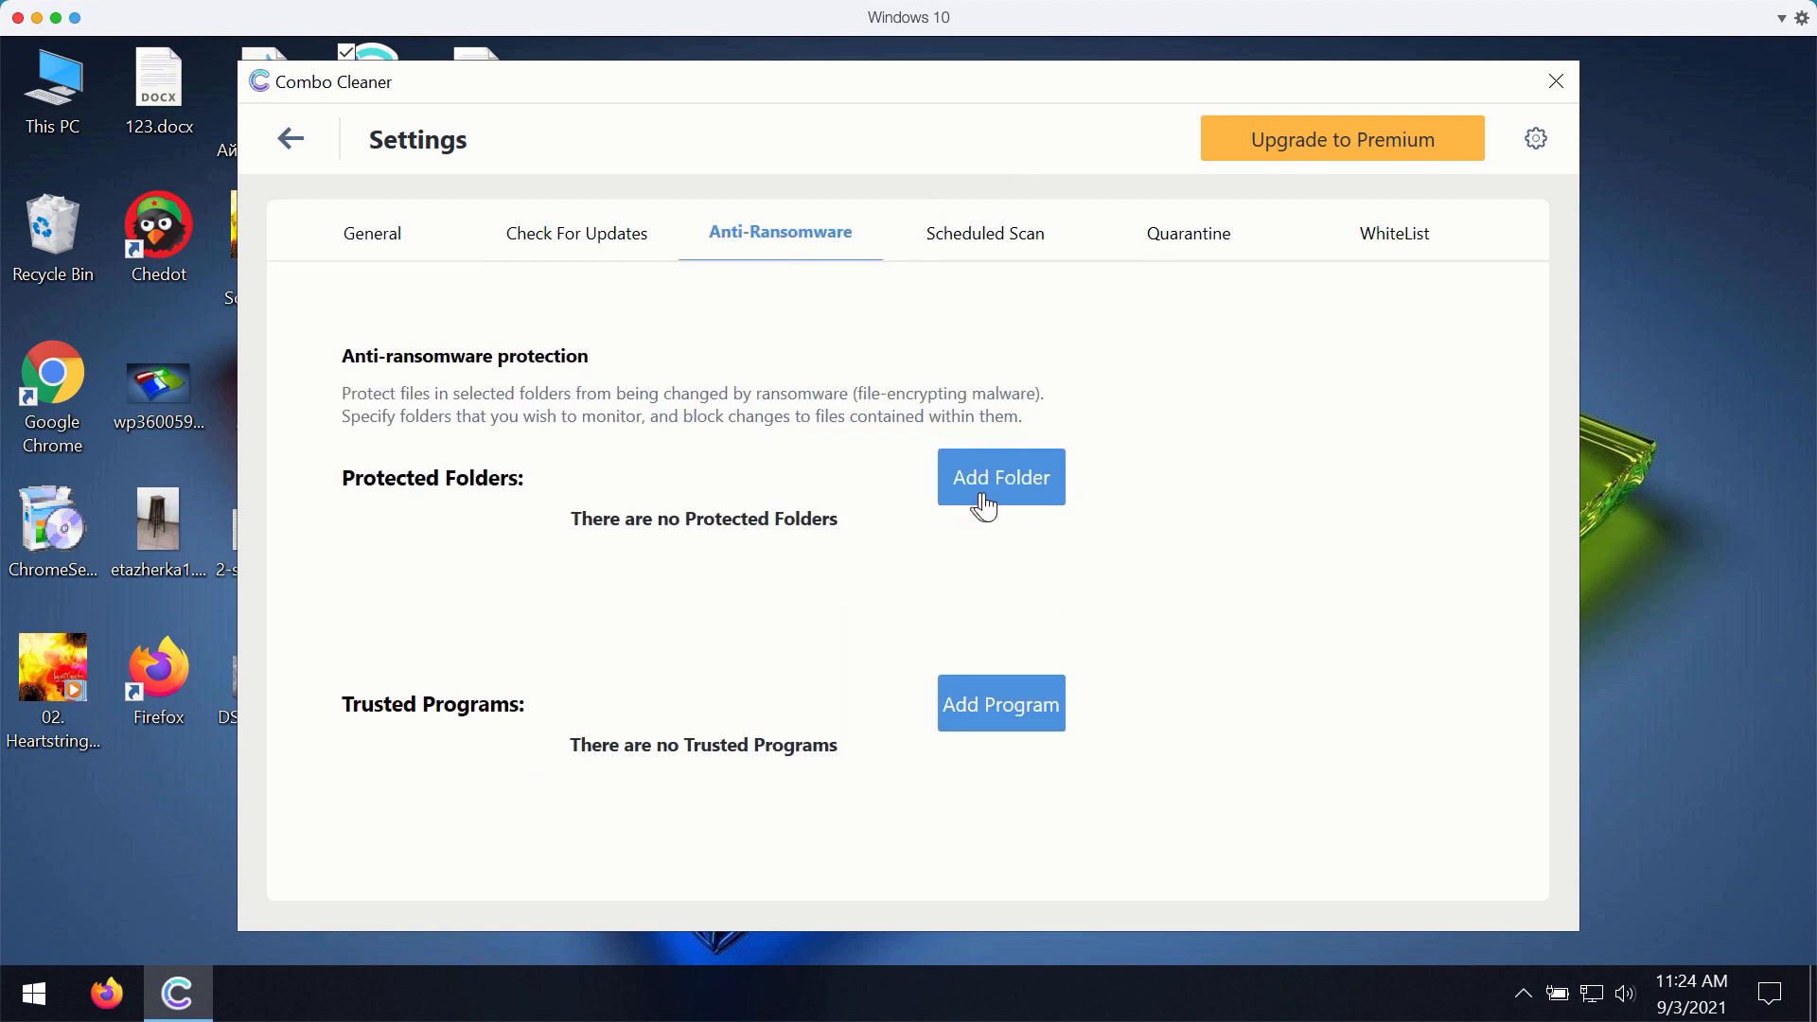
mouse_move(519, 497)
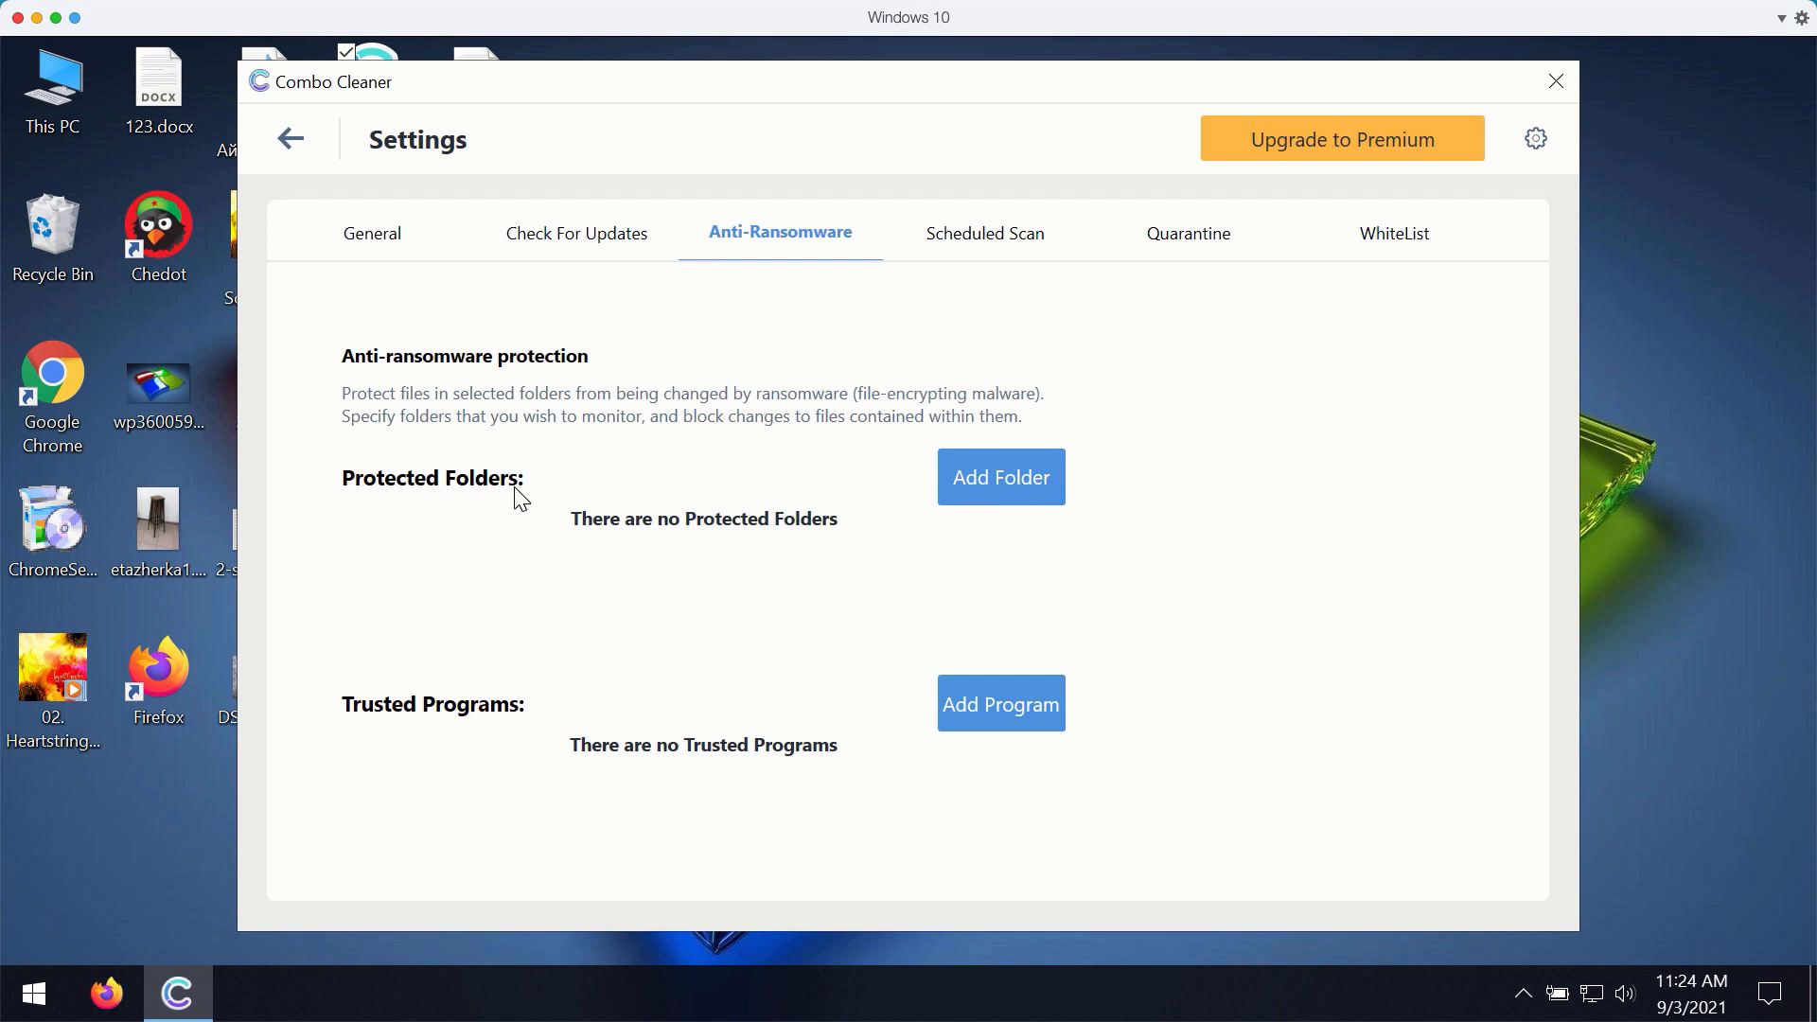
mouse_move(685, 426)
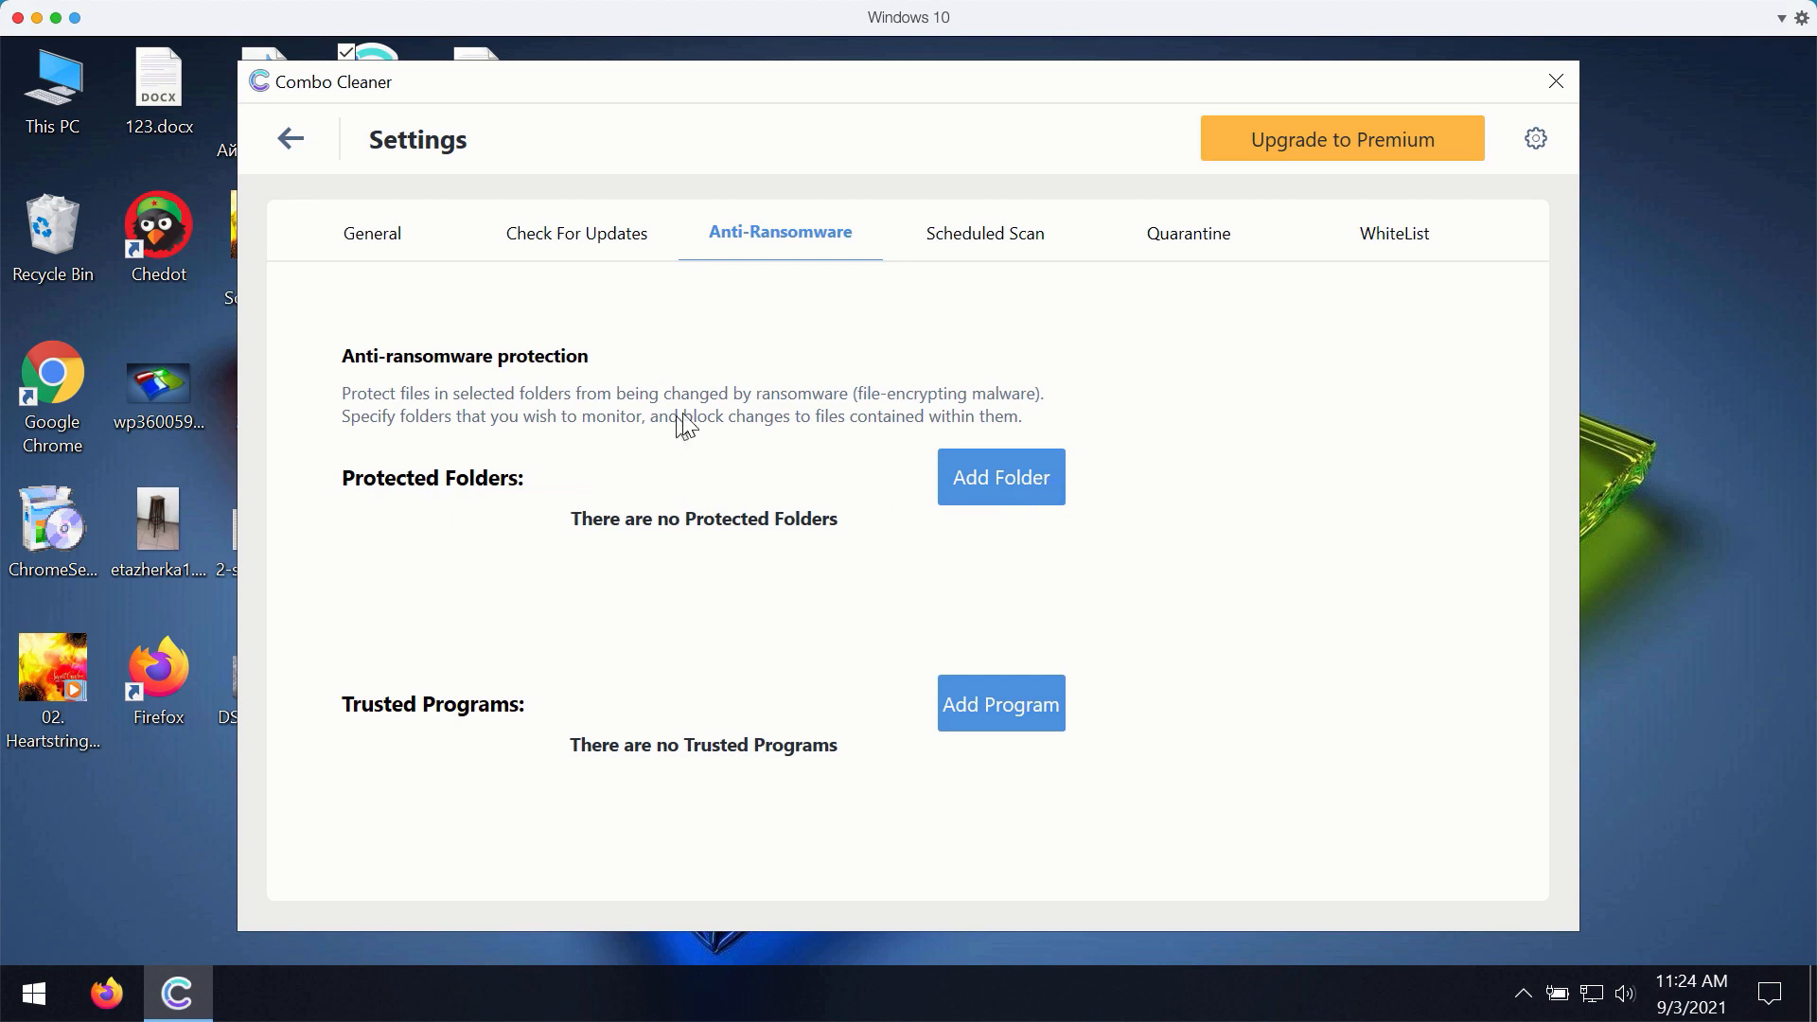
mouse_move(774, 407)
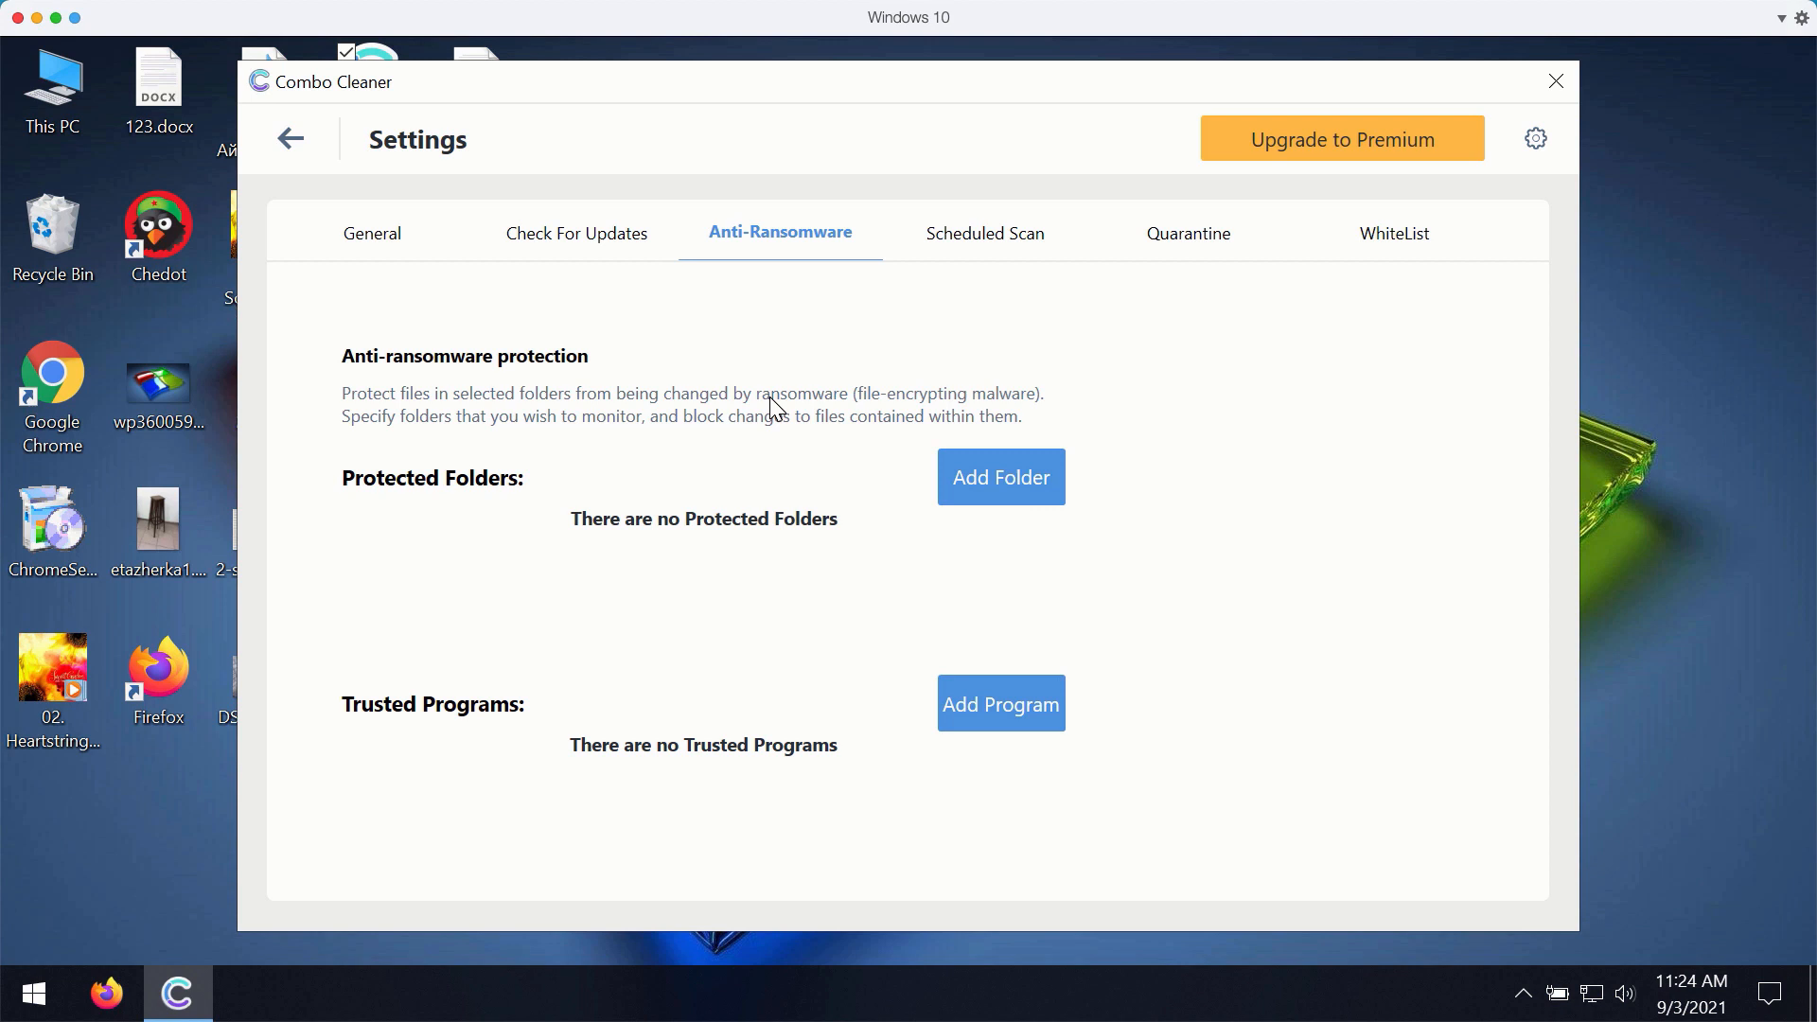
mouse_move(1325, 356)
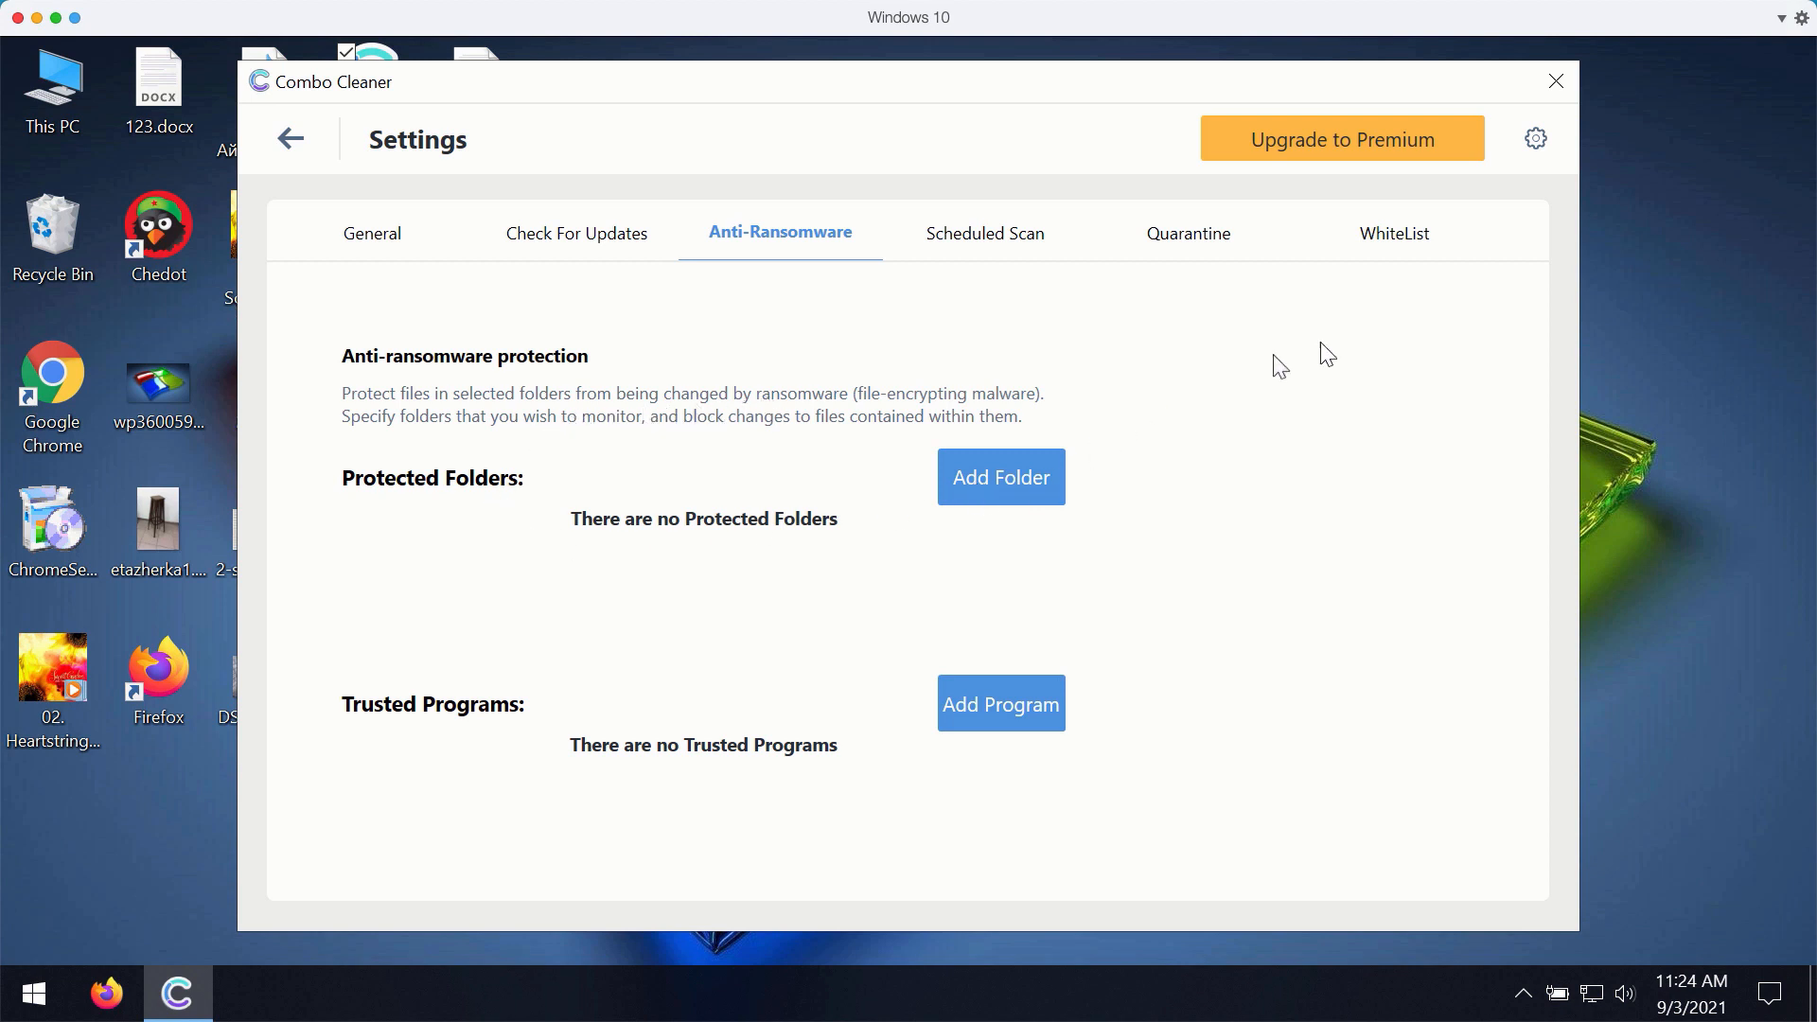
mouse_move(1314, 157)
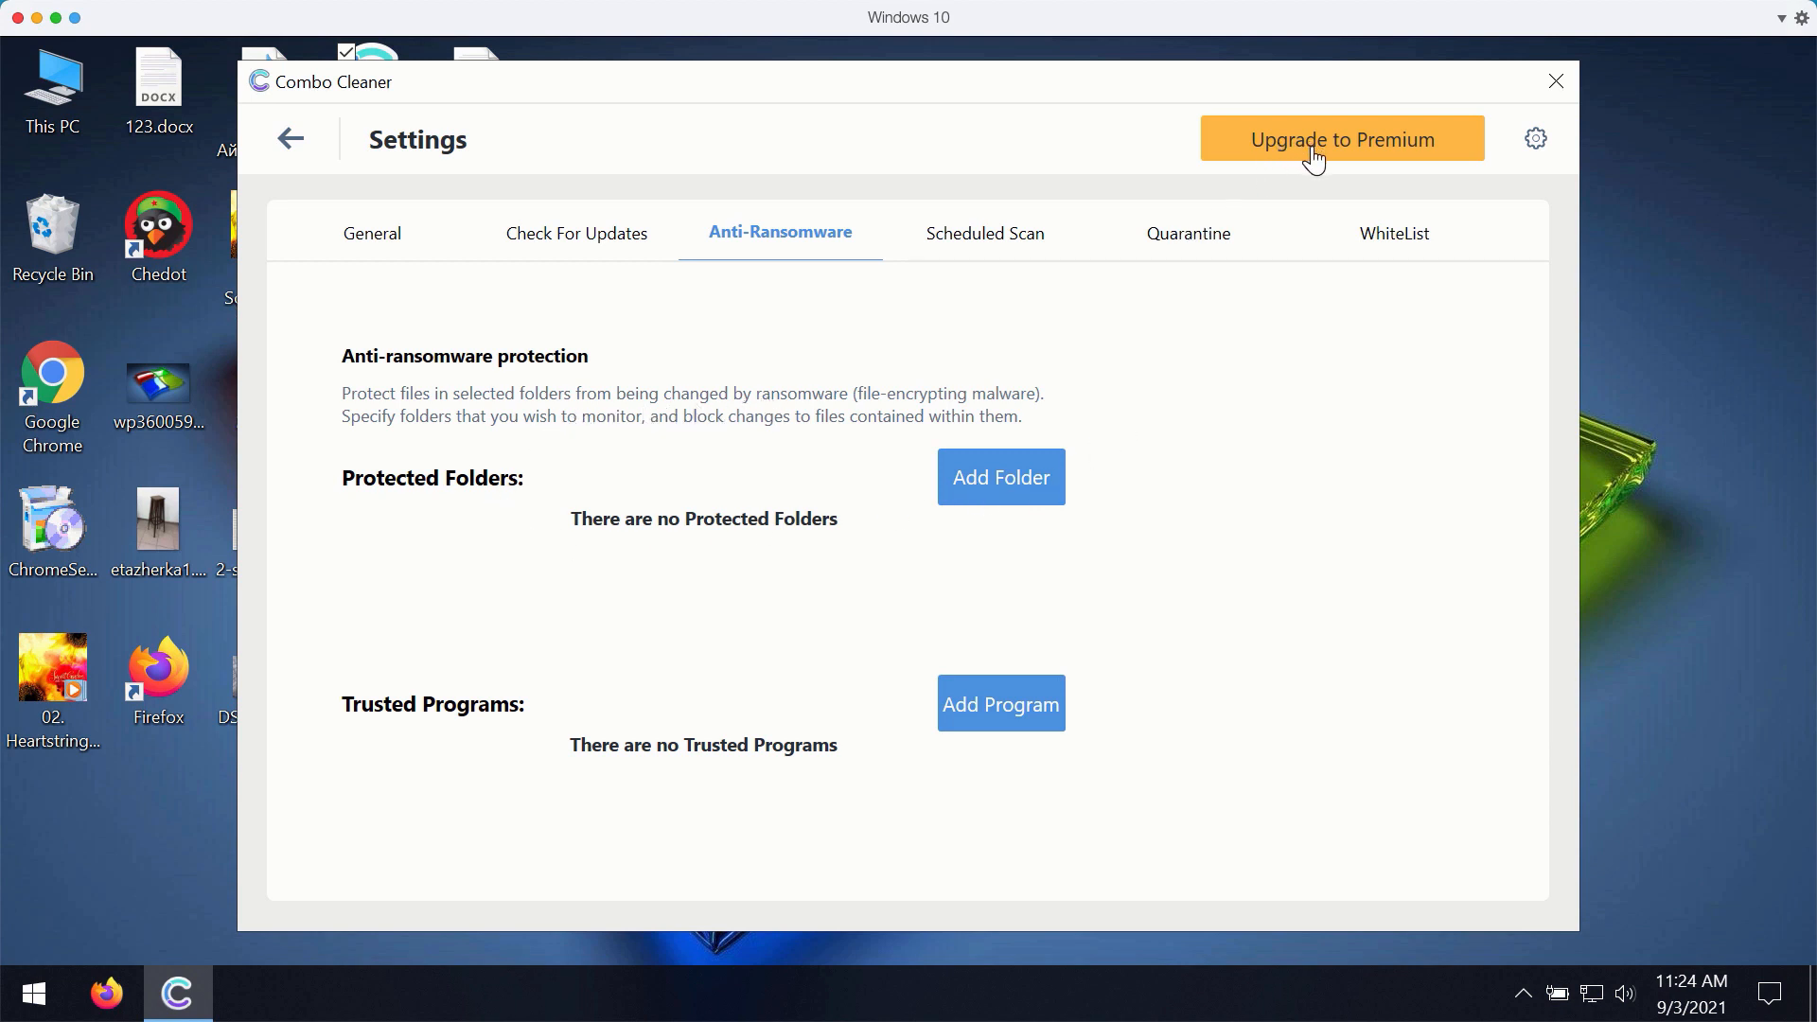
mouse_move(1329, 166)
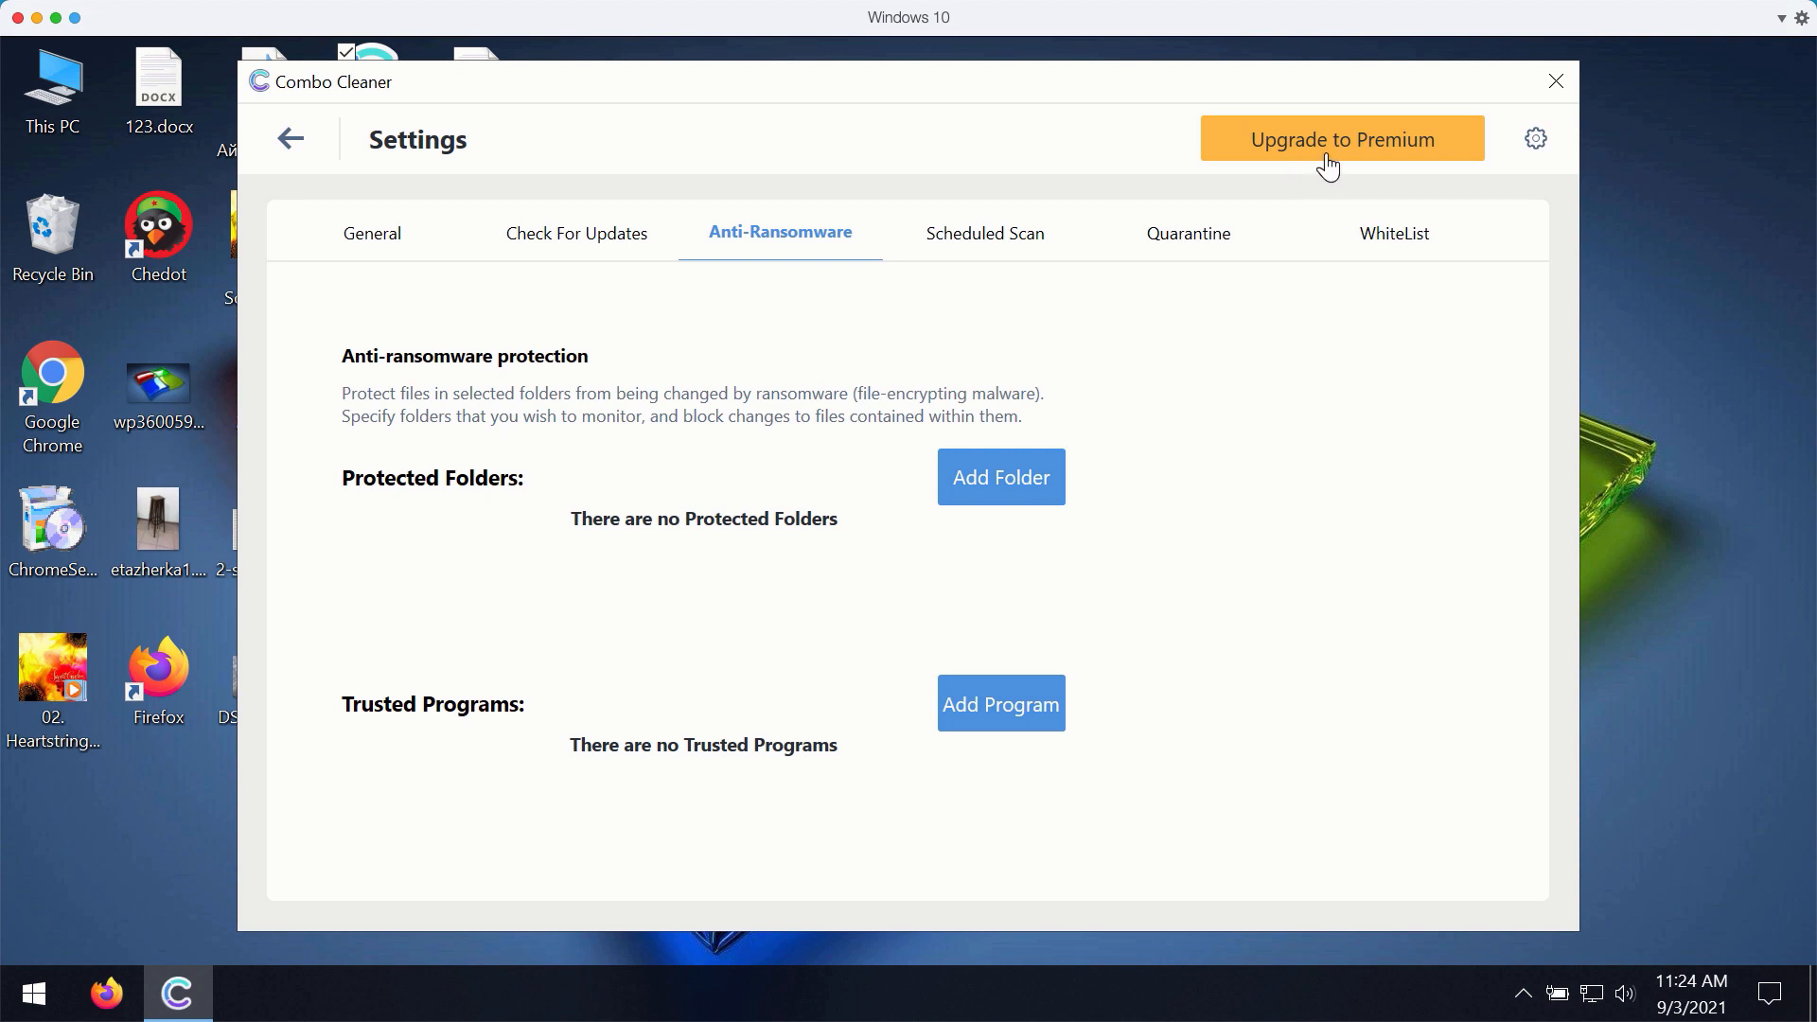
mouse_move(432, 237)
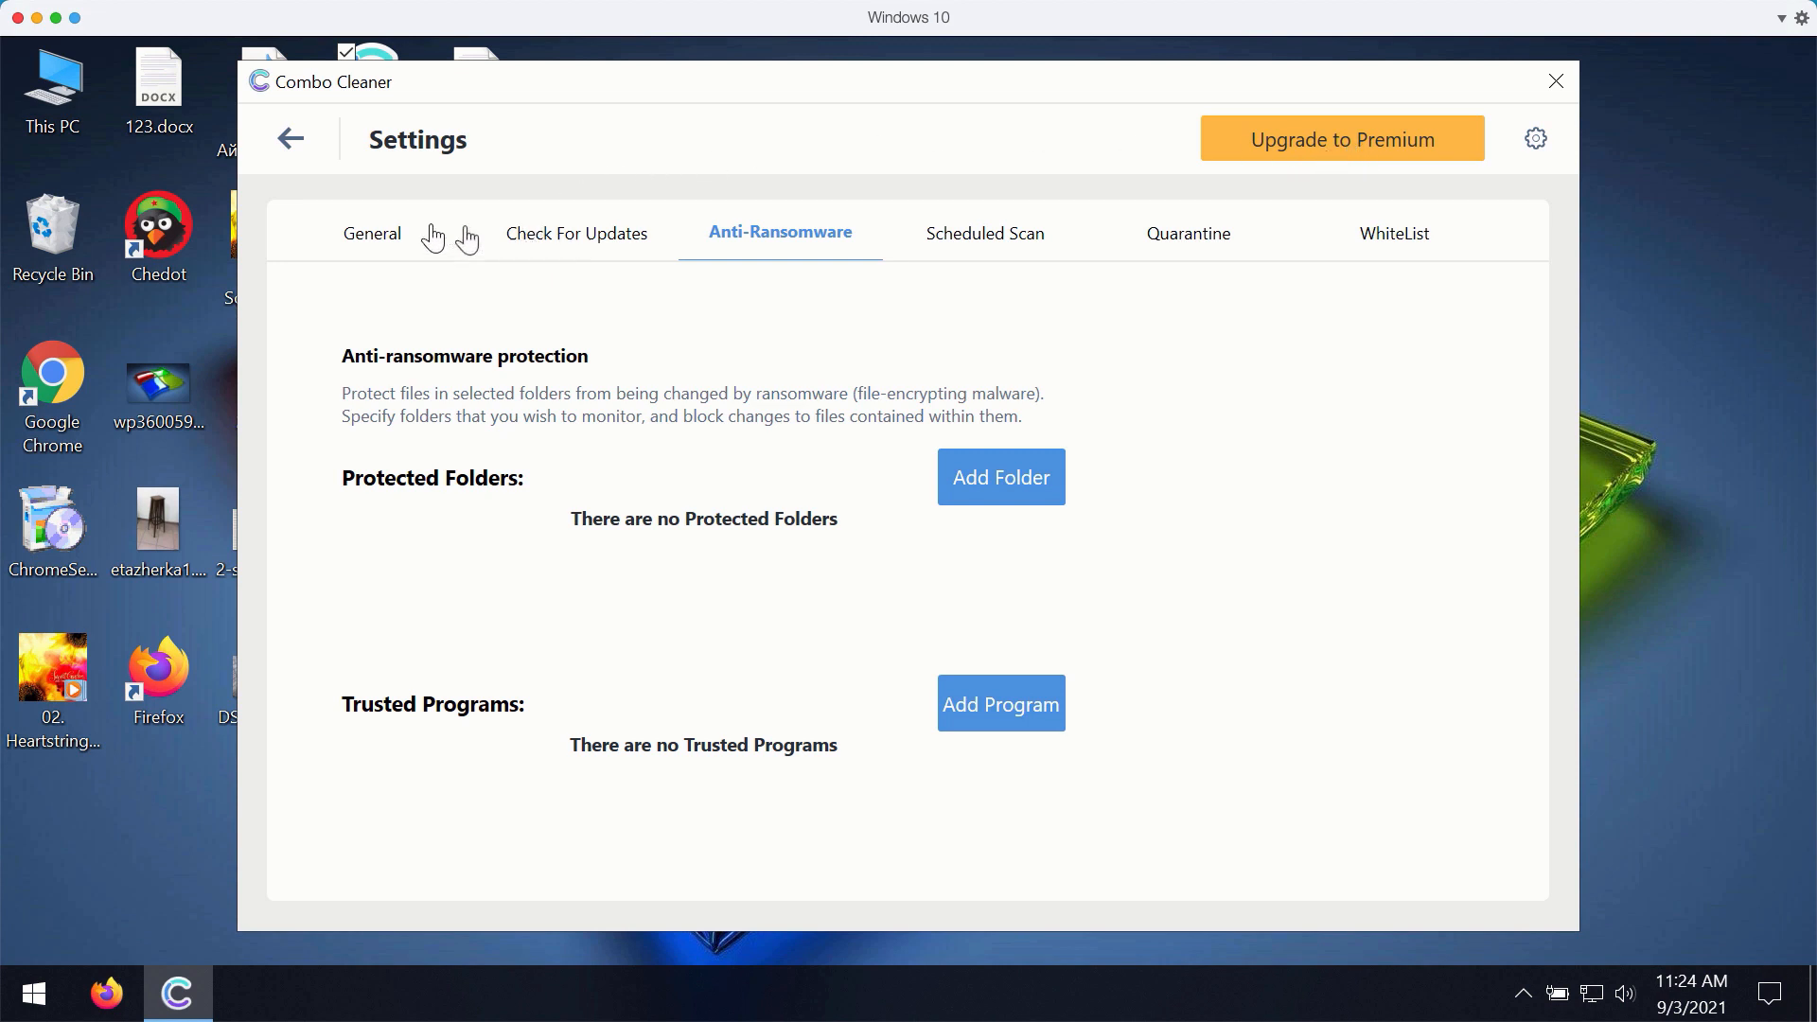
click(290, 138)
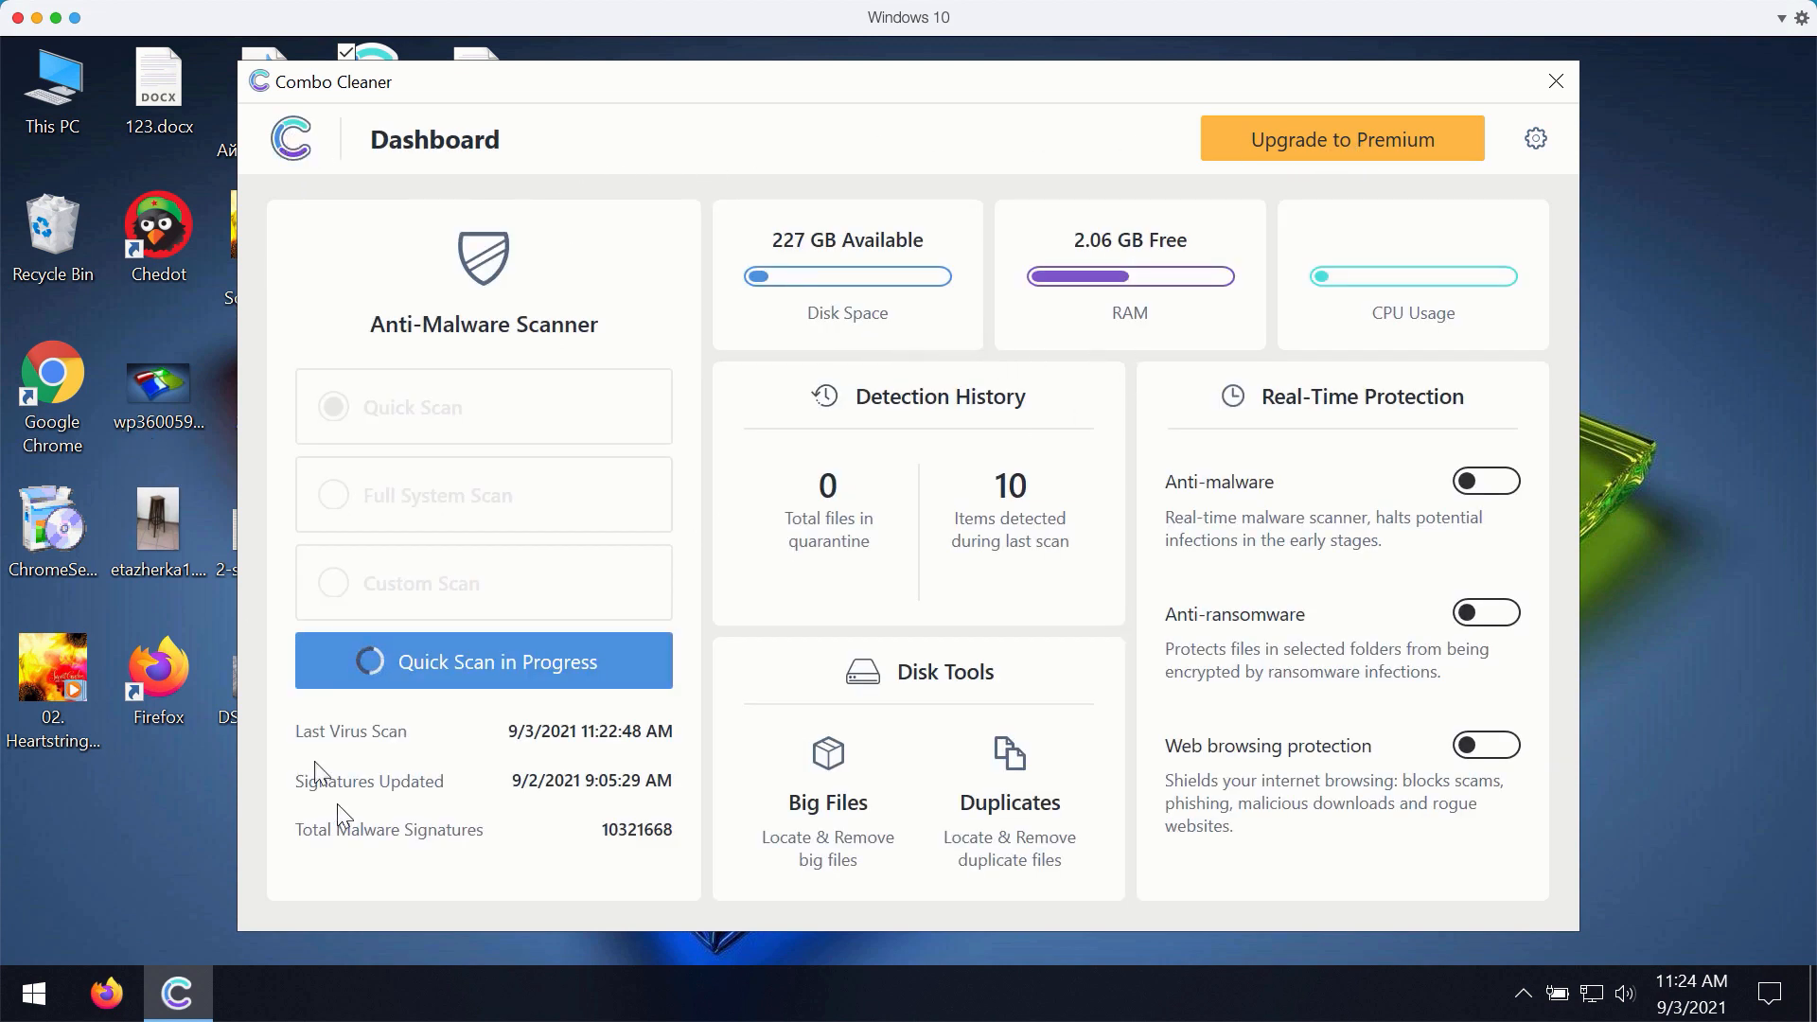
click(482, 663)
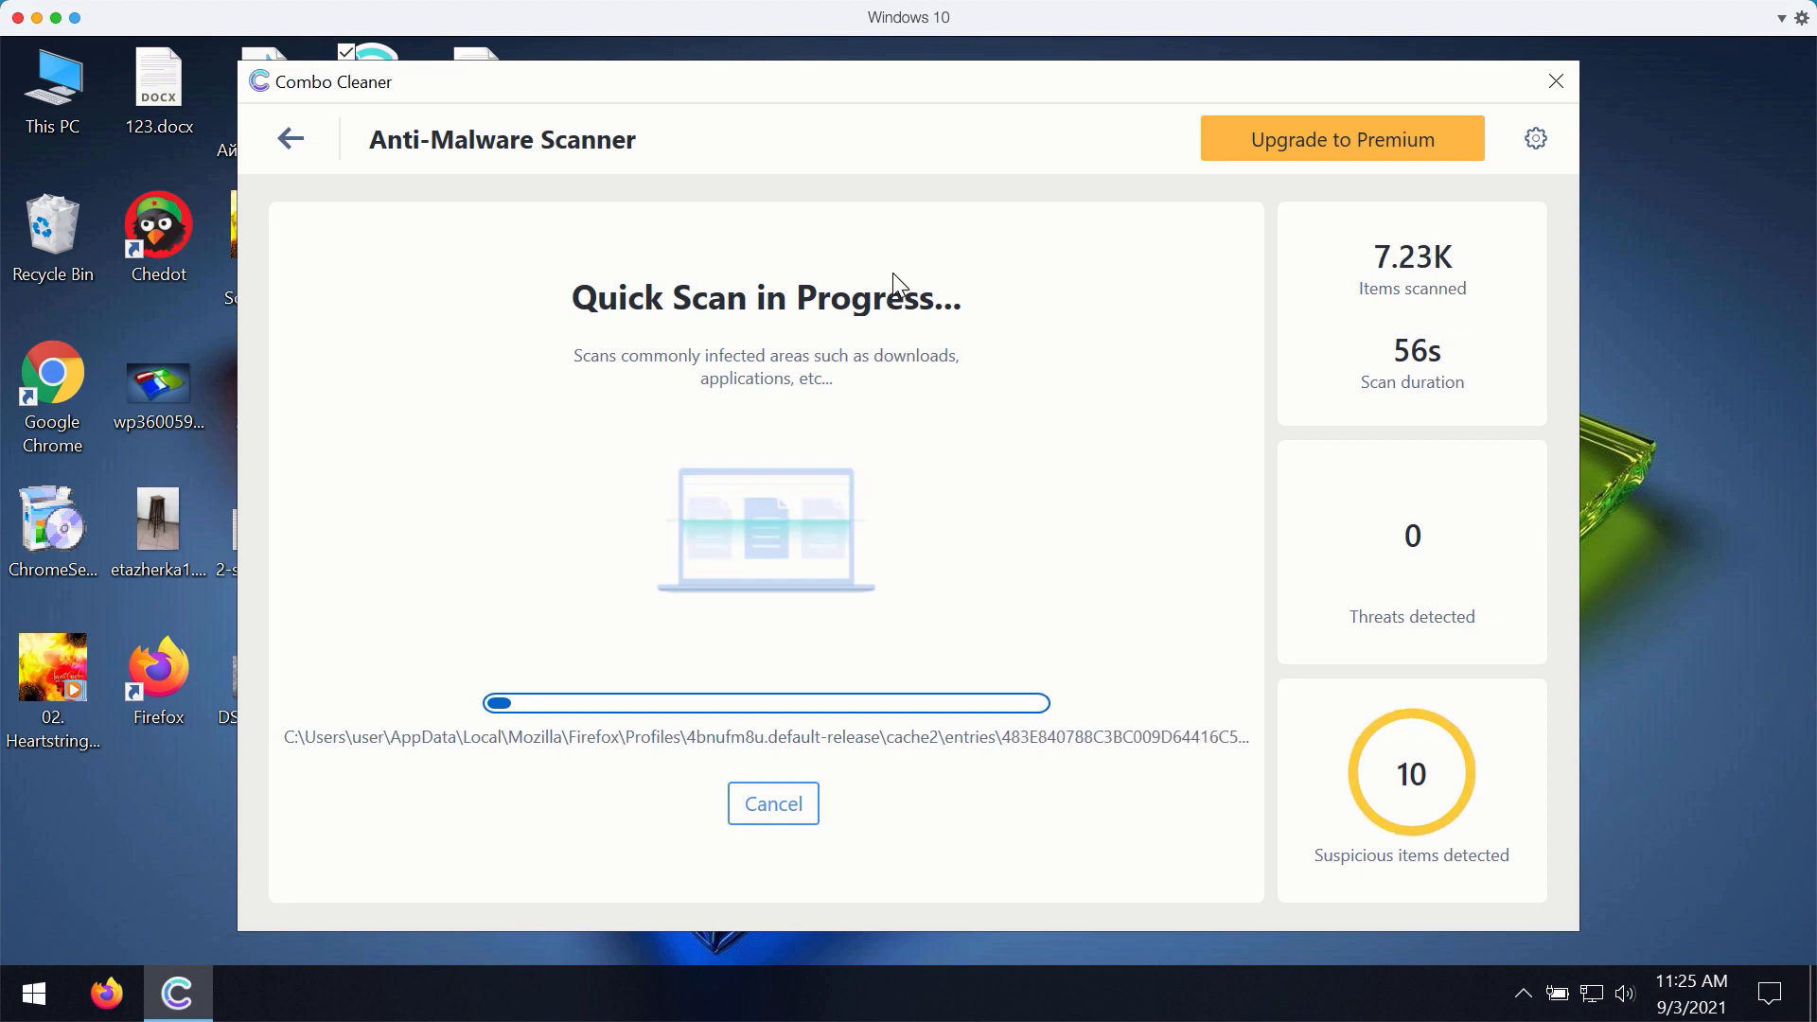
mouse_move(291, 152)
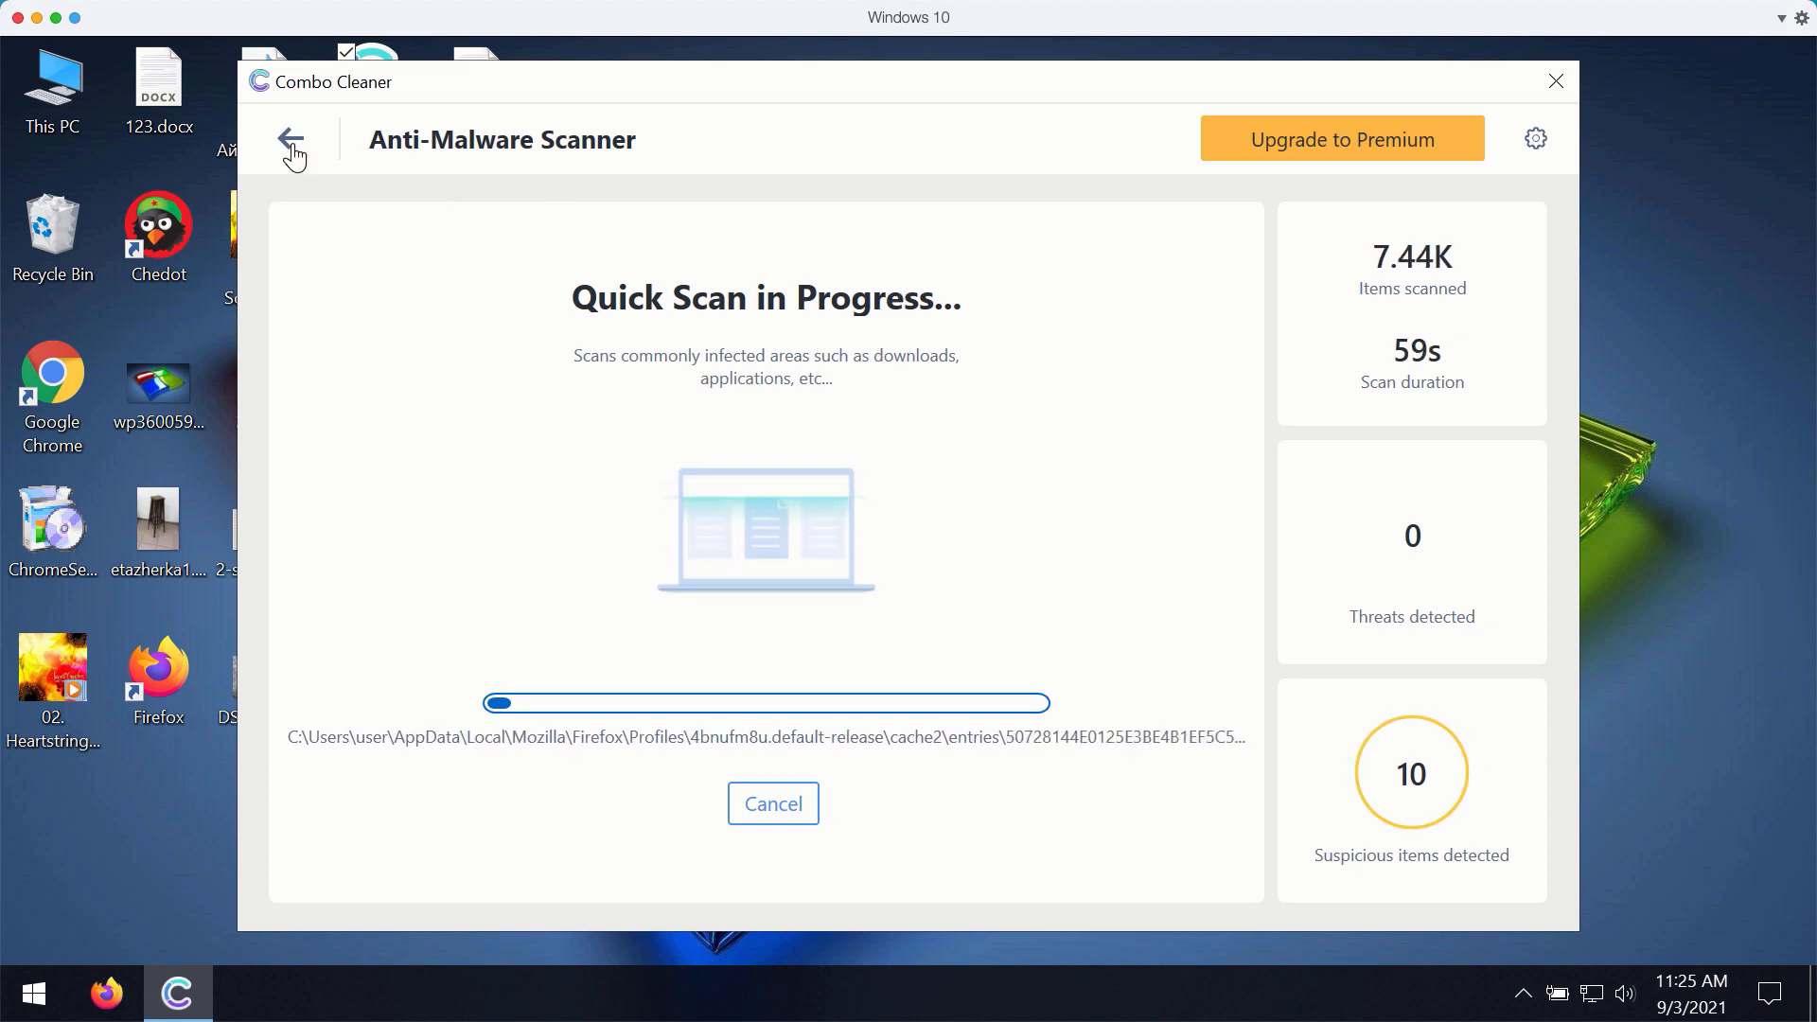
click(293, 146)
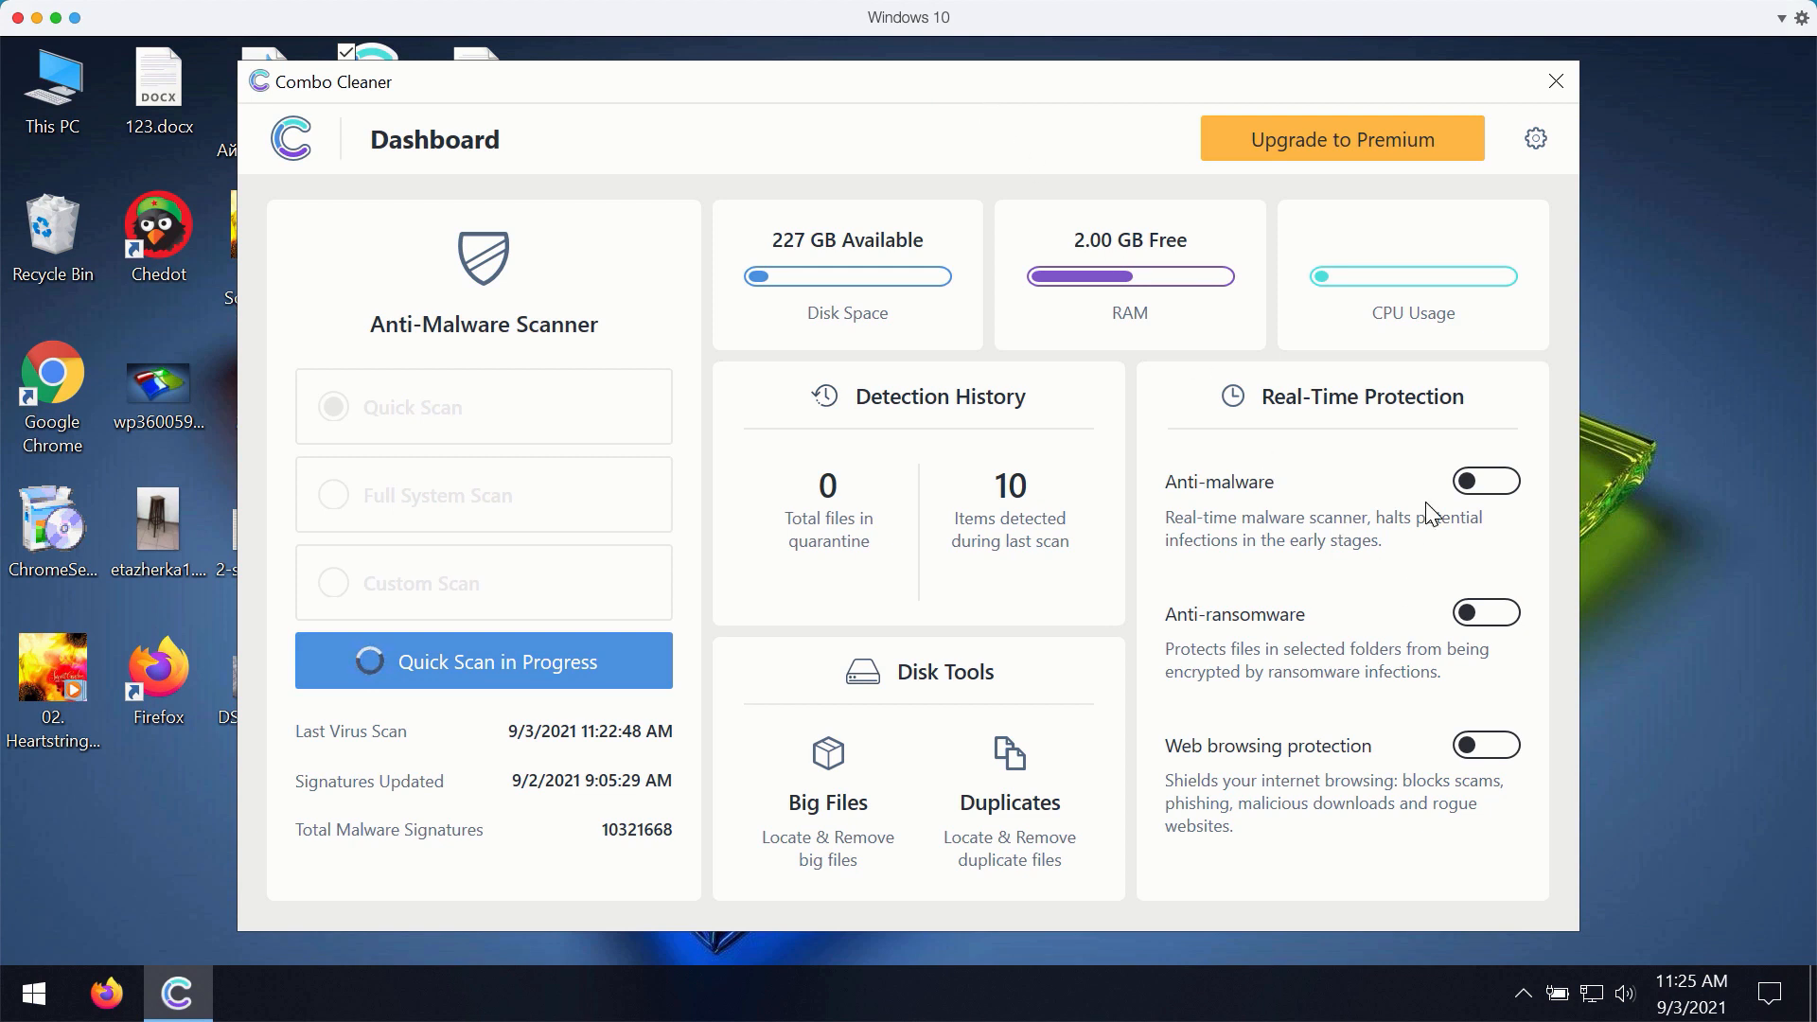
mouse_move(1402, 429)
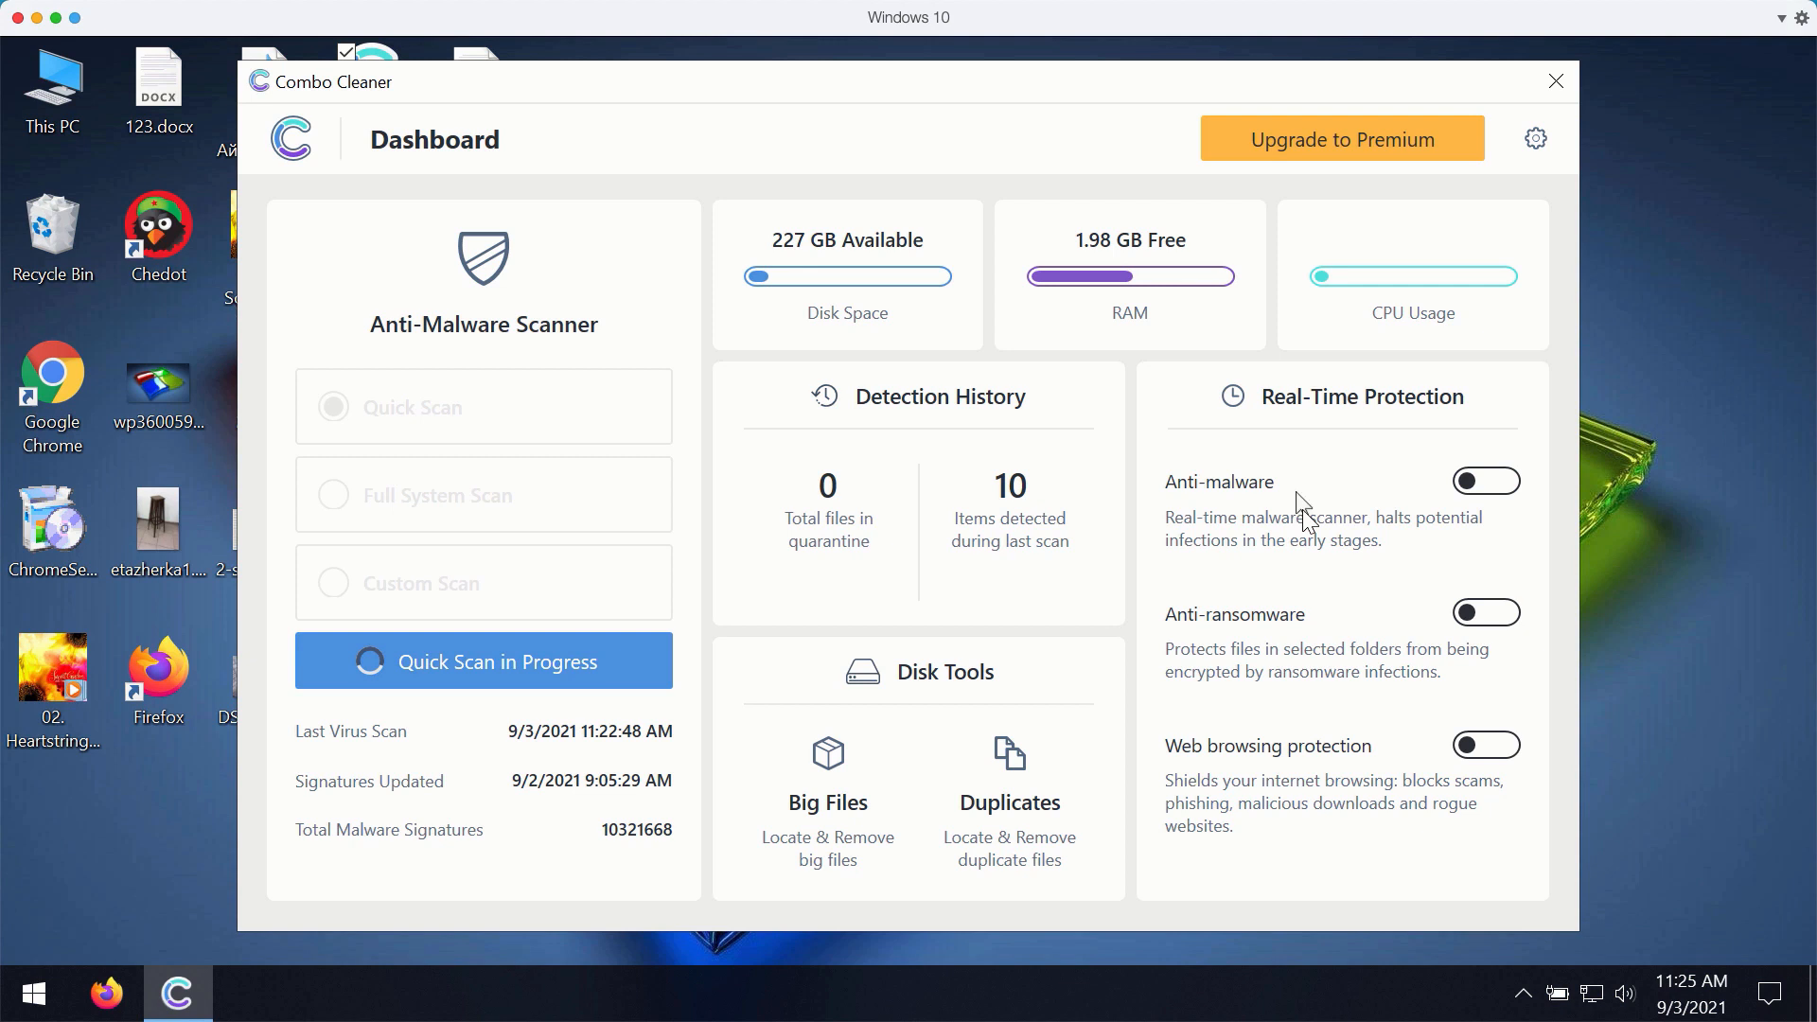
mouse_move(1357, 772)
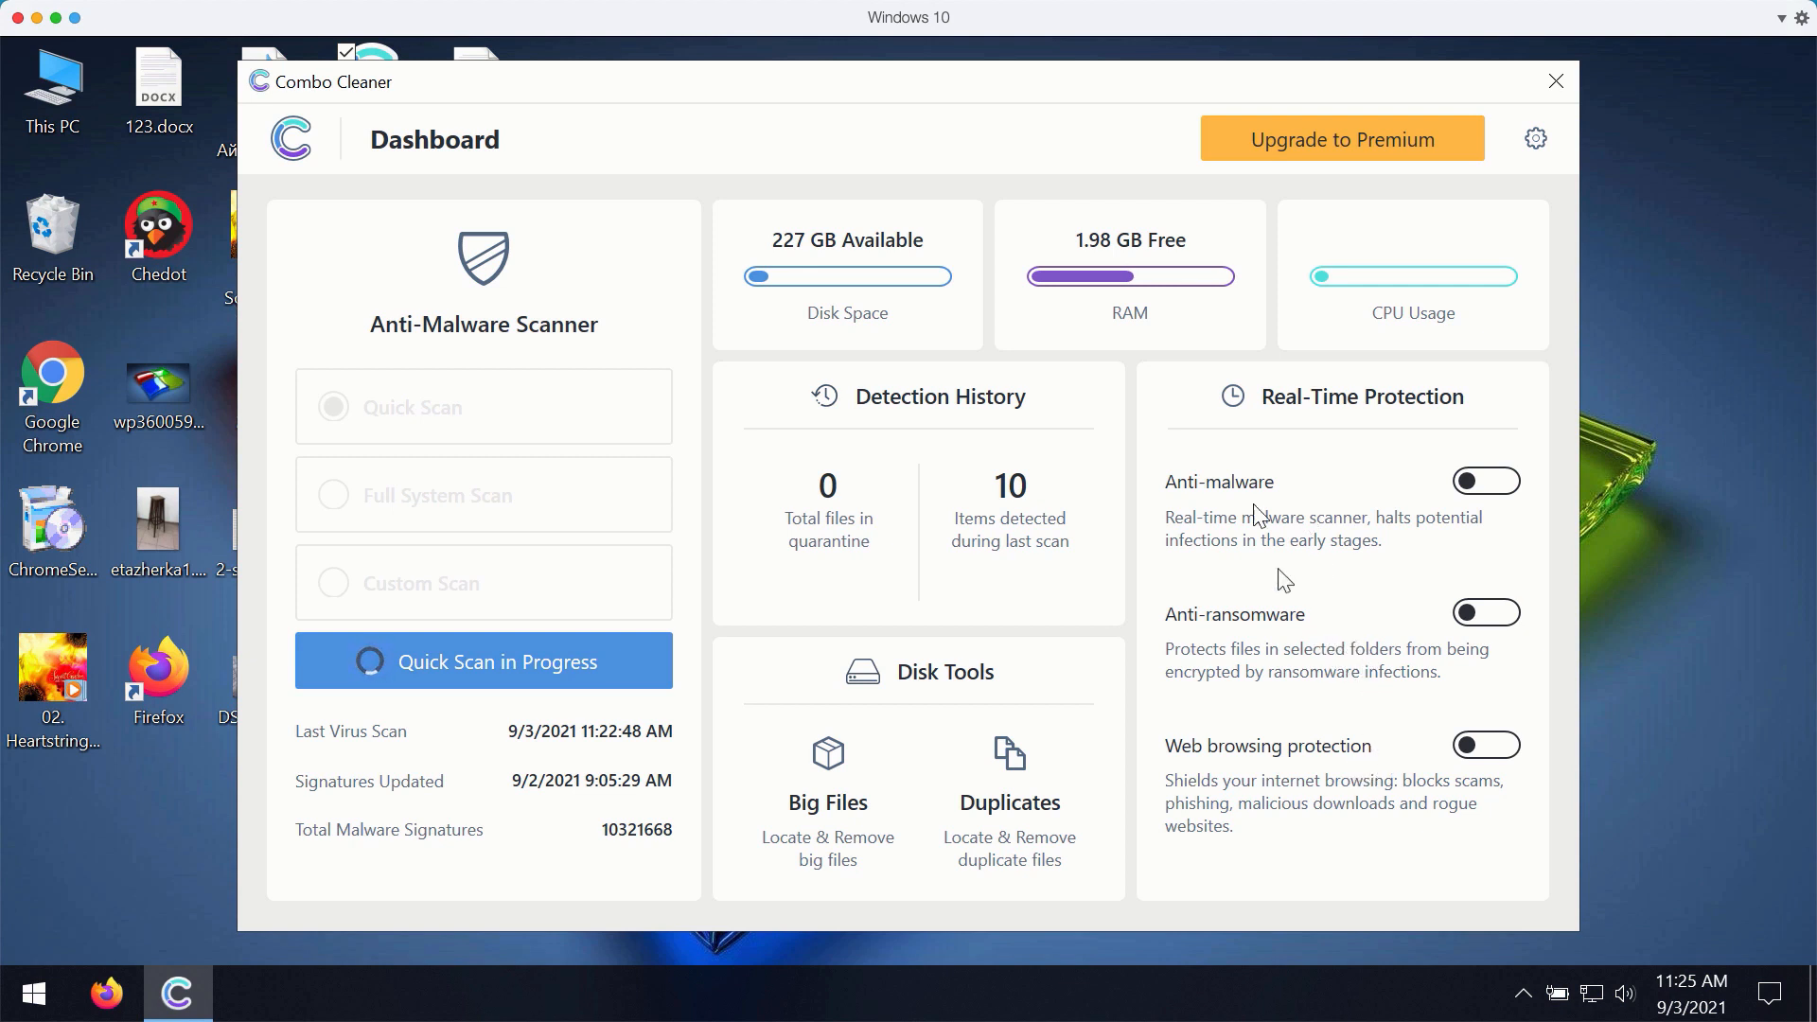
mouse_move(1500, 490)
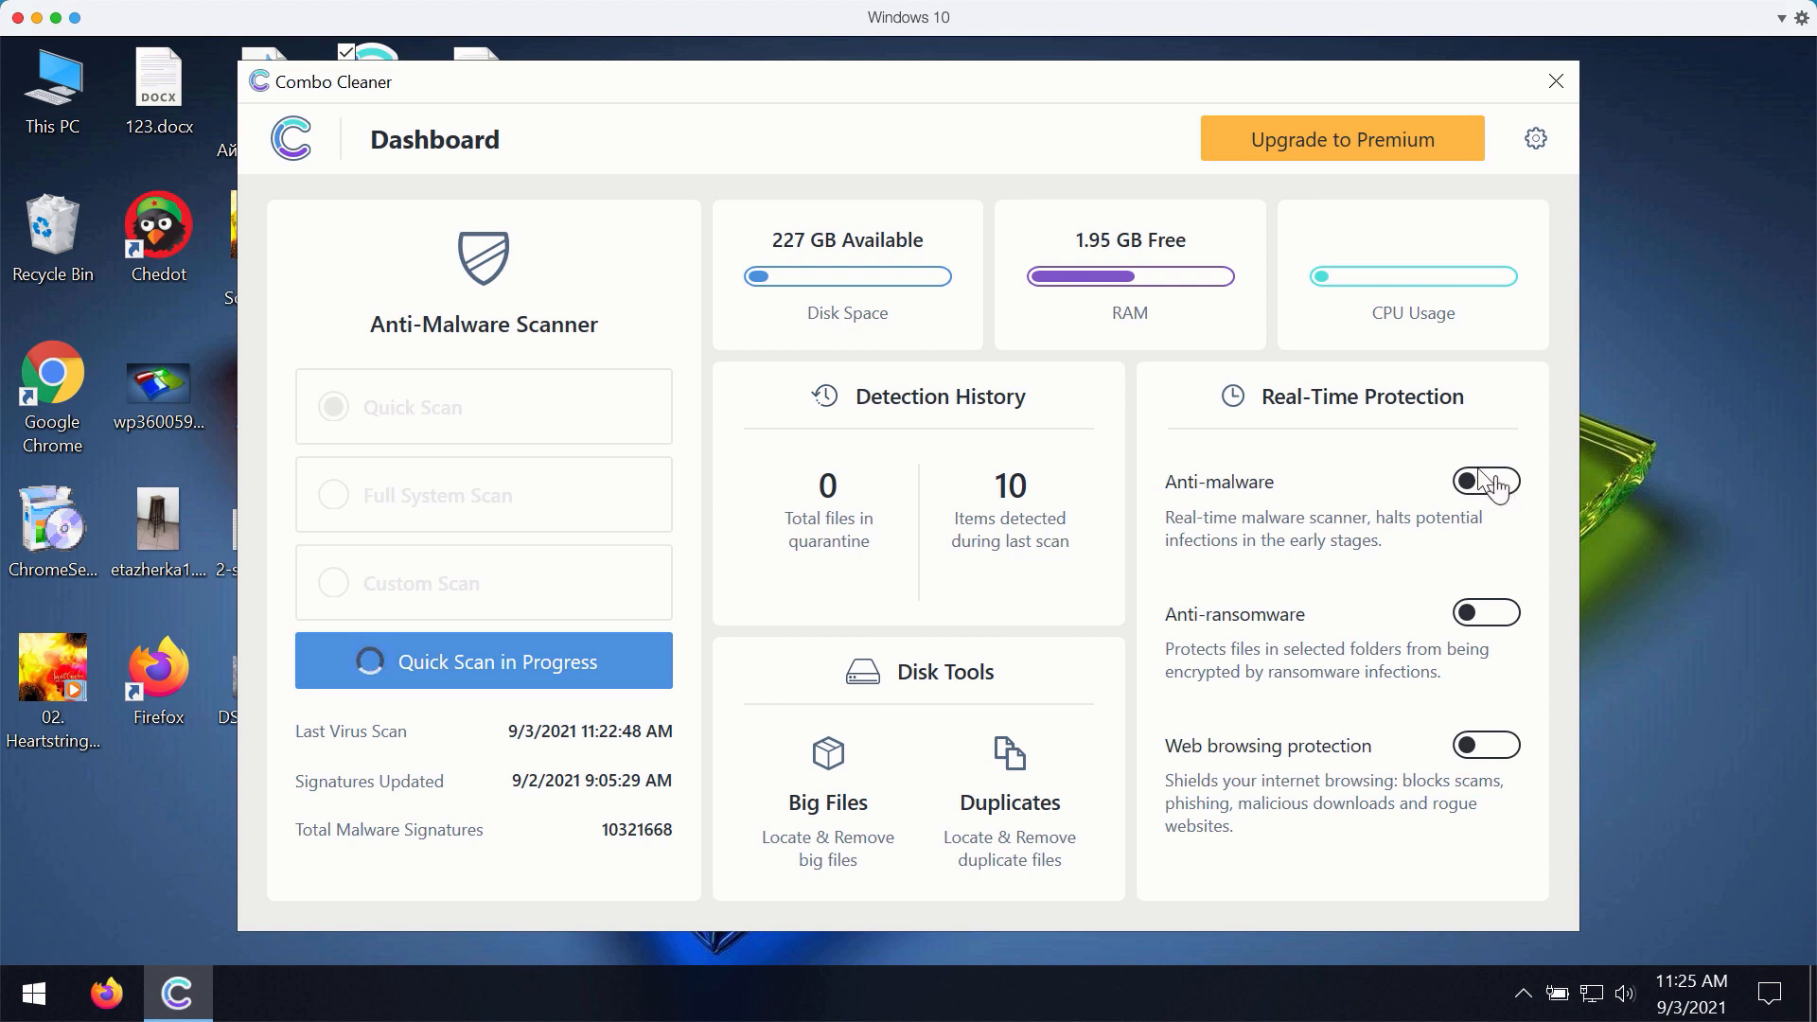
mouse_move(689, 89)
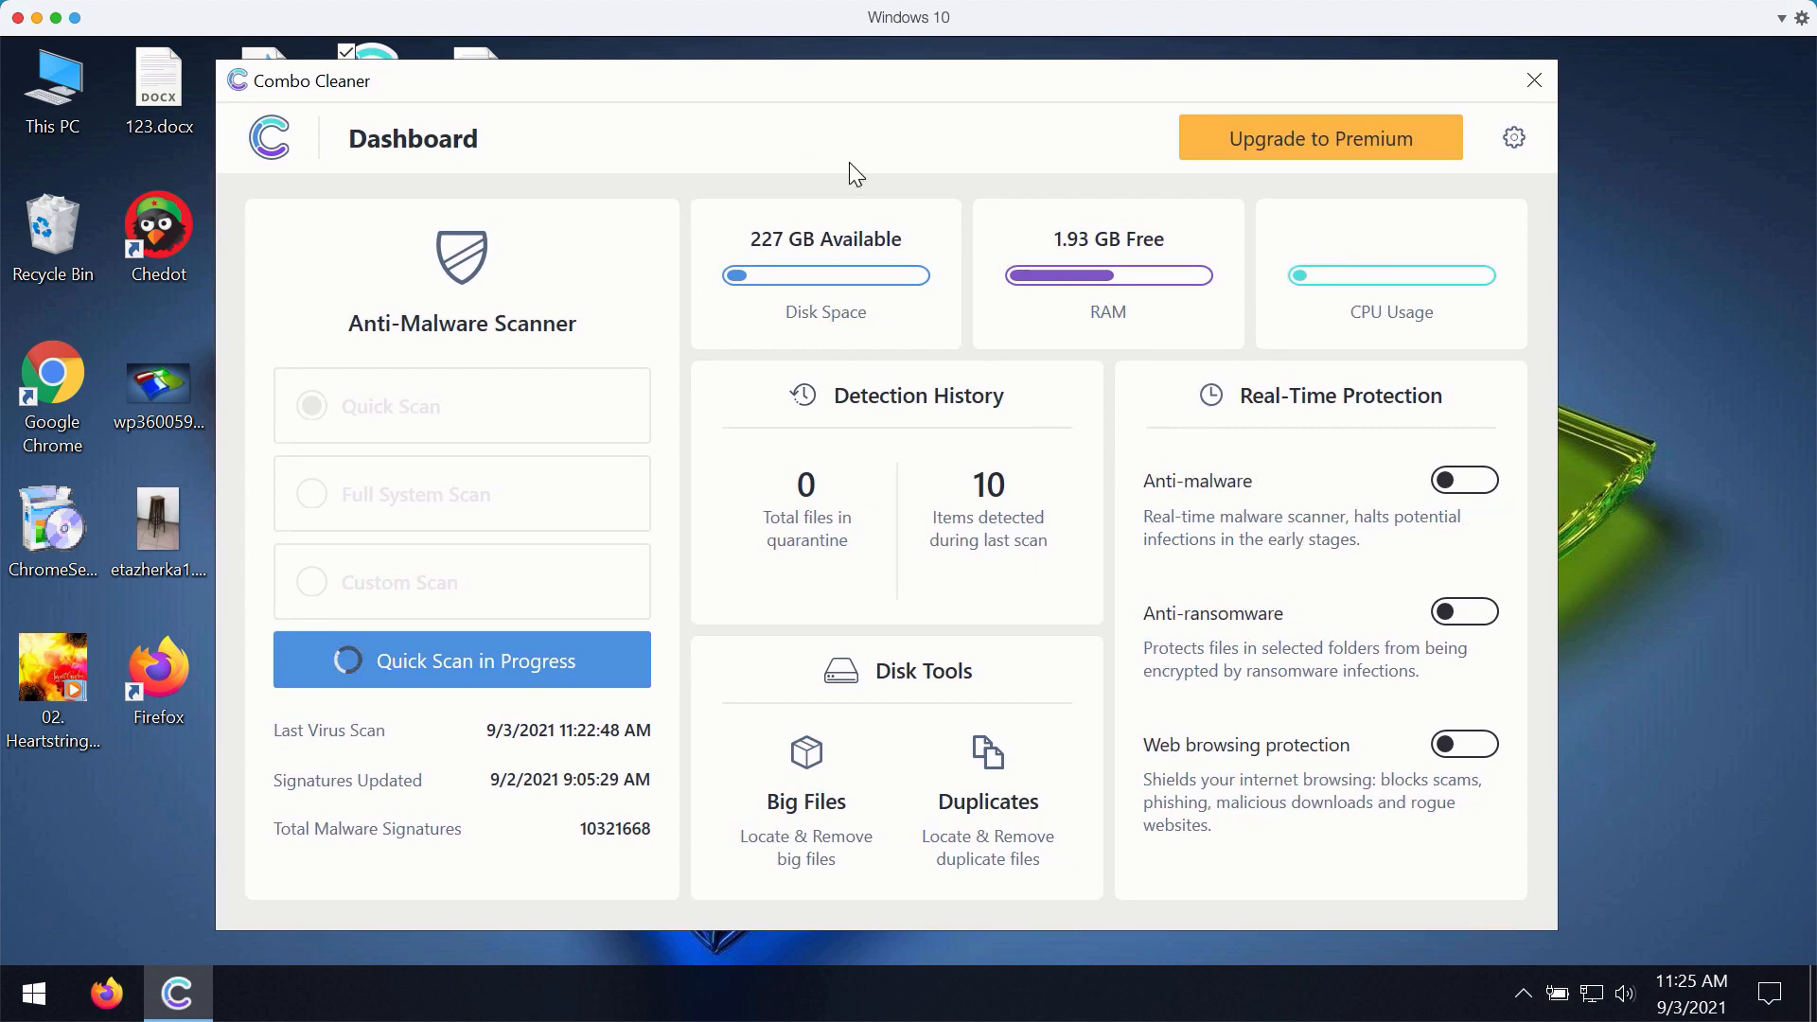
mouse_move(1410, 617)
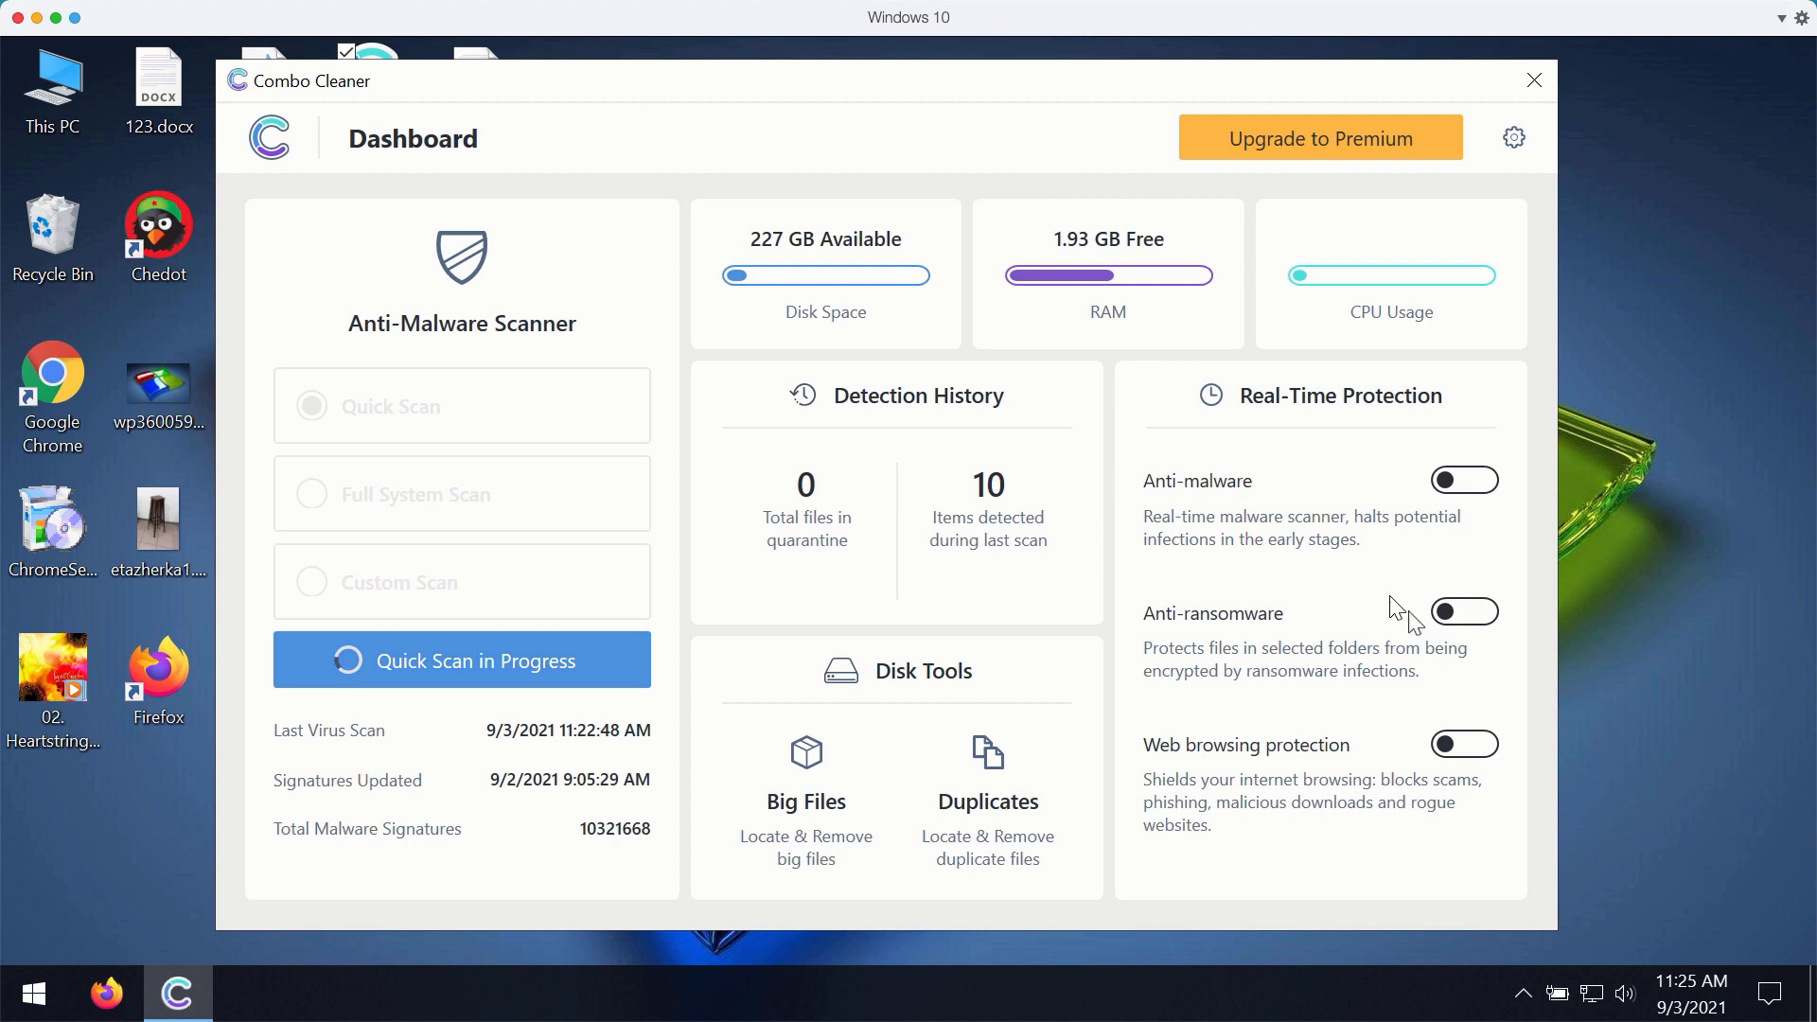
mouse_move(1340, 541)
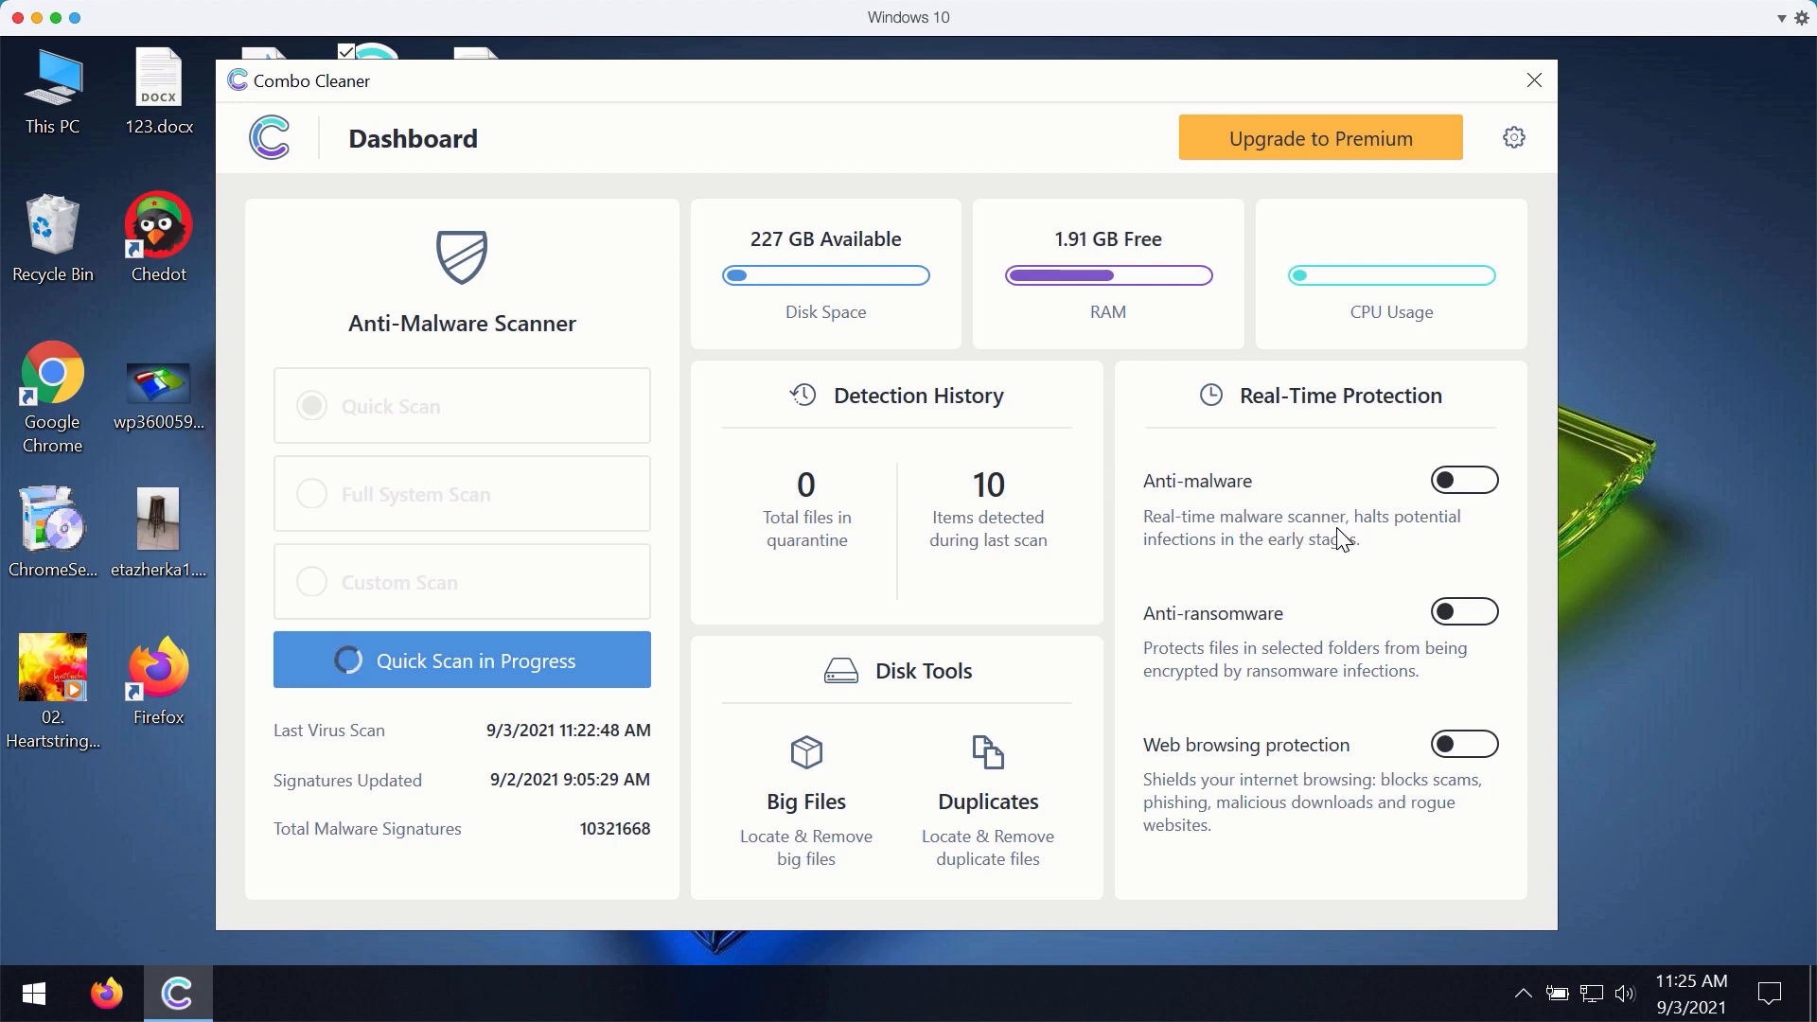
mouse_move(1338, 715)
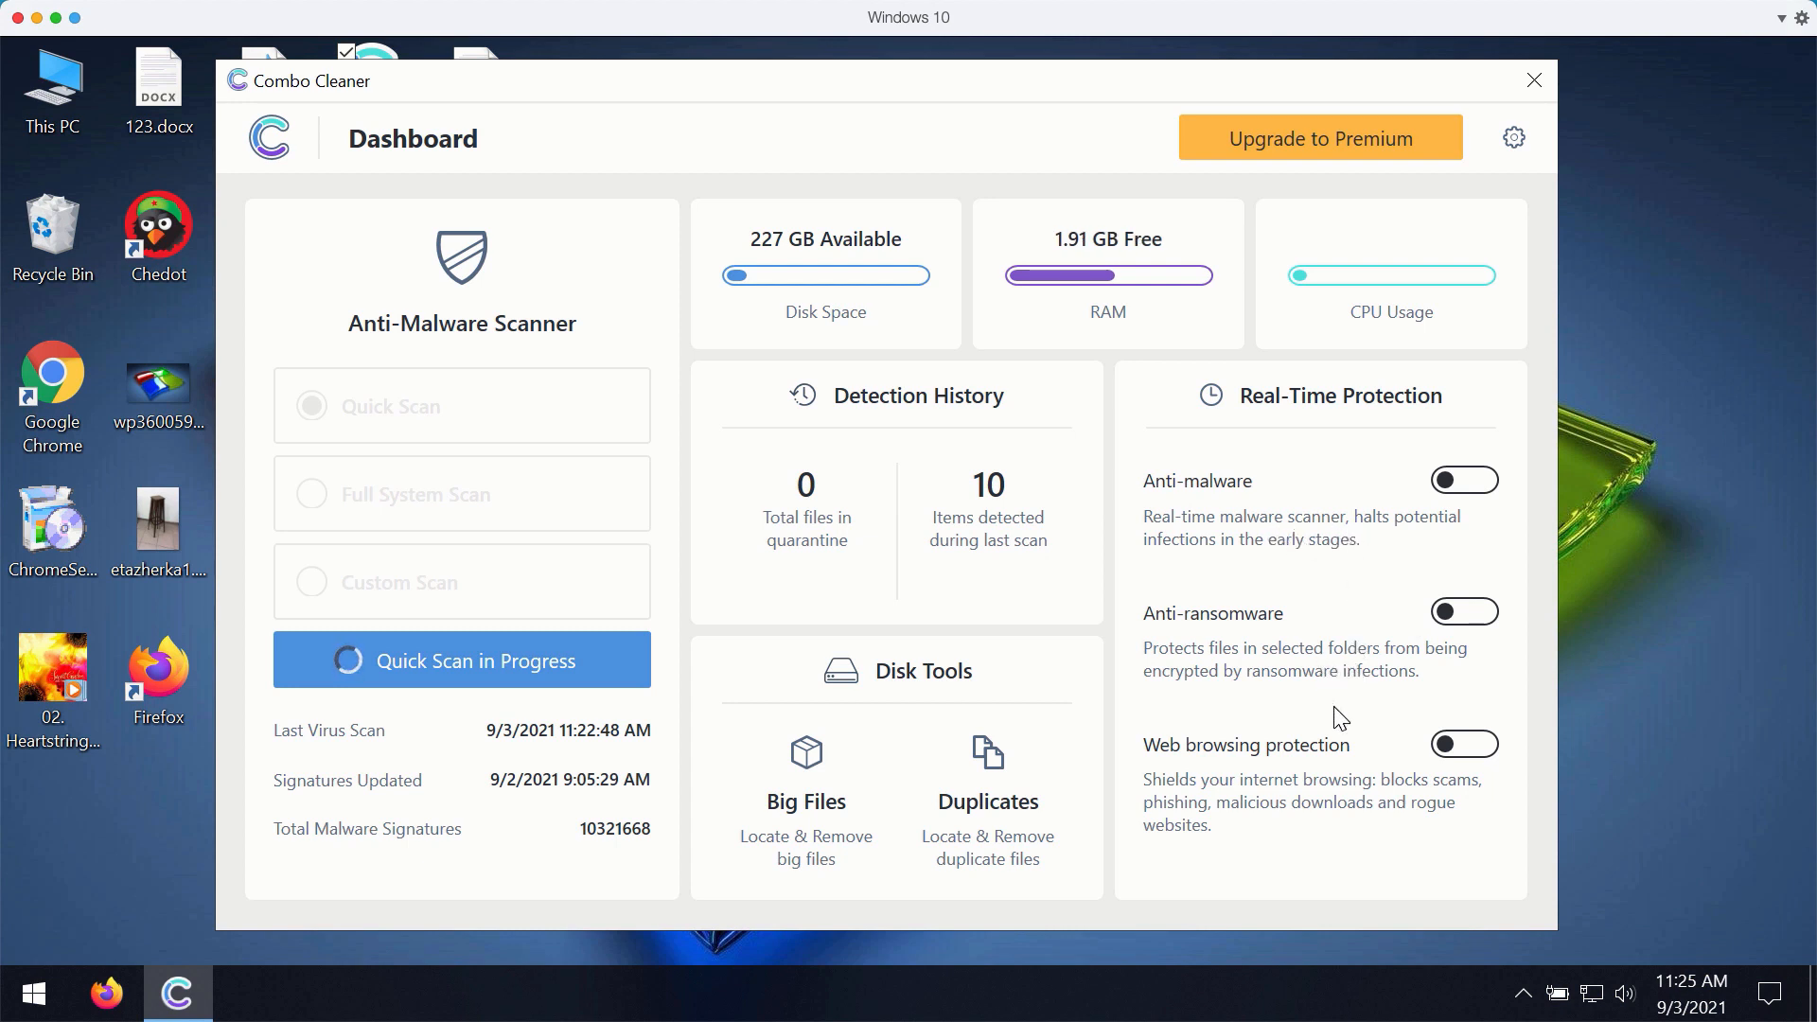
mouse_move(937, 161)
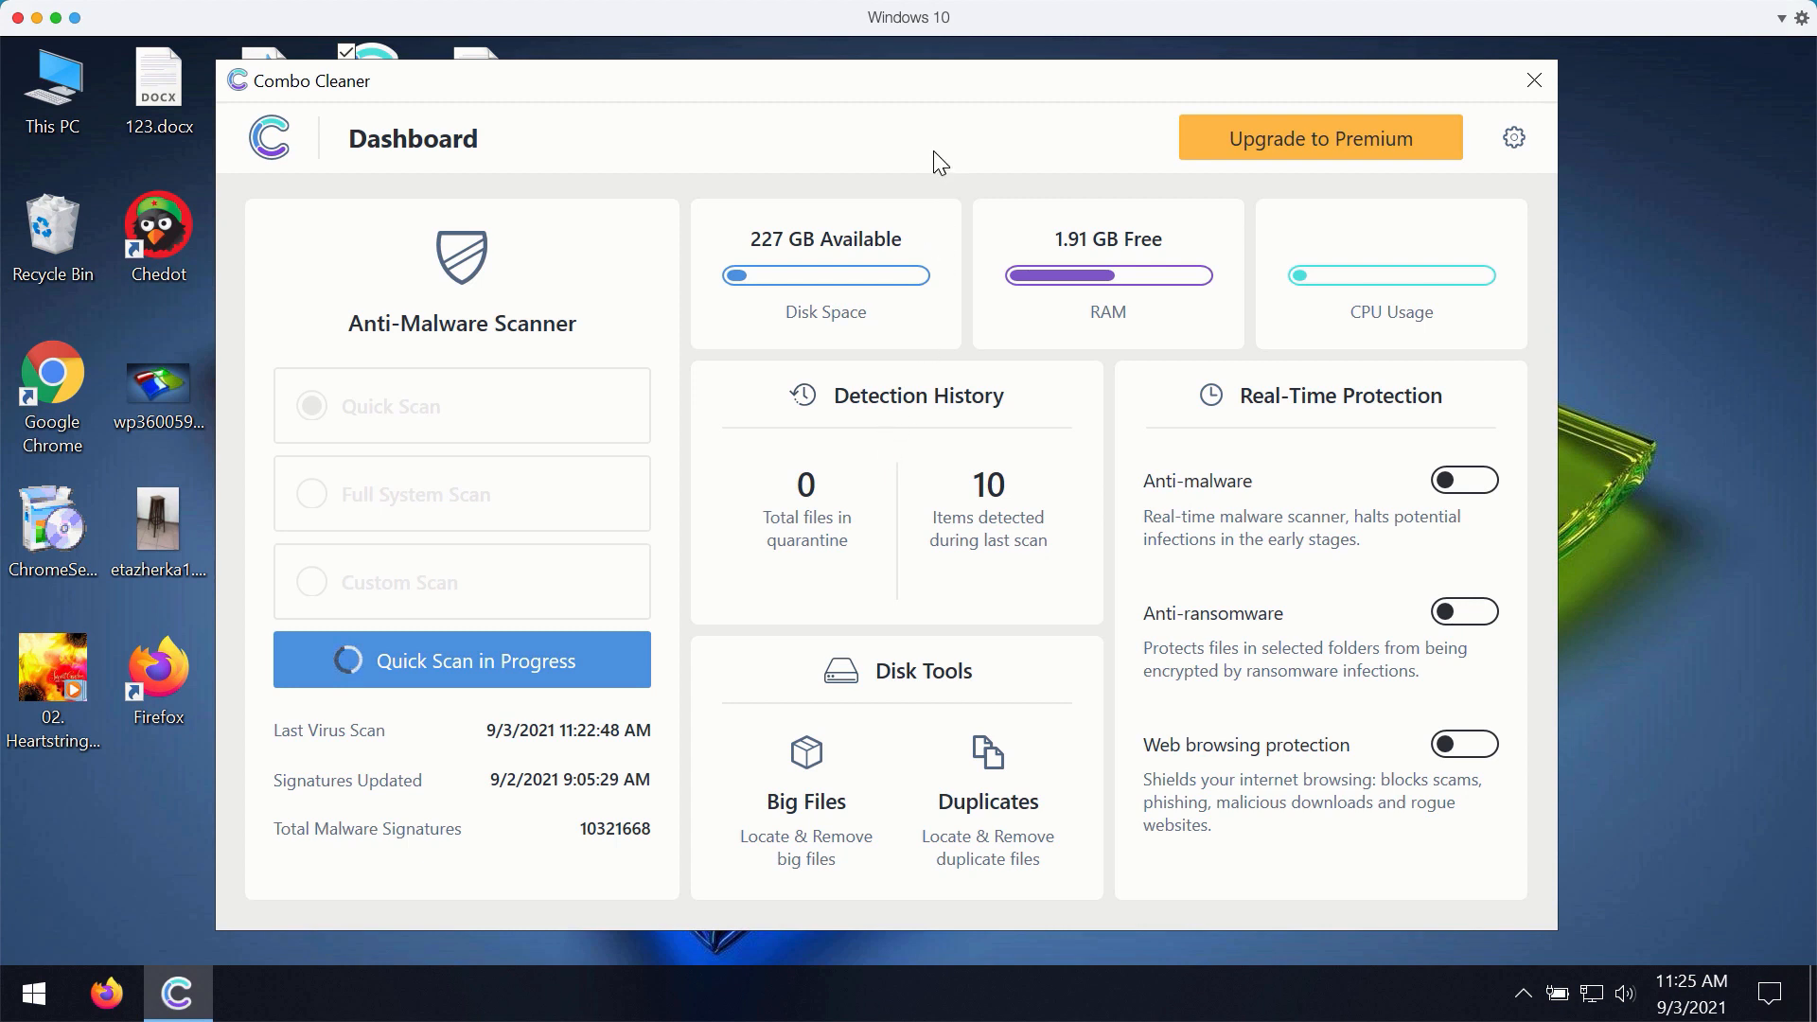
mouse_move(919, 110)
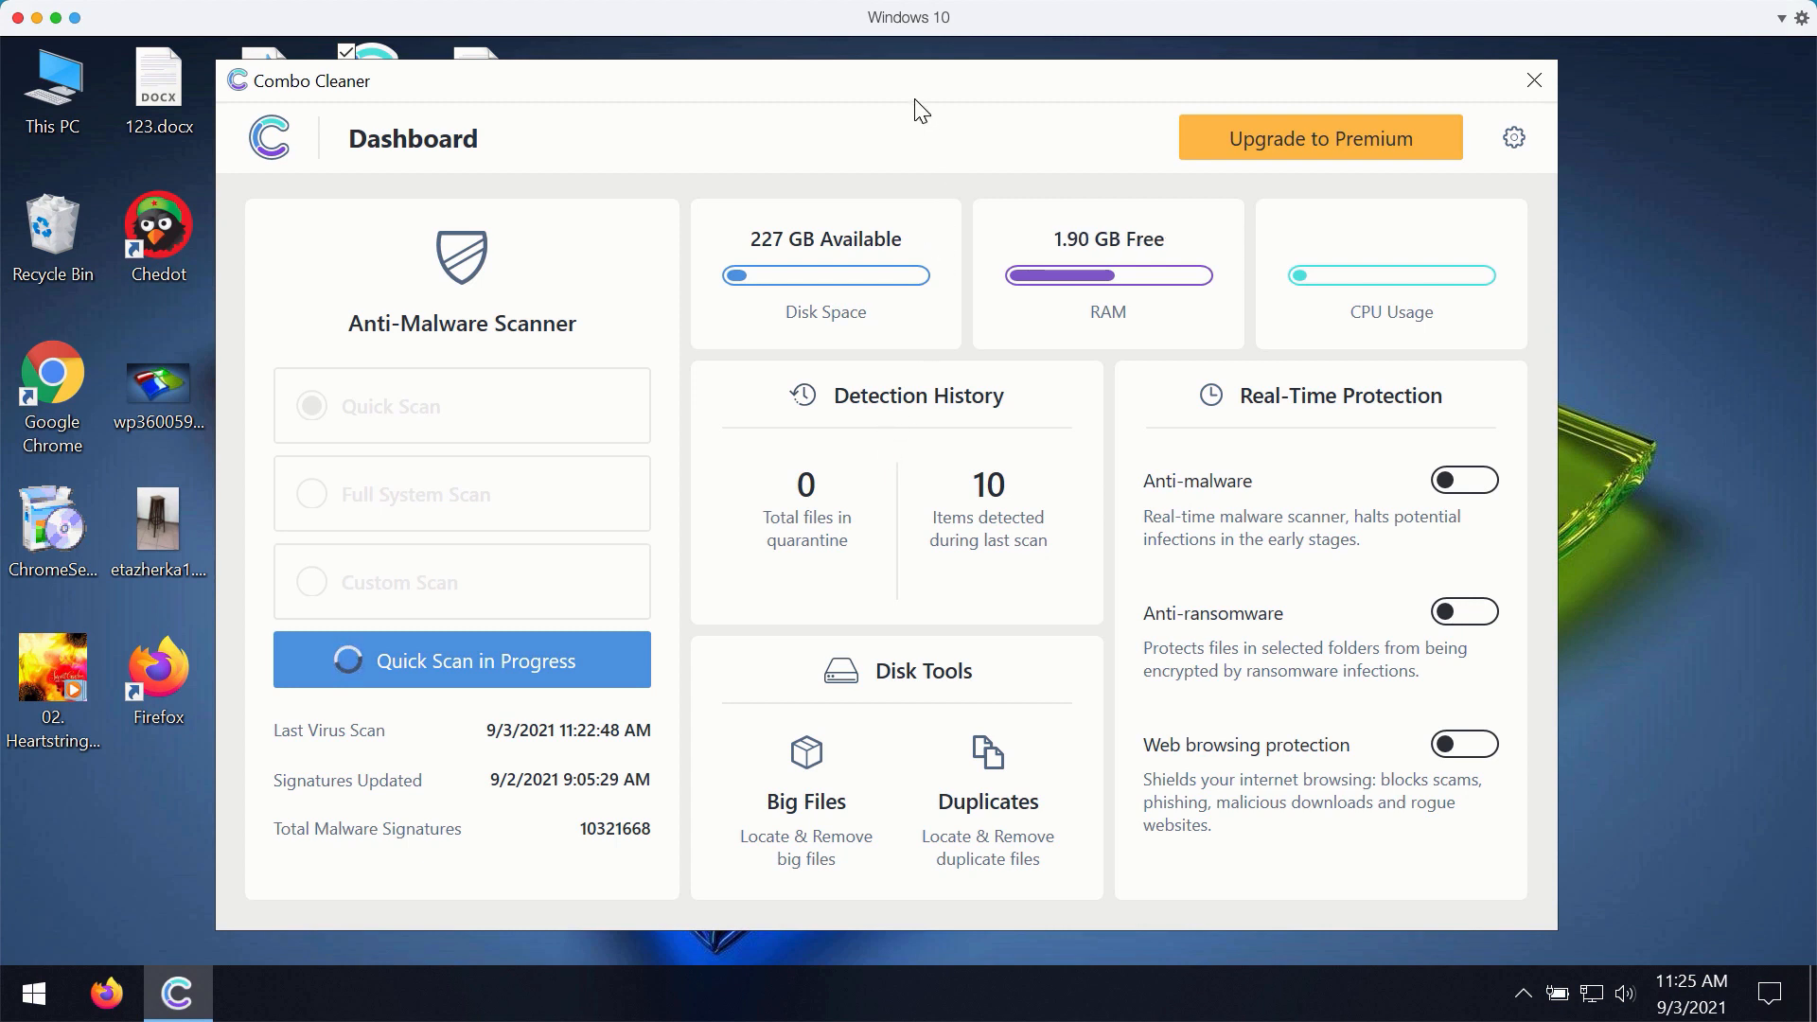
mouse_move(1209, 369)
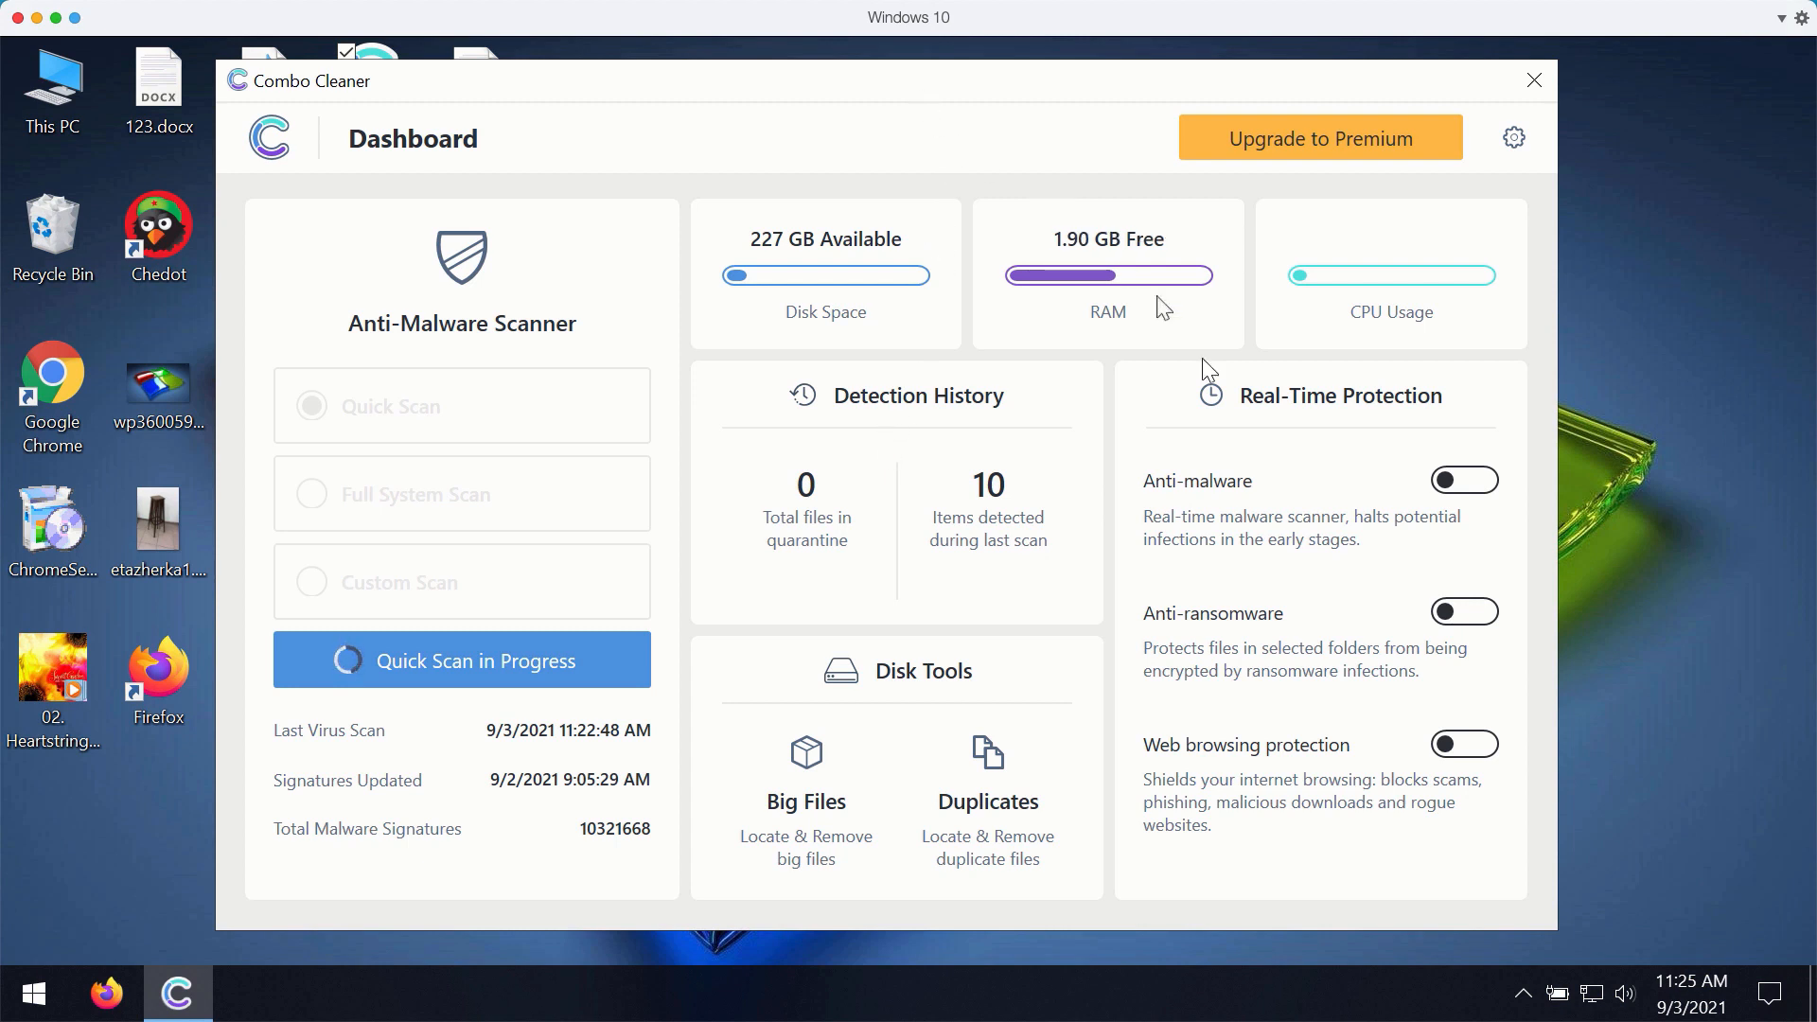
mouse_move(1130, 256)
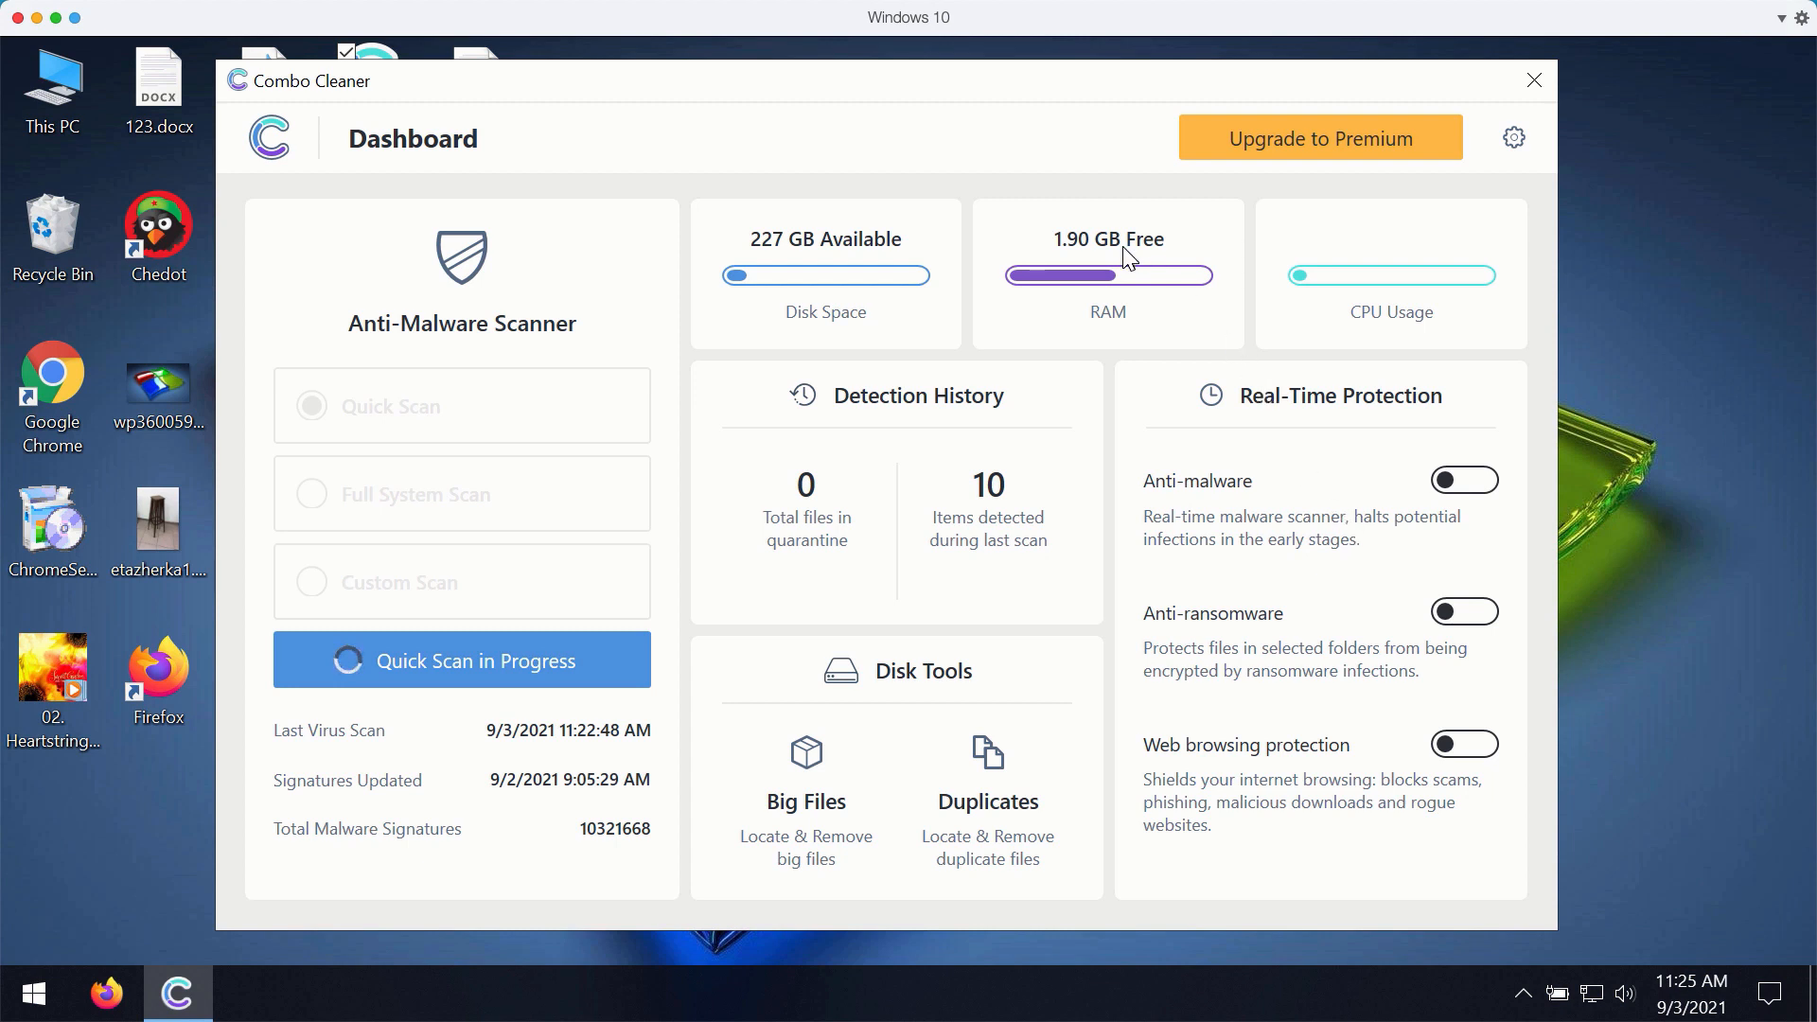
mouse_move(948, 104)
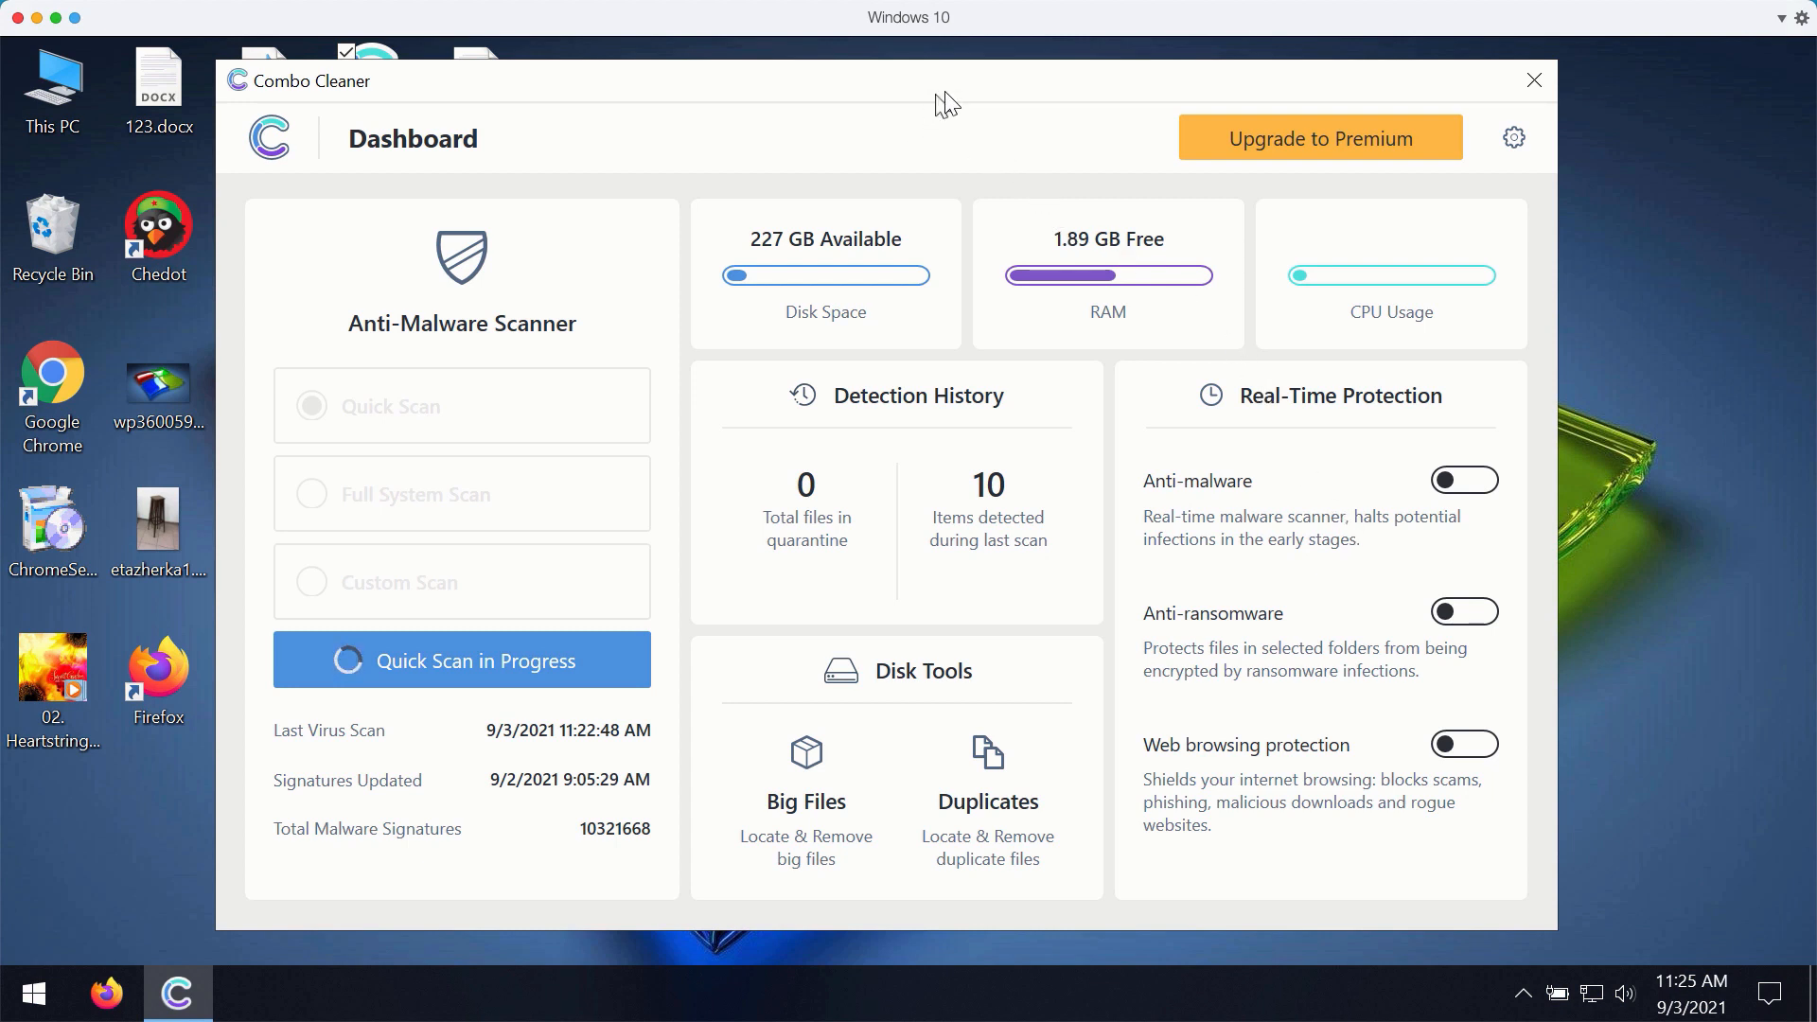
mouse_move(1075, 176)
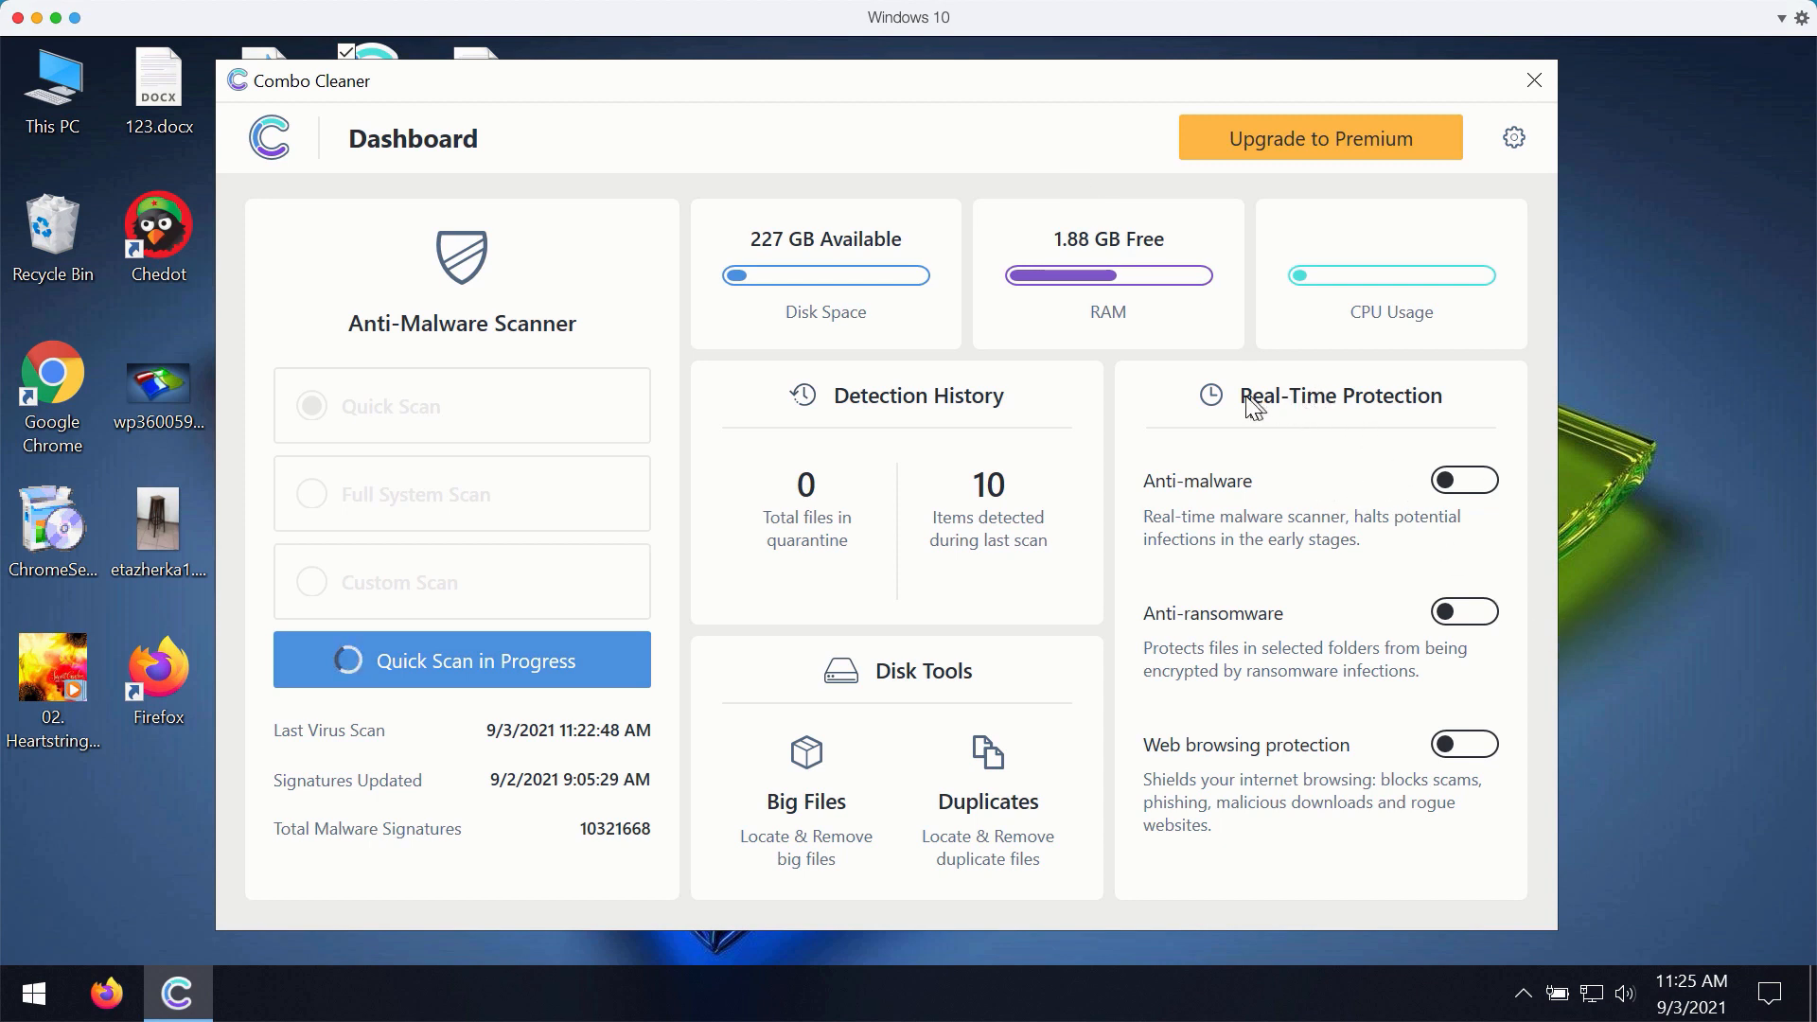
mouse_move(1315, 416)
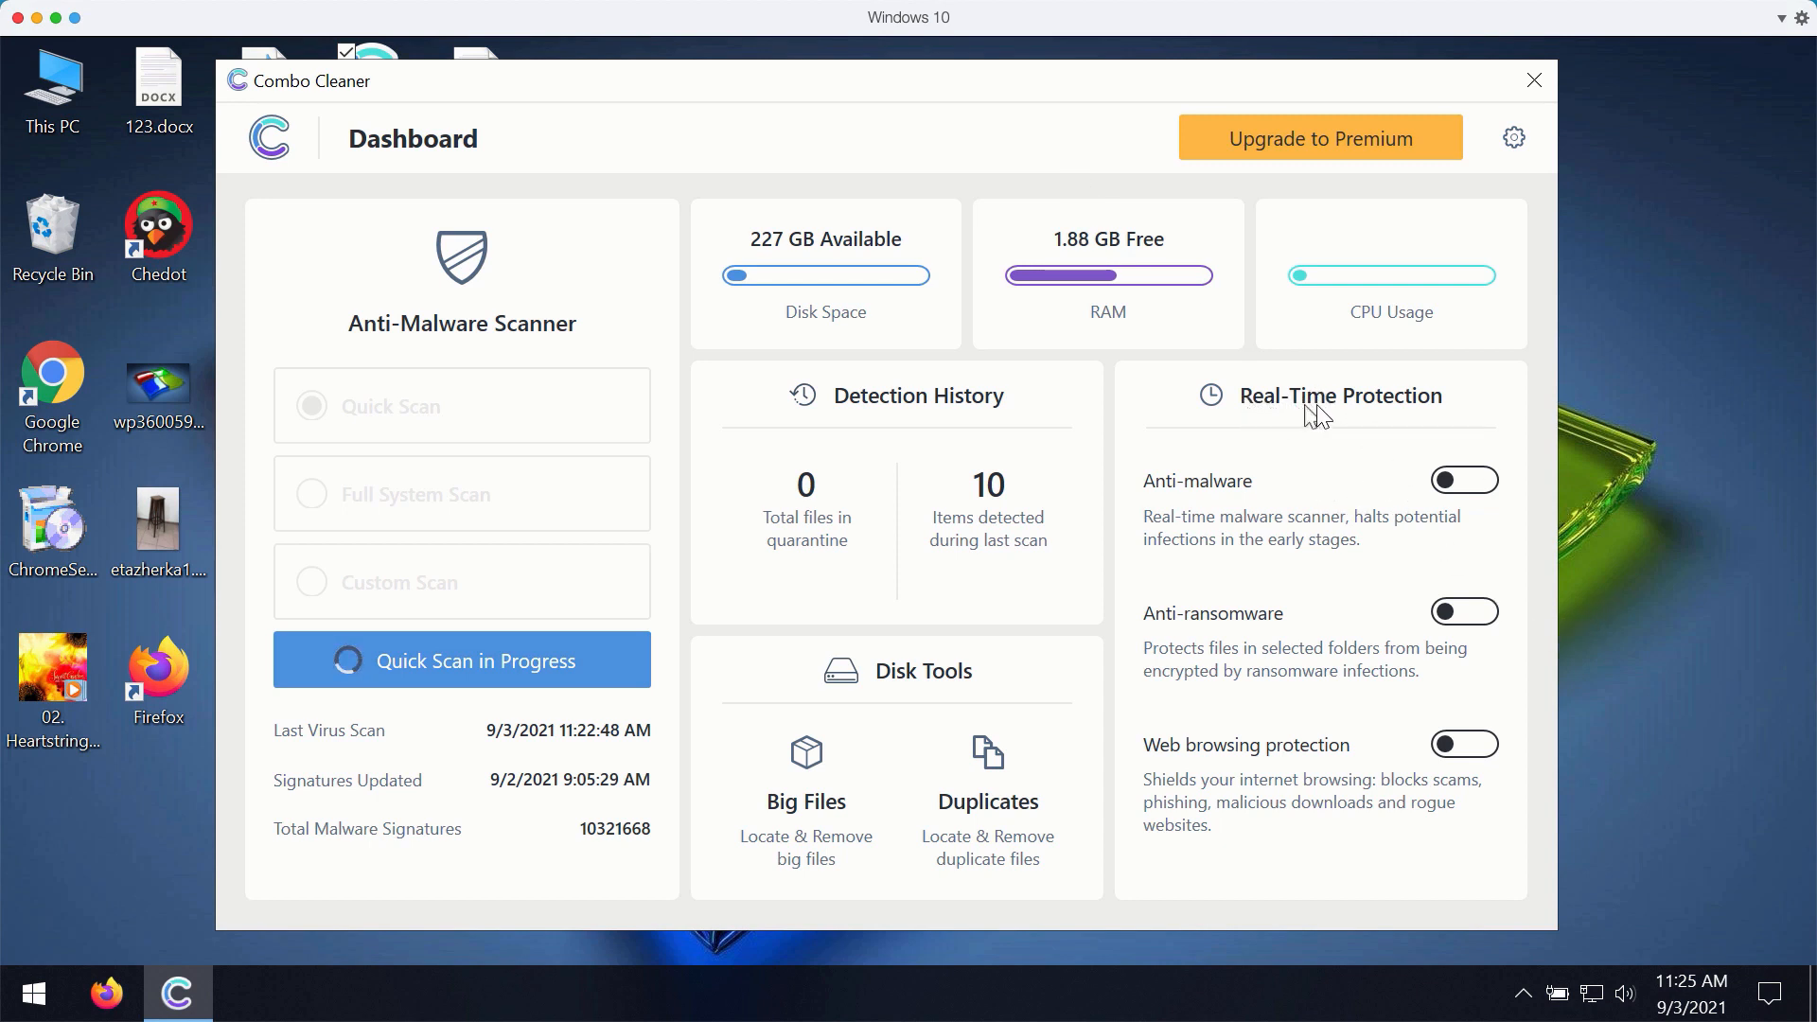
mouse_move(528, 630)
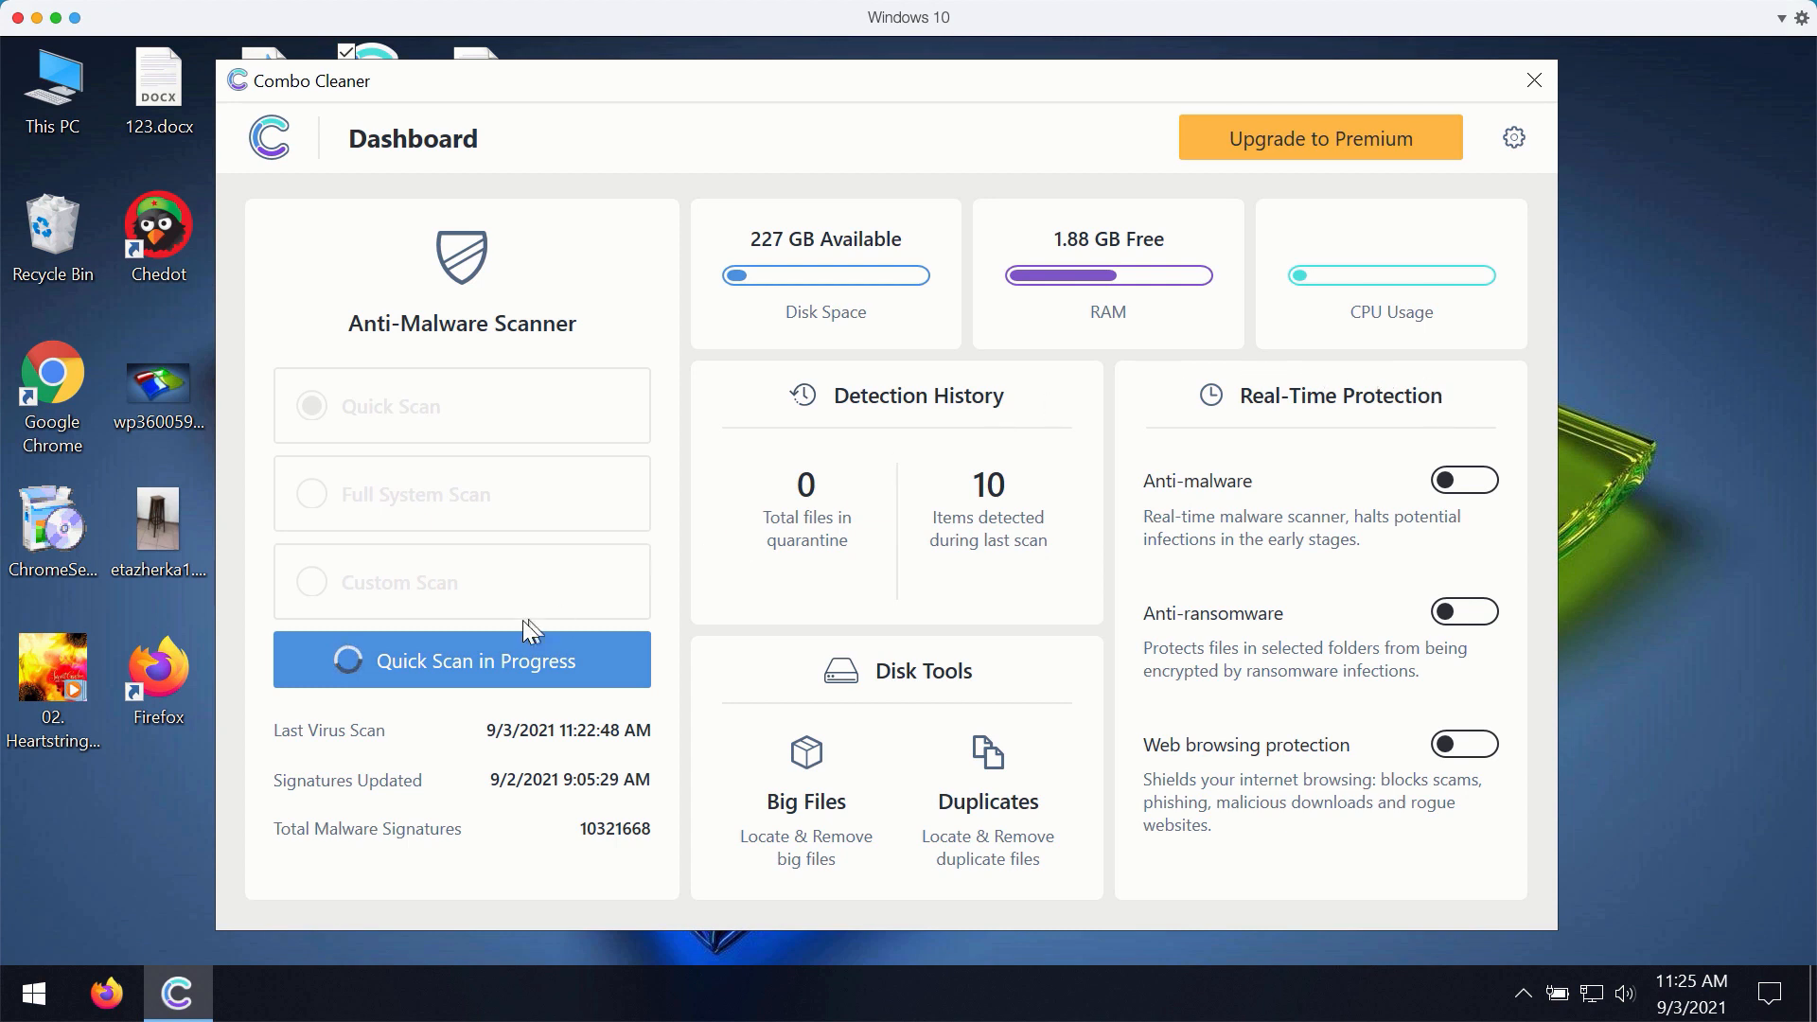
- Show the Anti-Malware Scanner progress for the running quick scan
click(461, 661)
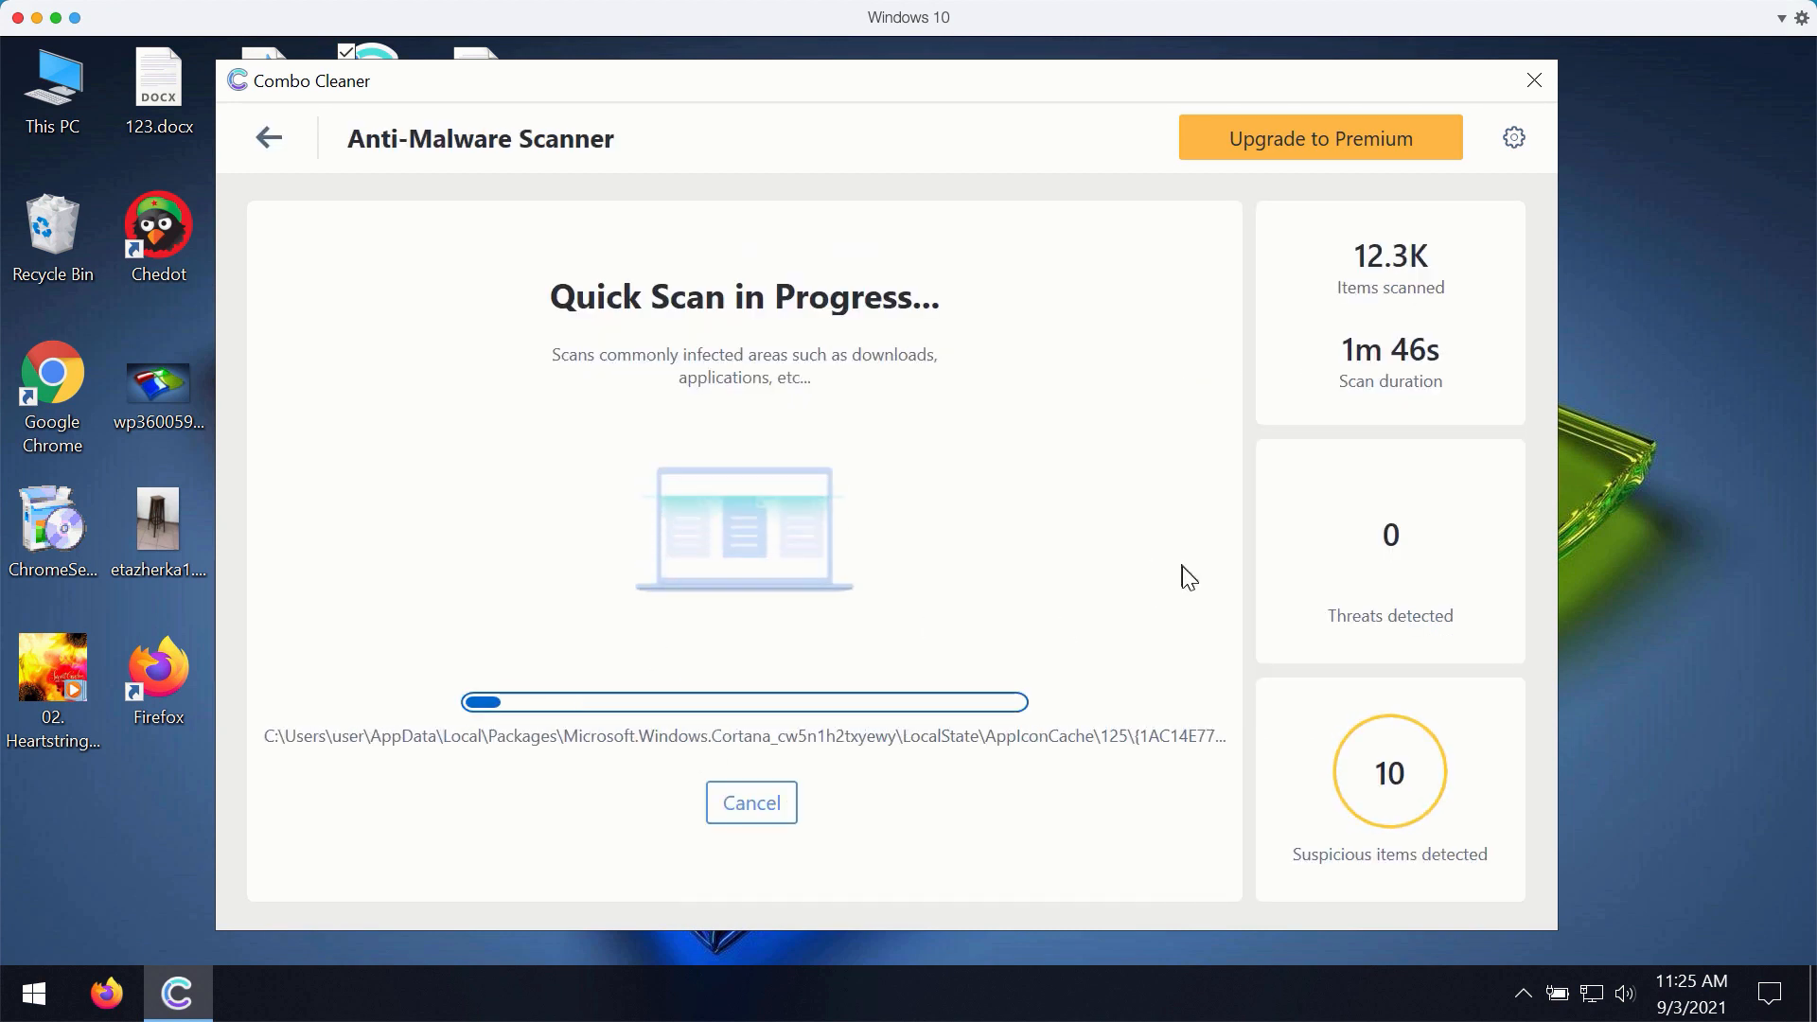
mouse_move(884, 901)
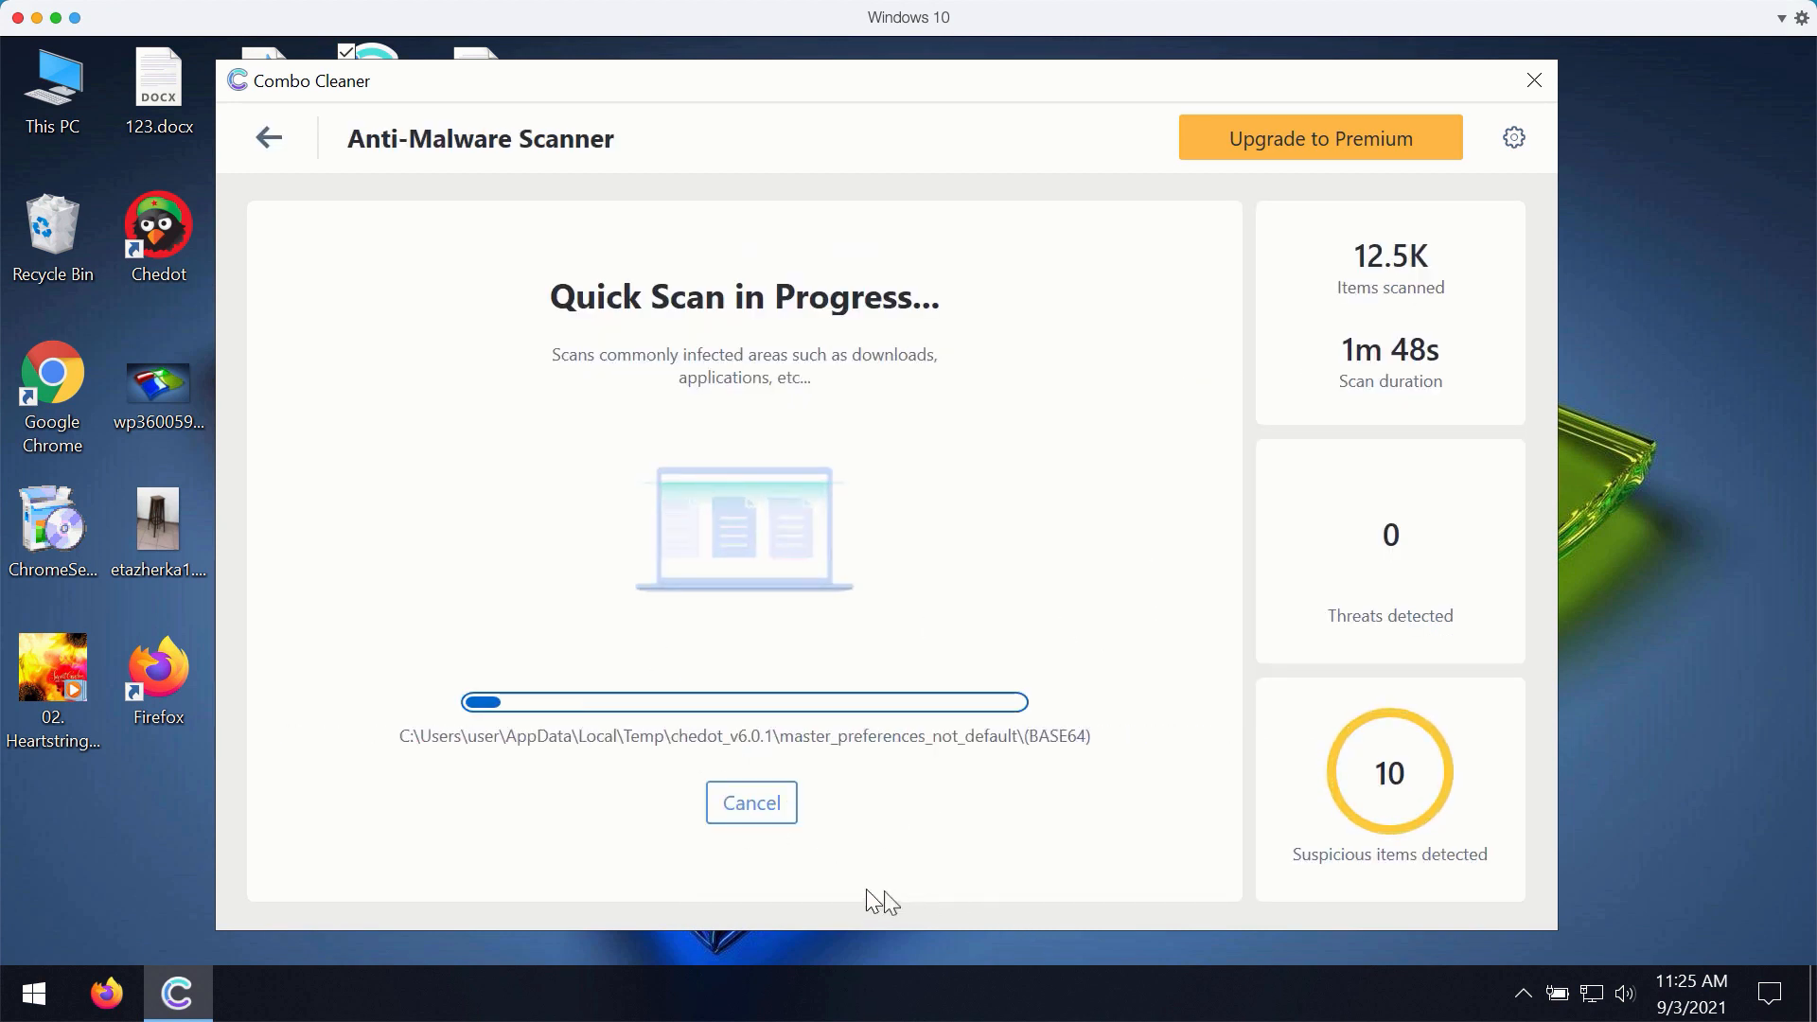
- Cancel the quick scan and confirm, revealing the 10 detected adware/spam items
click(749, 802)
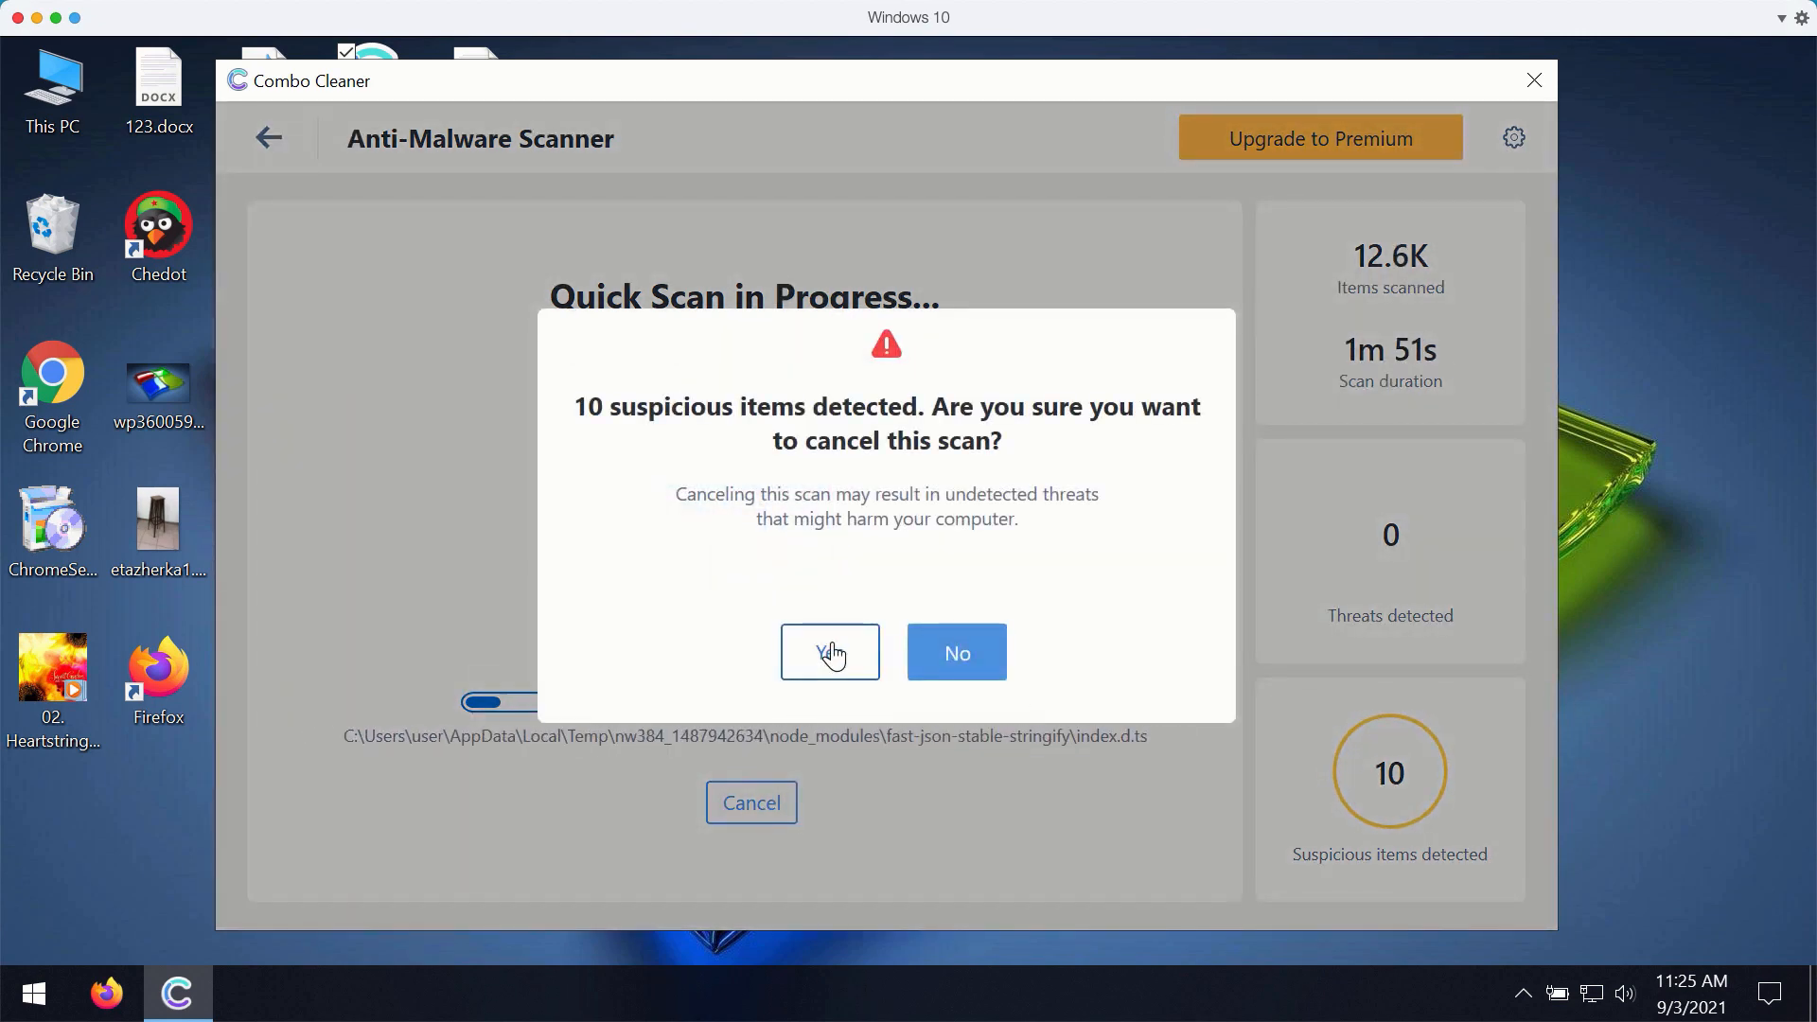
click(829, 653)
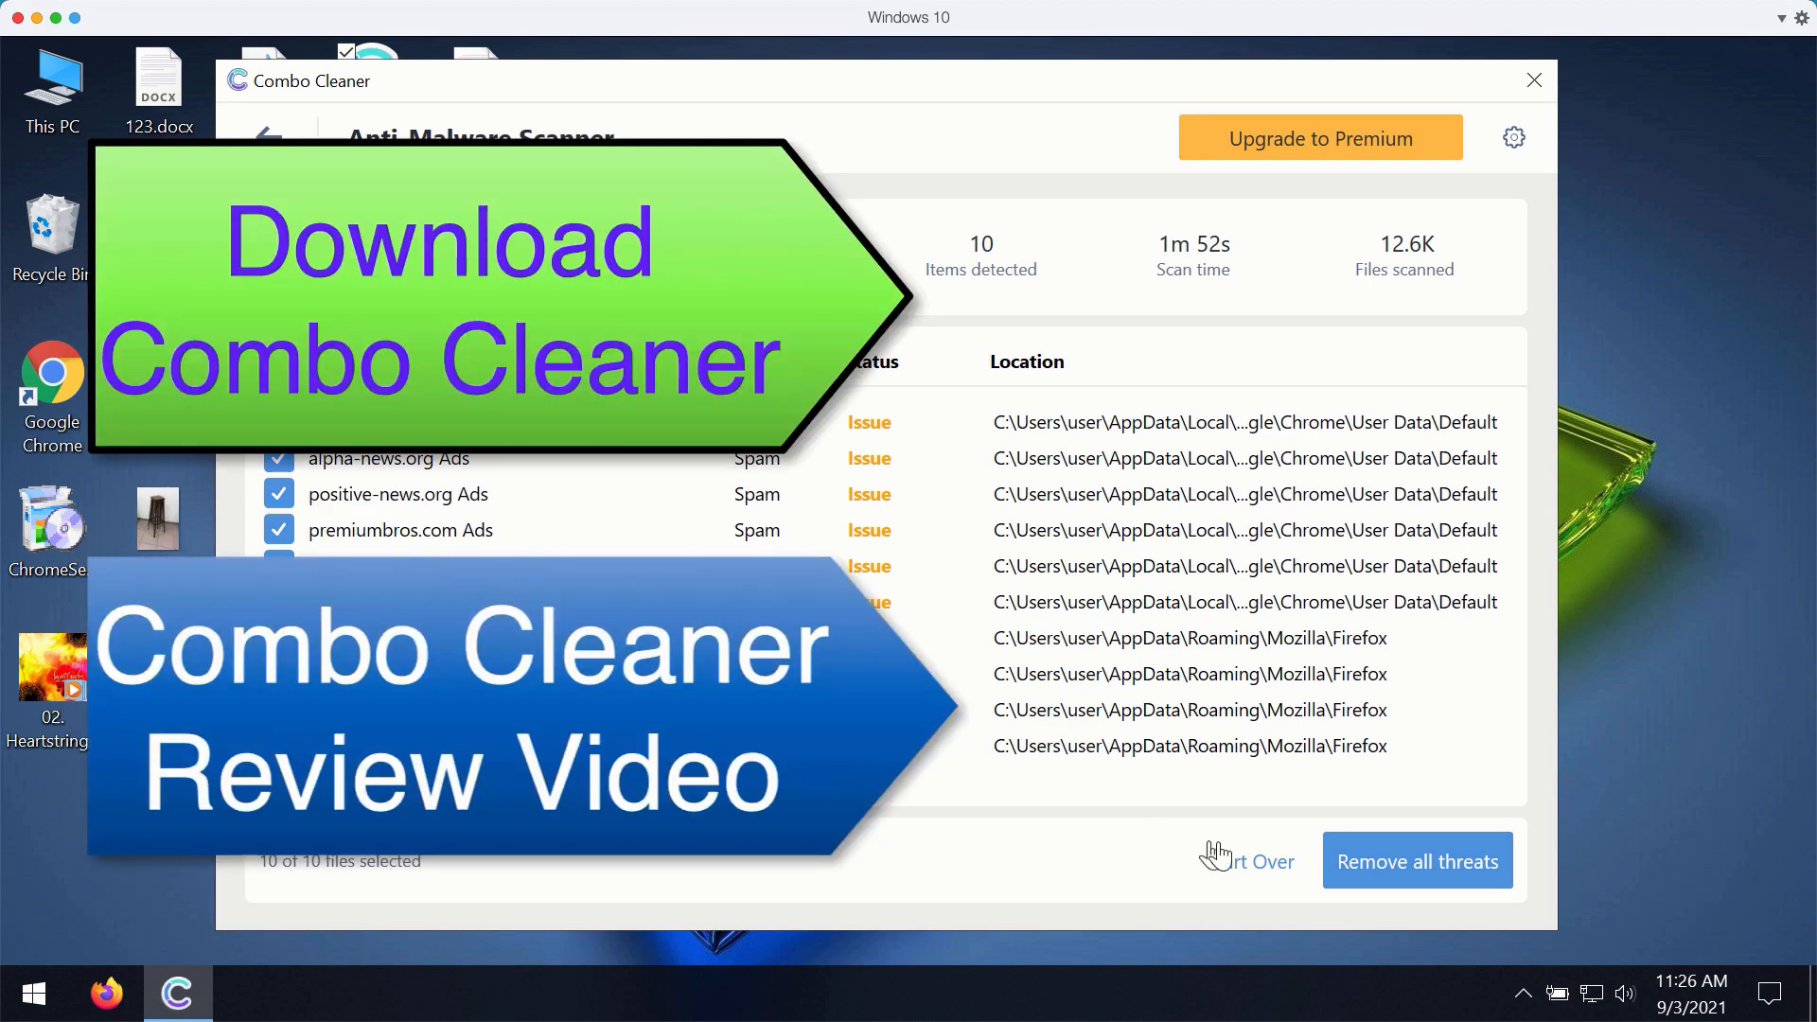
mouse_move(1391, 884)
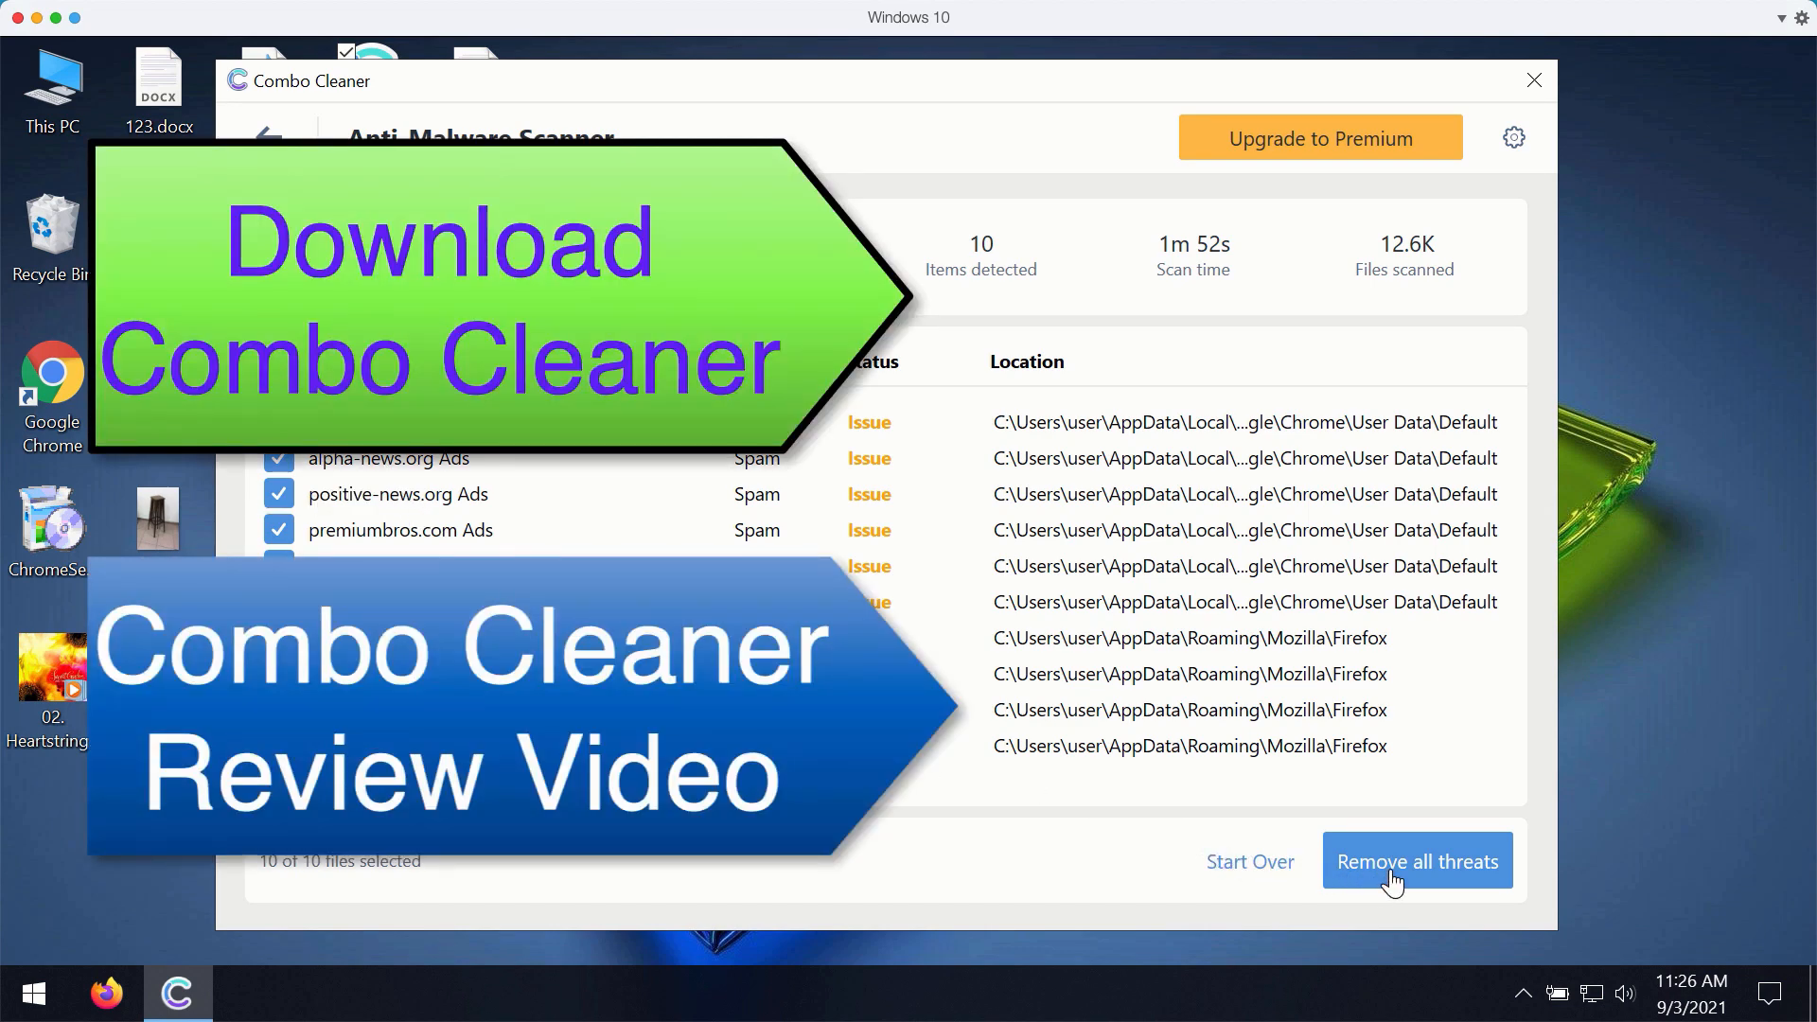
mouse_move(1355, 169)
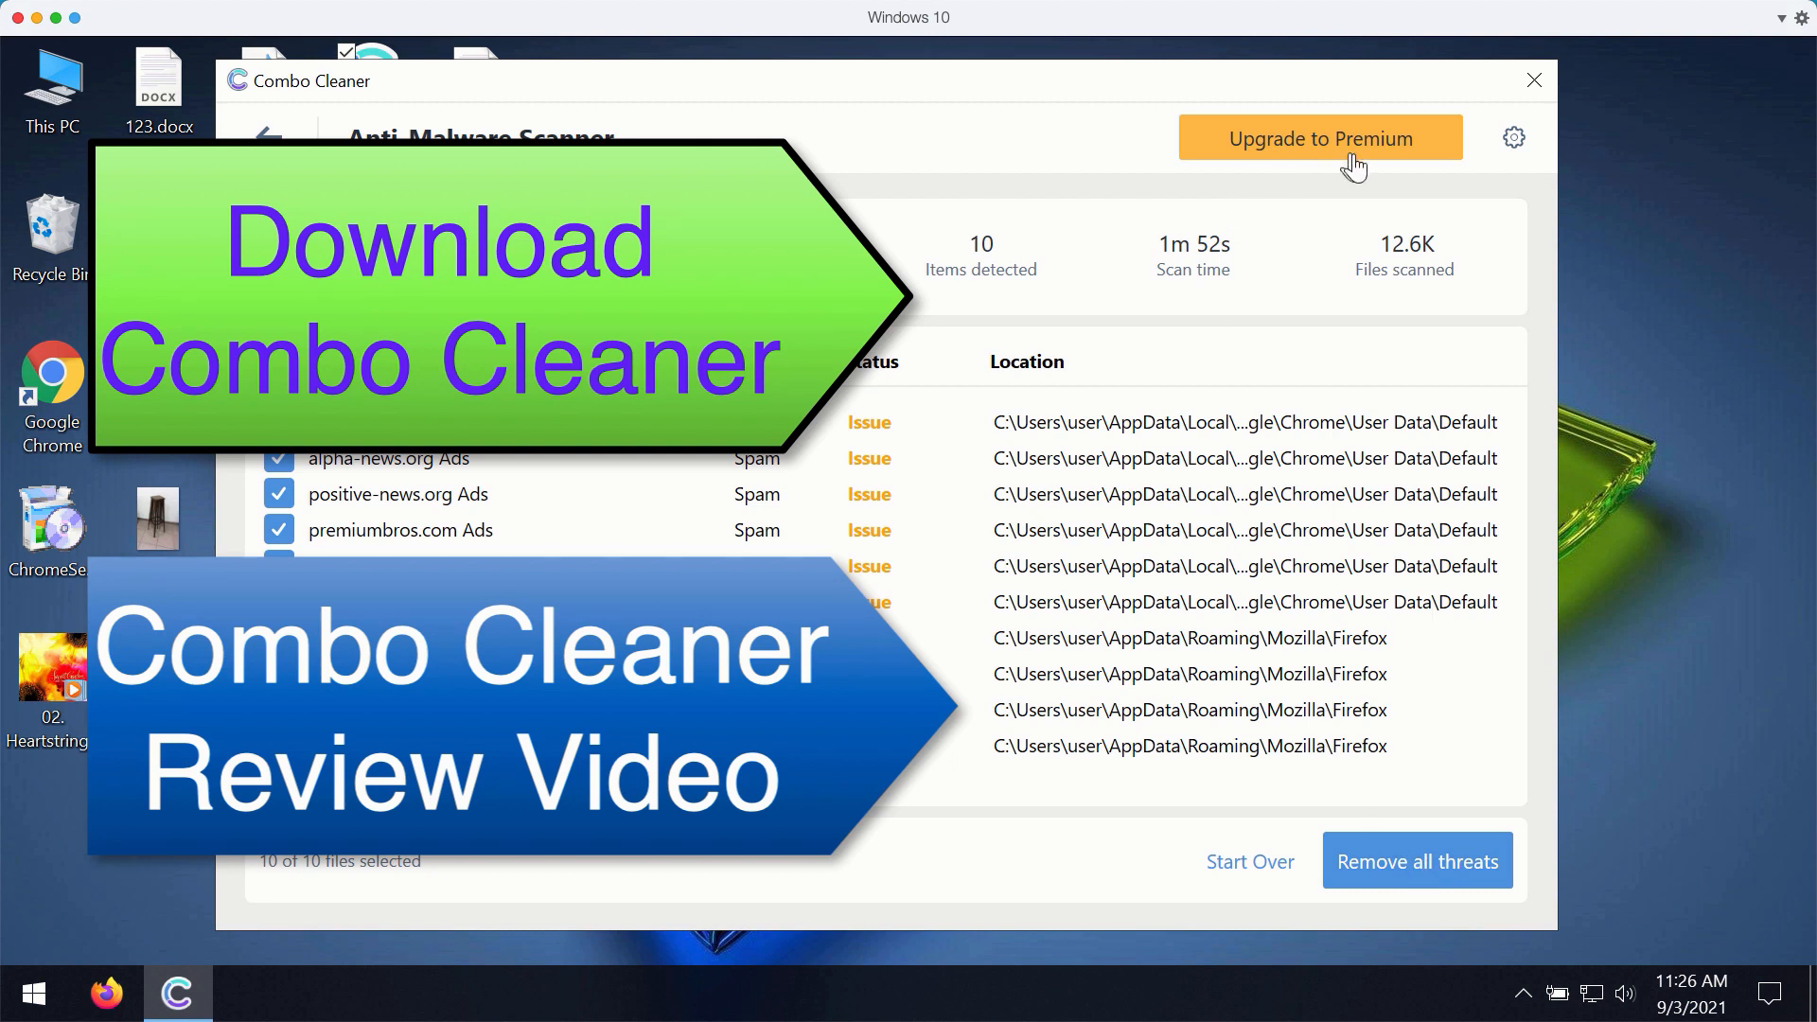
mouse_move(863, 61)
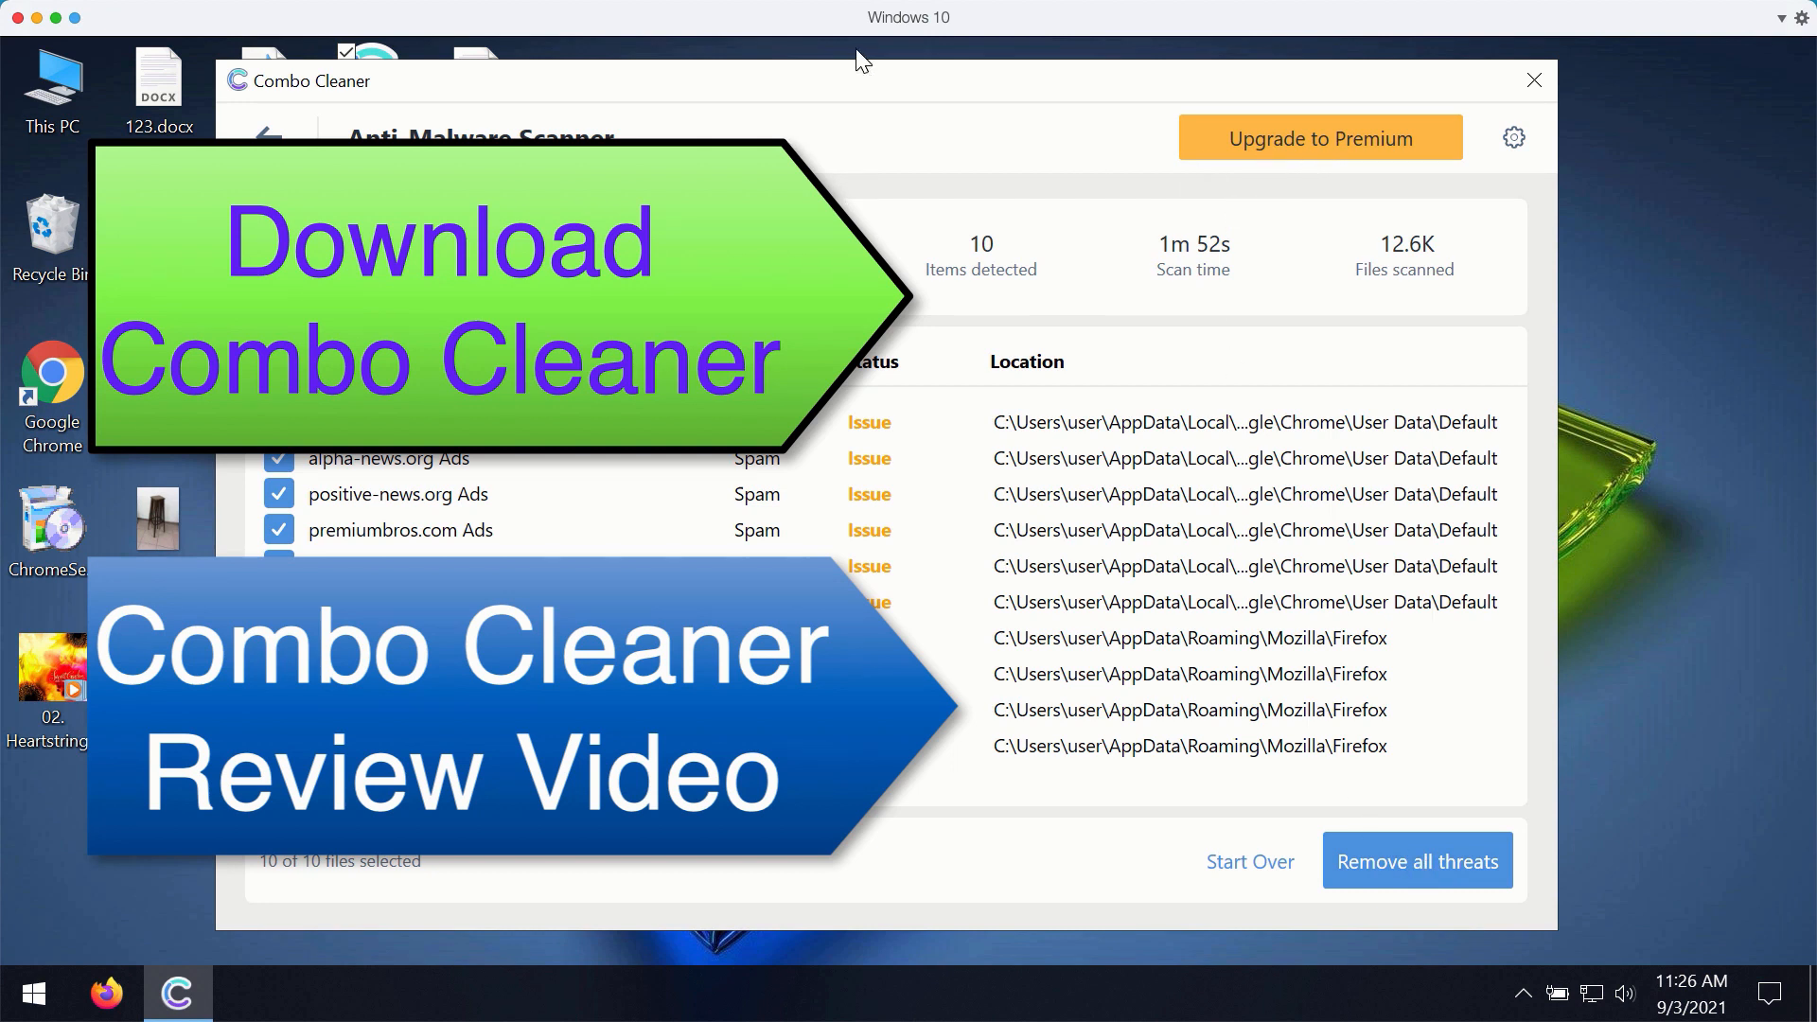
mouse_move(814, 146)
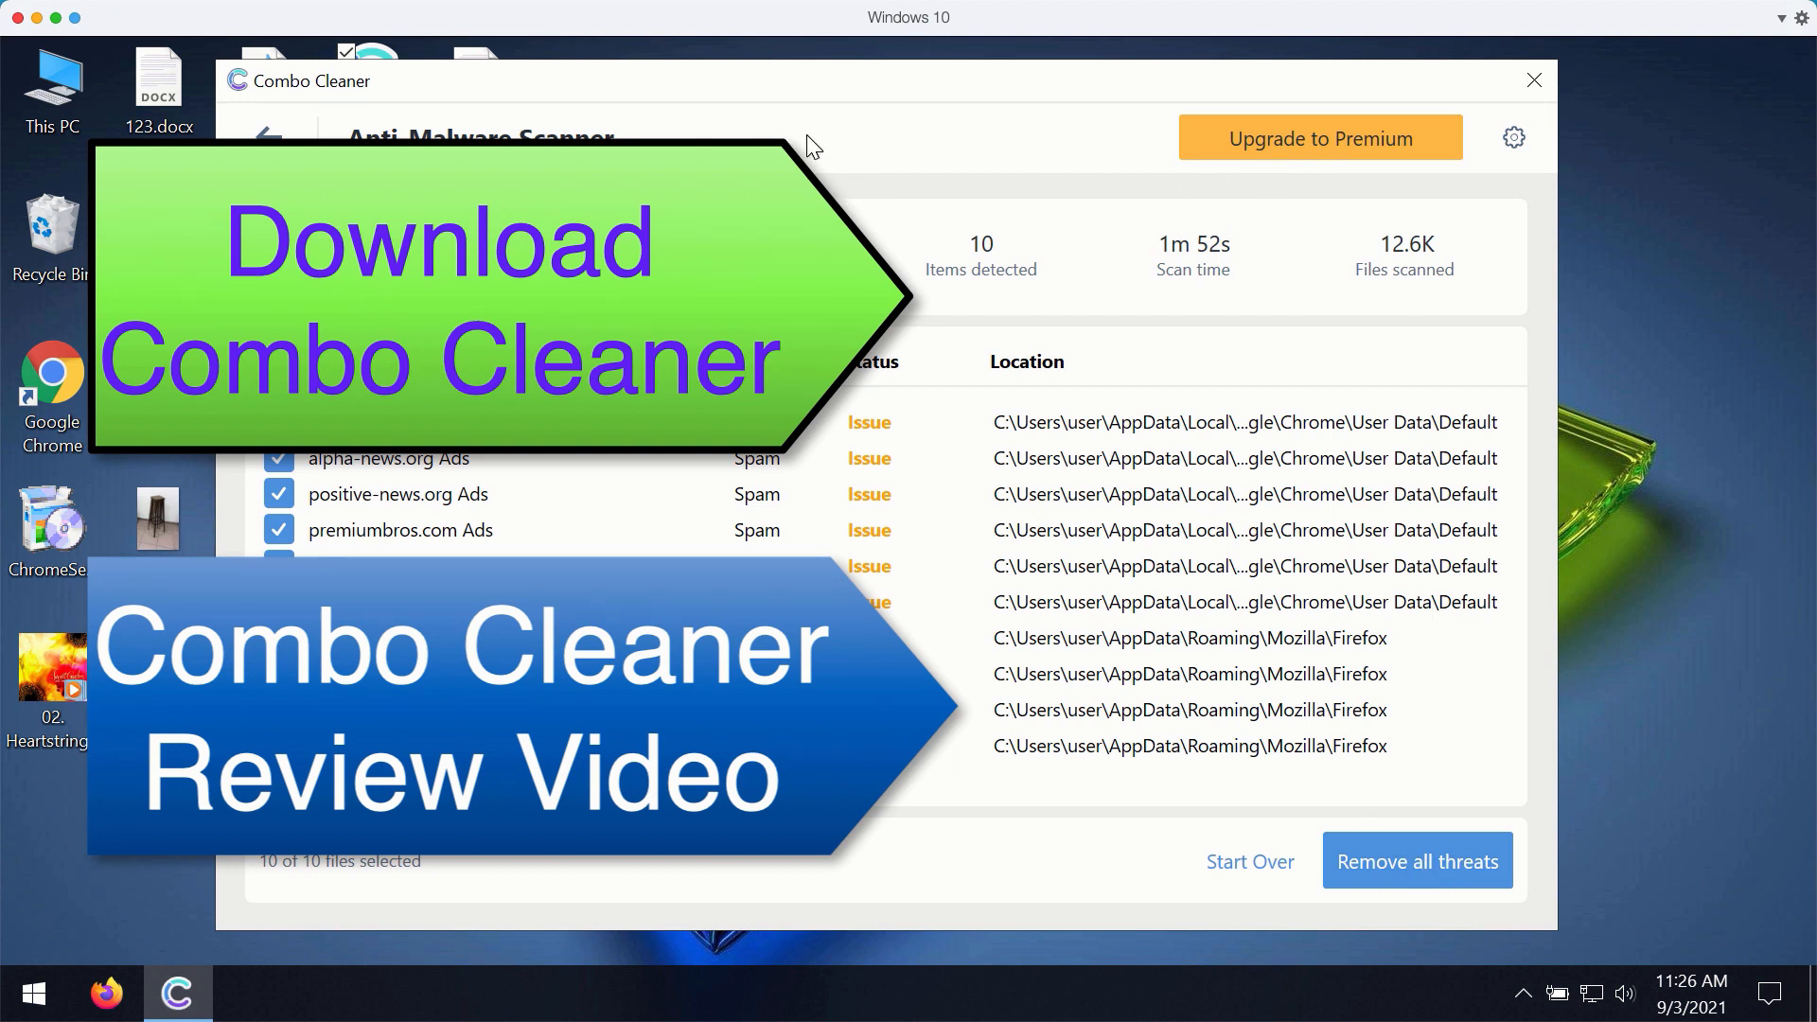
mouse_move(835, 103)
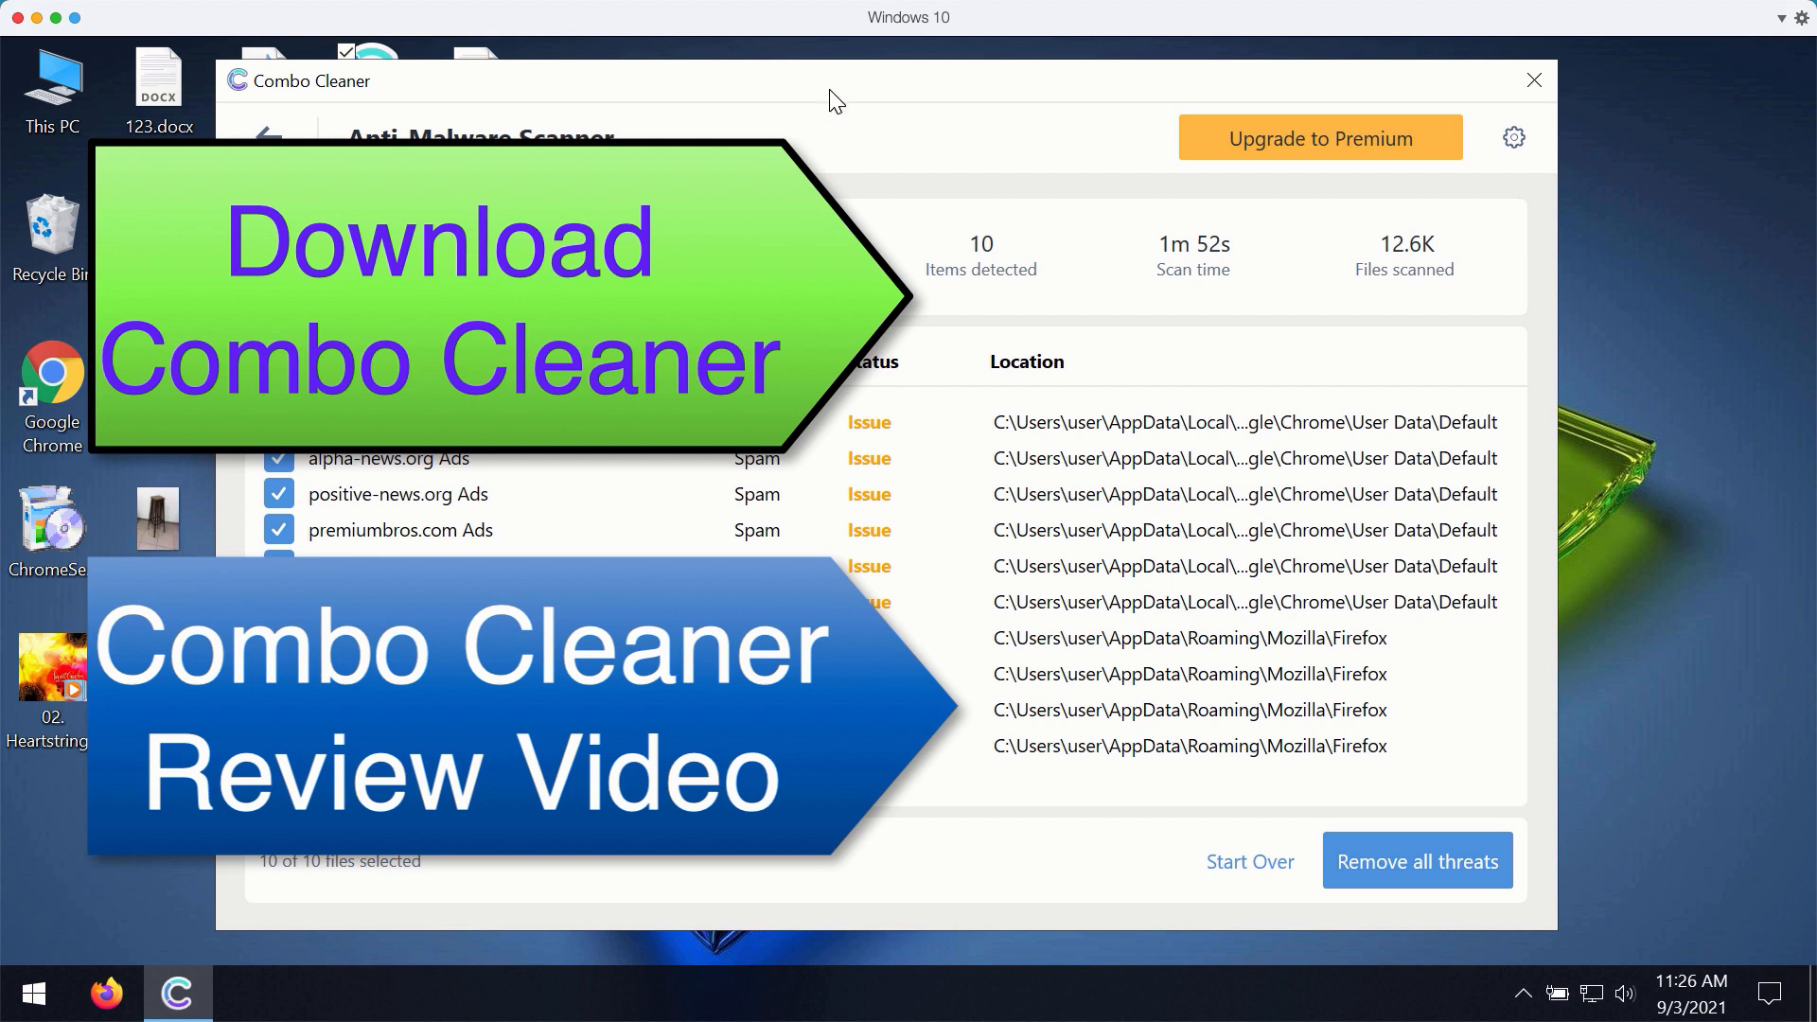
mouse_move(853, 93)
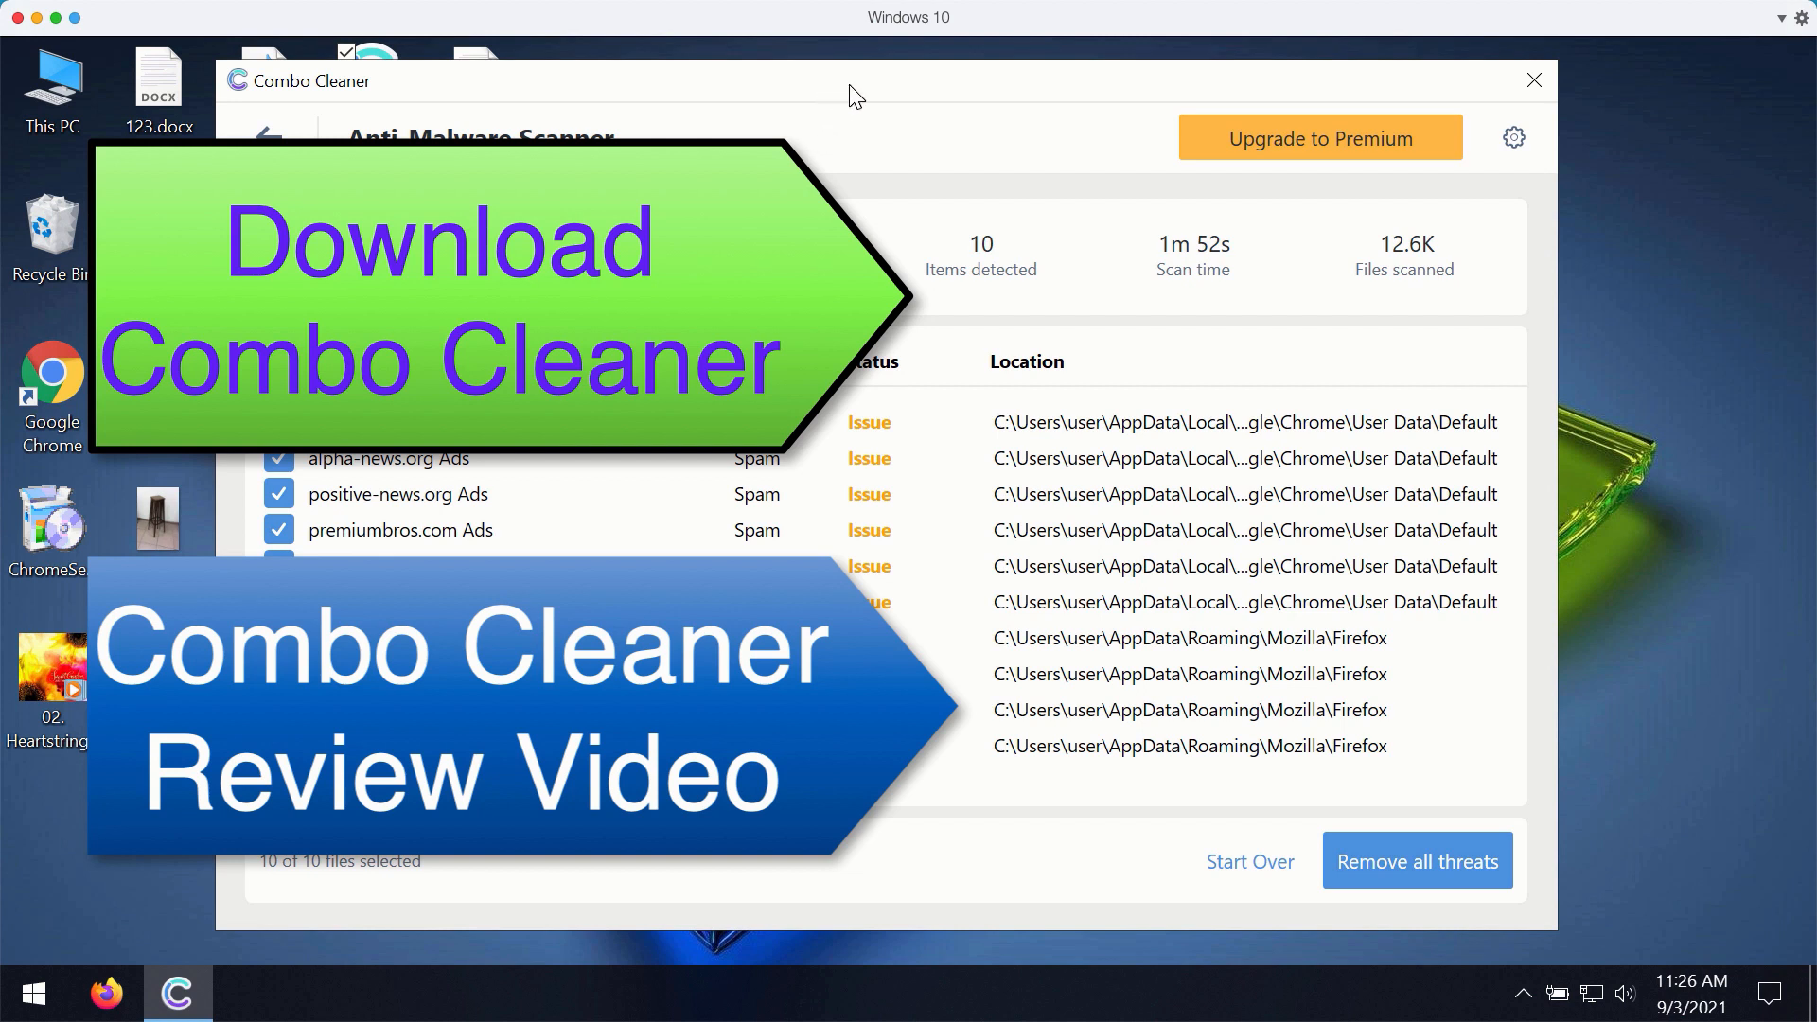
mouse_move(812, 85)
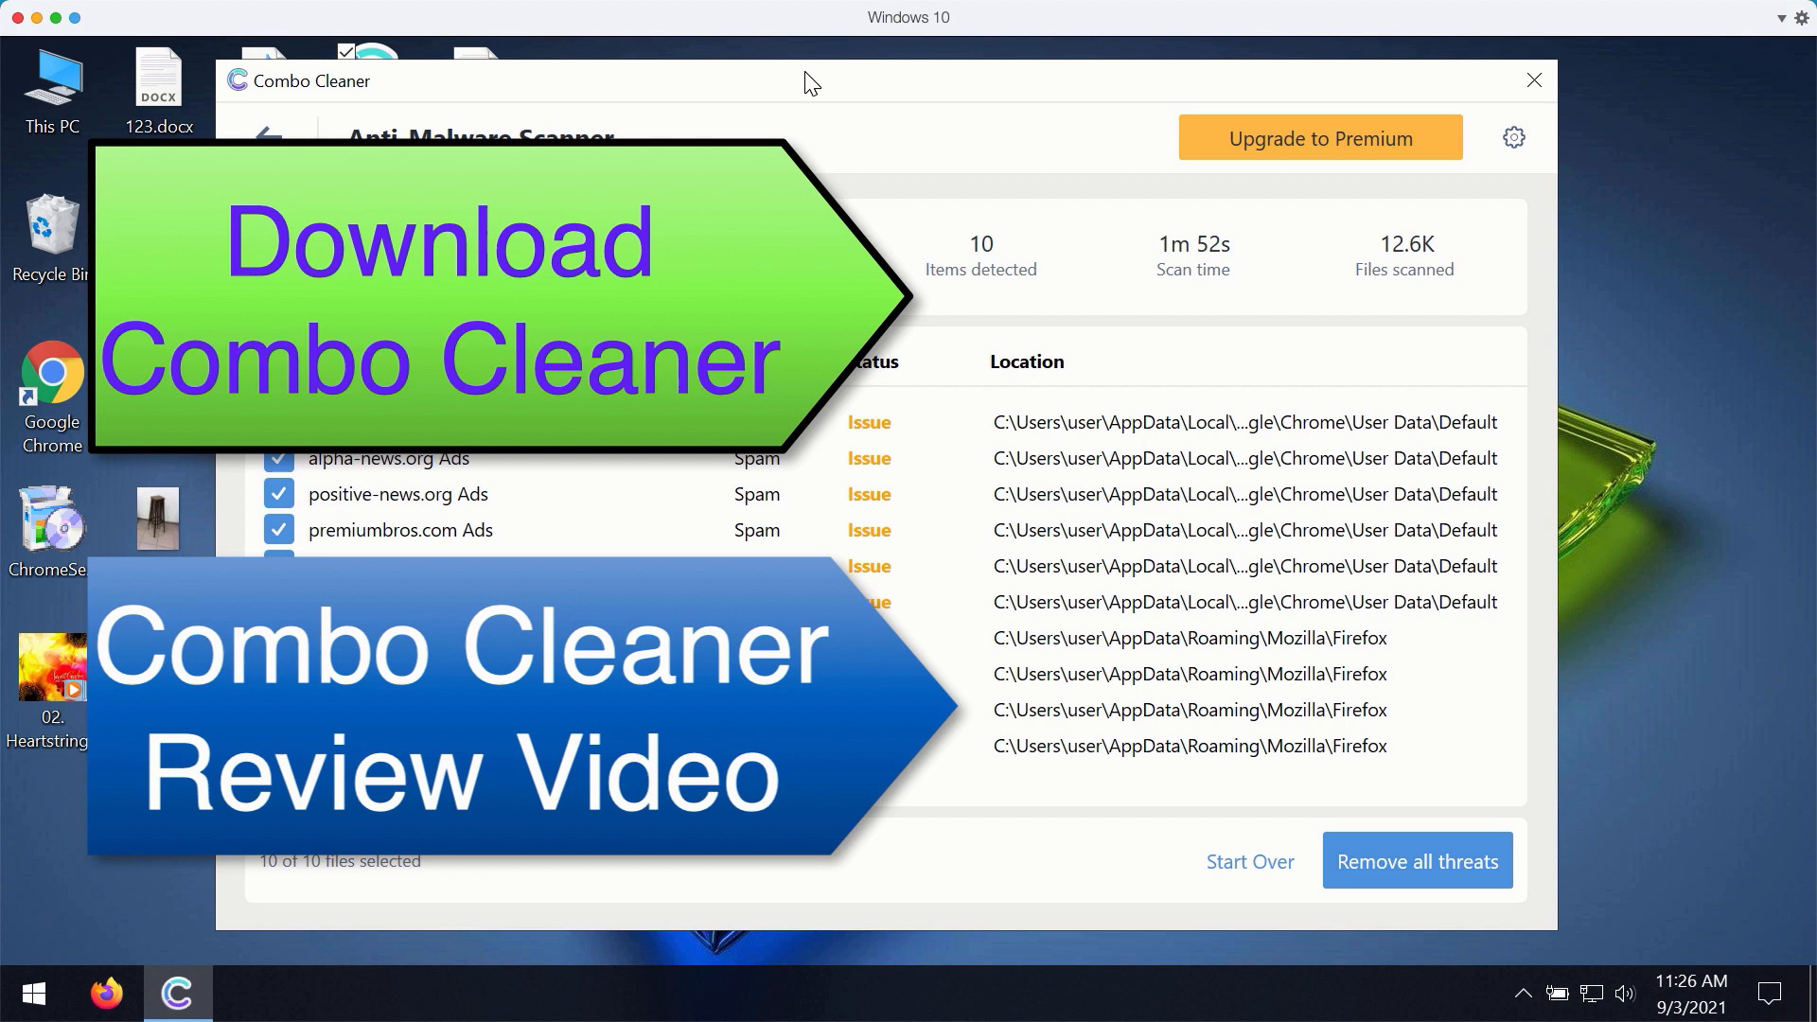
mouse_move(596, 92)
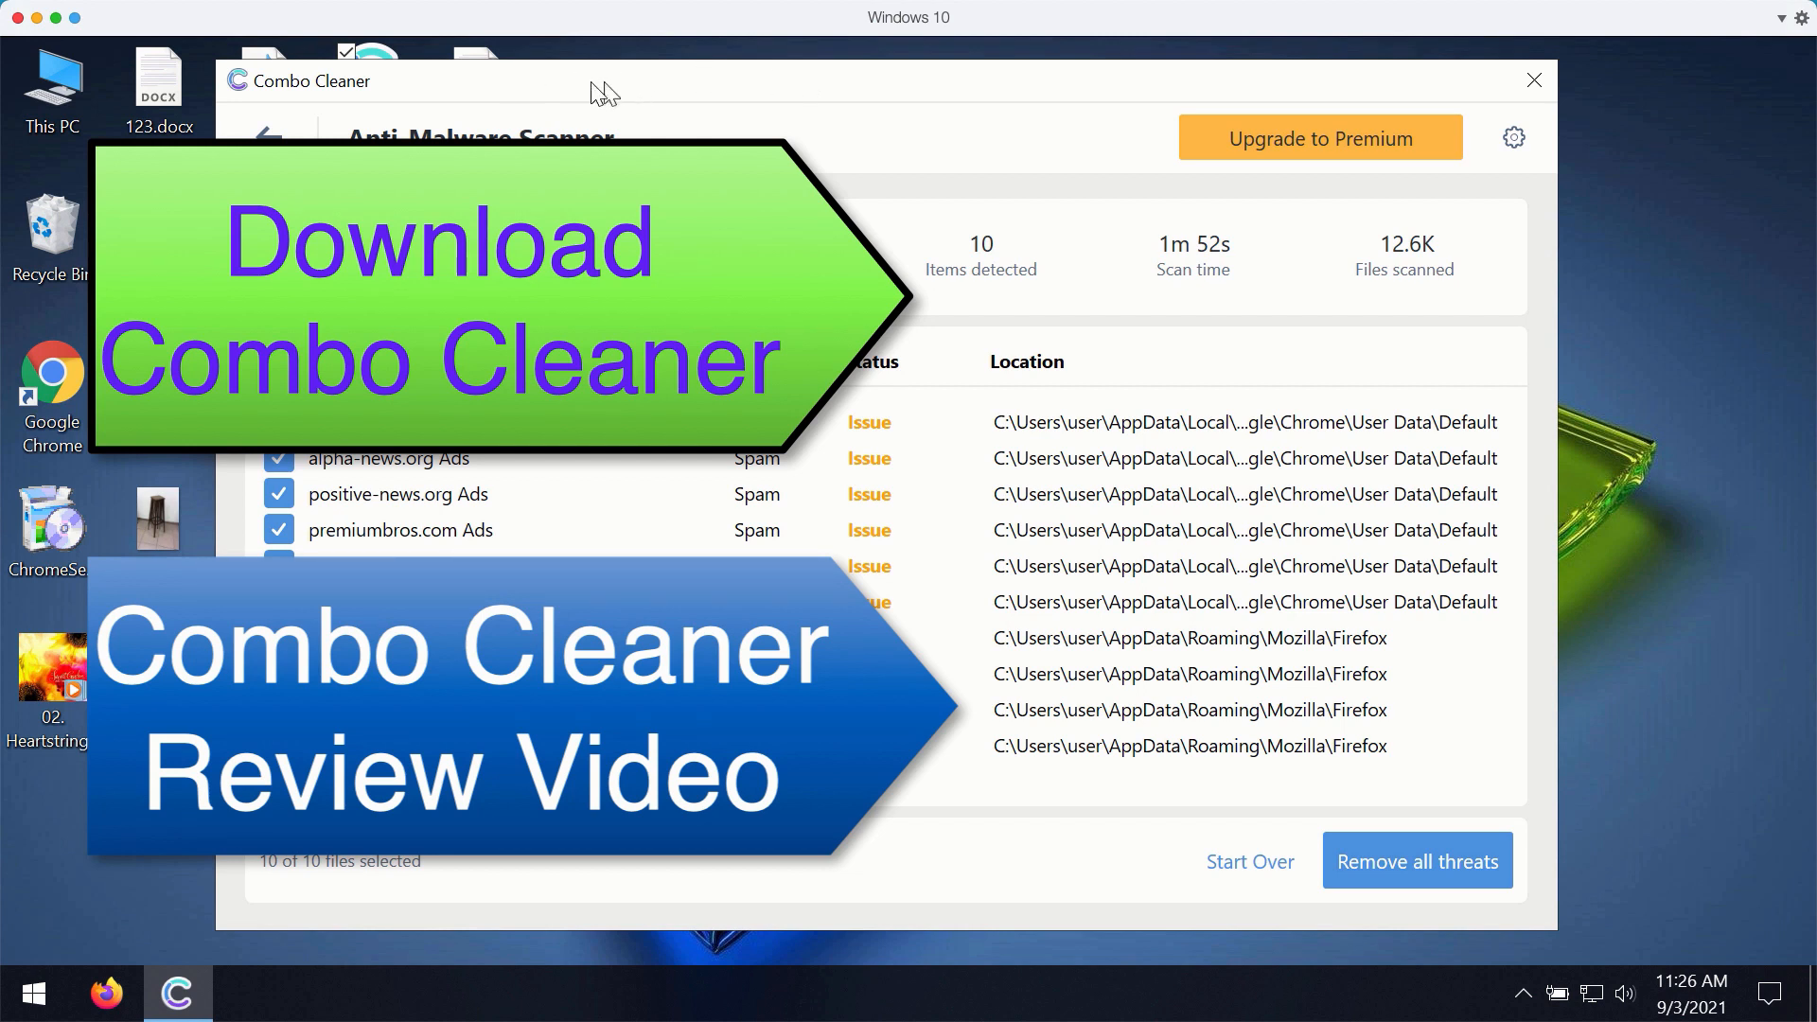